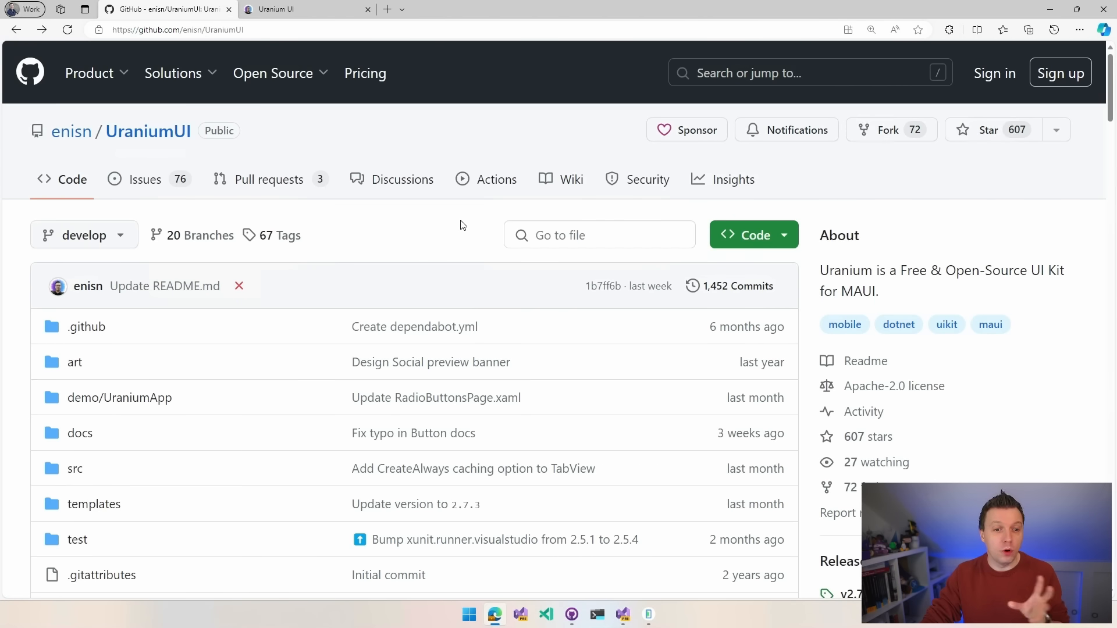
{"action": "mouse_move", "coordinate": [59, 285]}
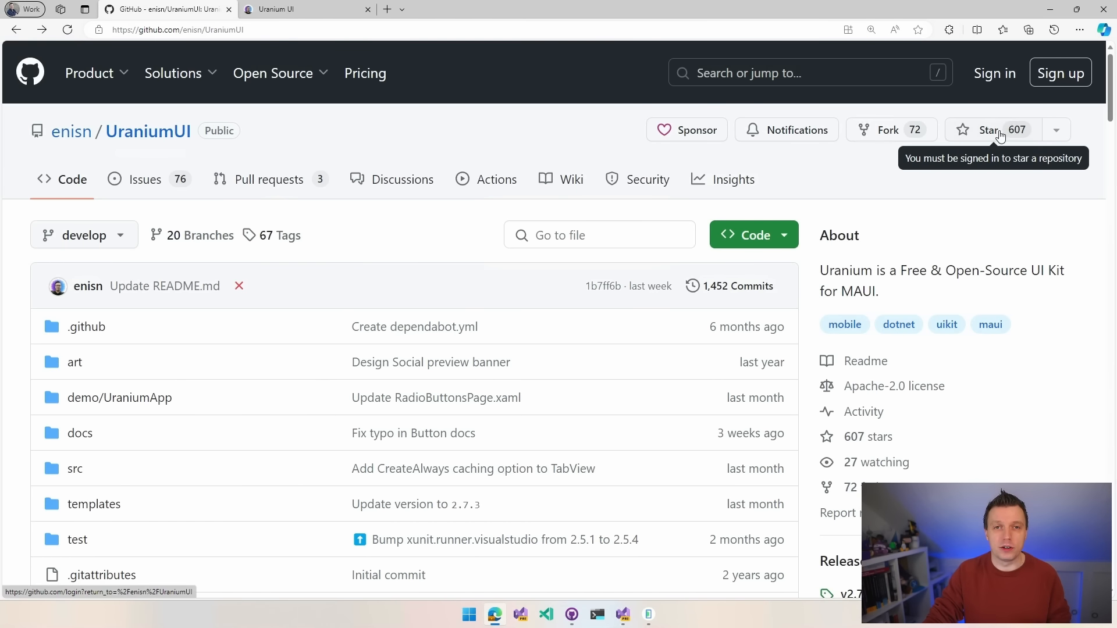
{"action": "mouse_move", "coordinate": [748, 255]}
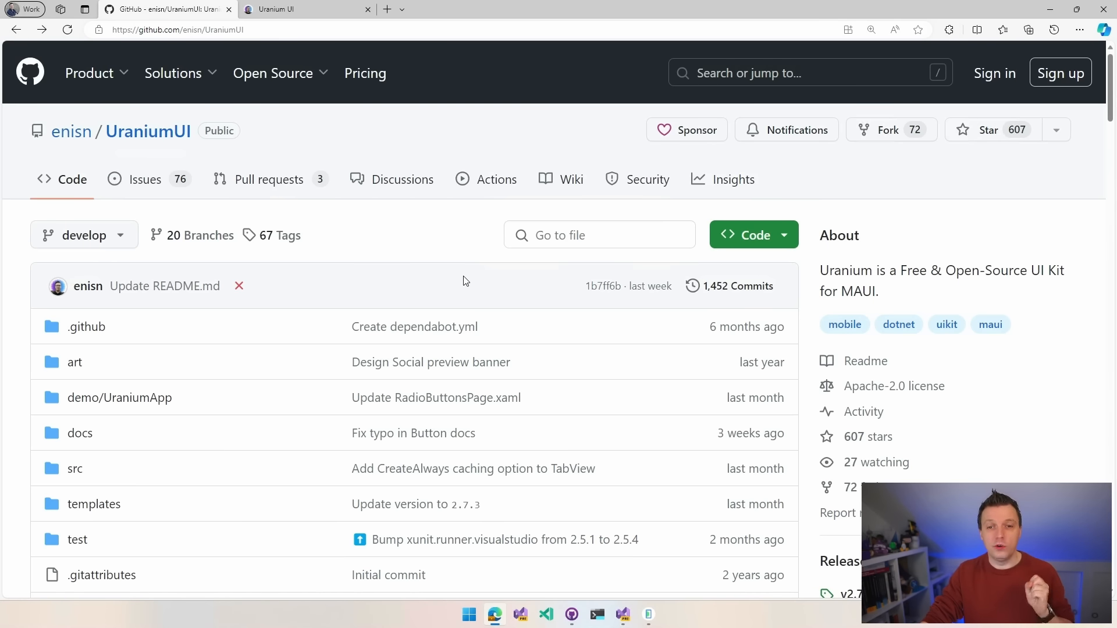
Step: Switch to the Uranium UI 2.7 documentation site with its topic list and introduction
{"action": "scroll", "scroll_direction": "down", "scroll_amount": 3}
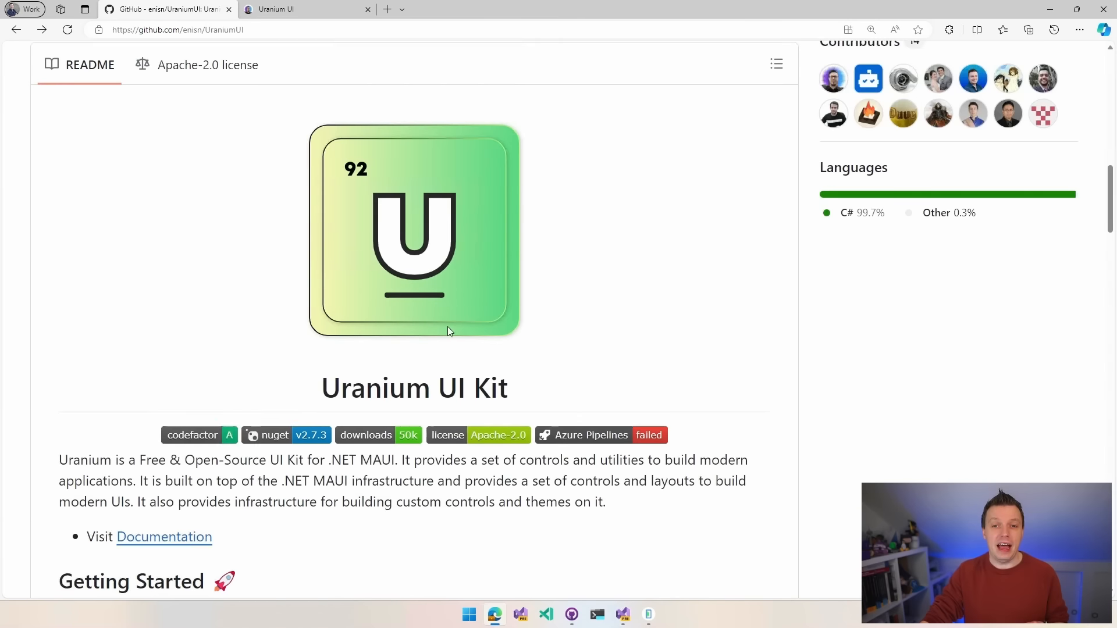
{"action": "scroll", "scroll_direction": "down", "scroll_amount": 3}
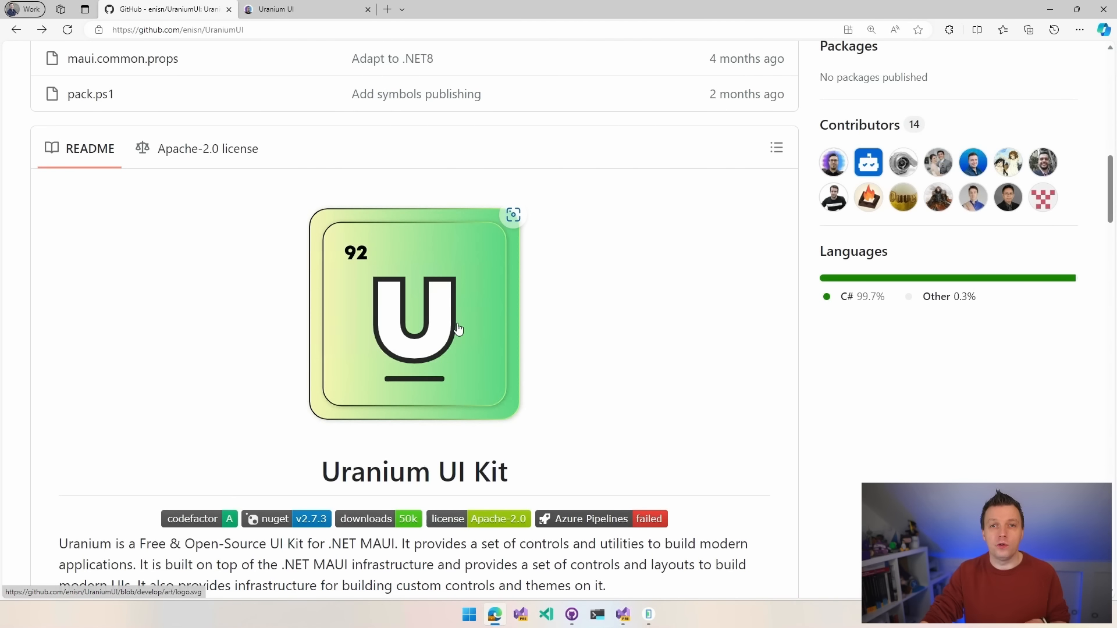
{"action": "scroll", "scroll_direction": "down", "scroll_amount": 3}
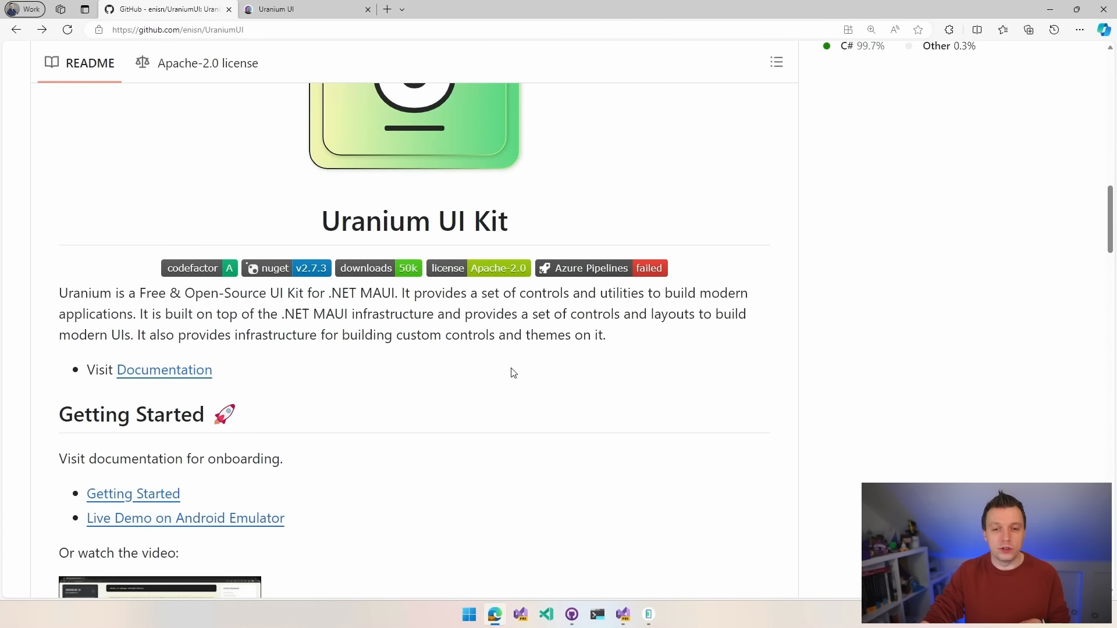
{"action": "scroll", "scroll_direction": "down", "scroll_amount": 3}
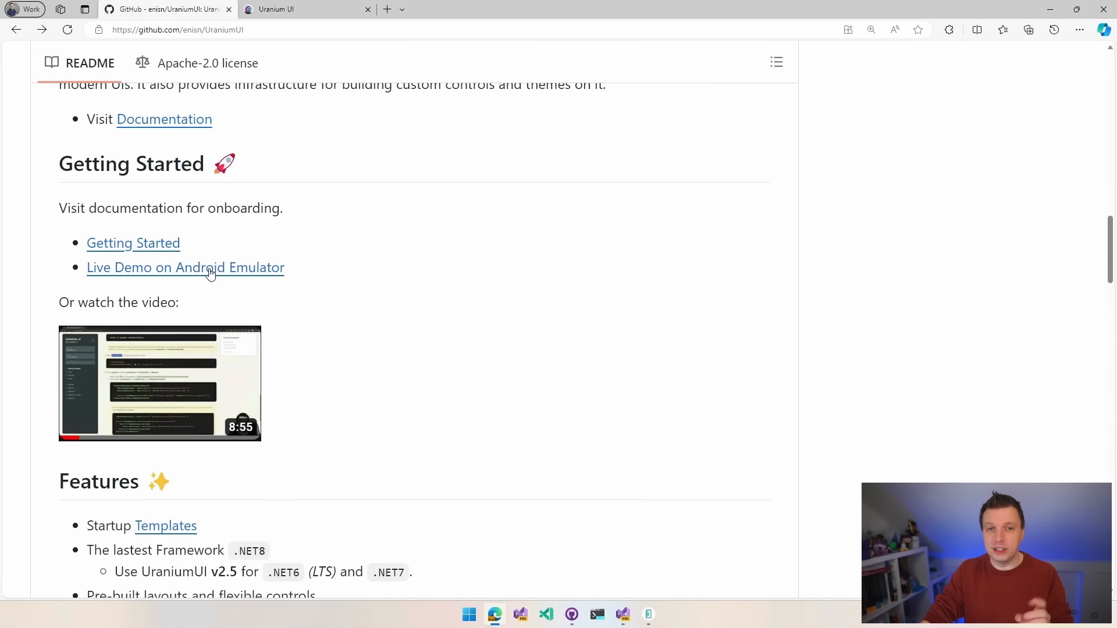
{"action": "mouse_move", "coordinate": [253, 269]}
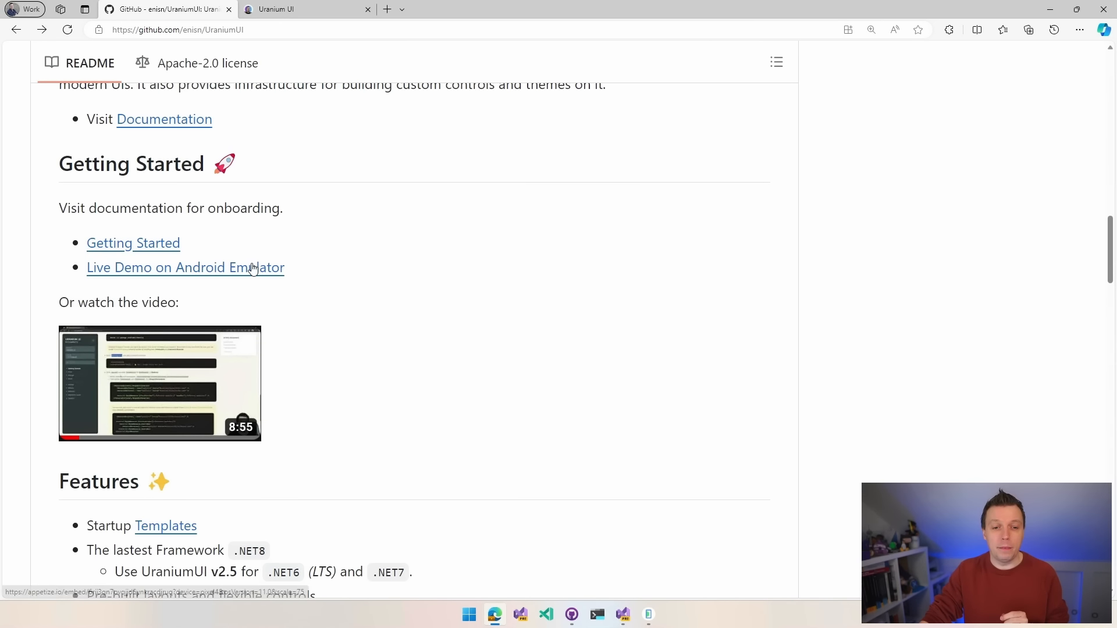
{"action": "mouse_move", "coordinate": [221, 356]}
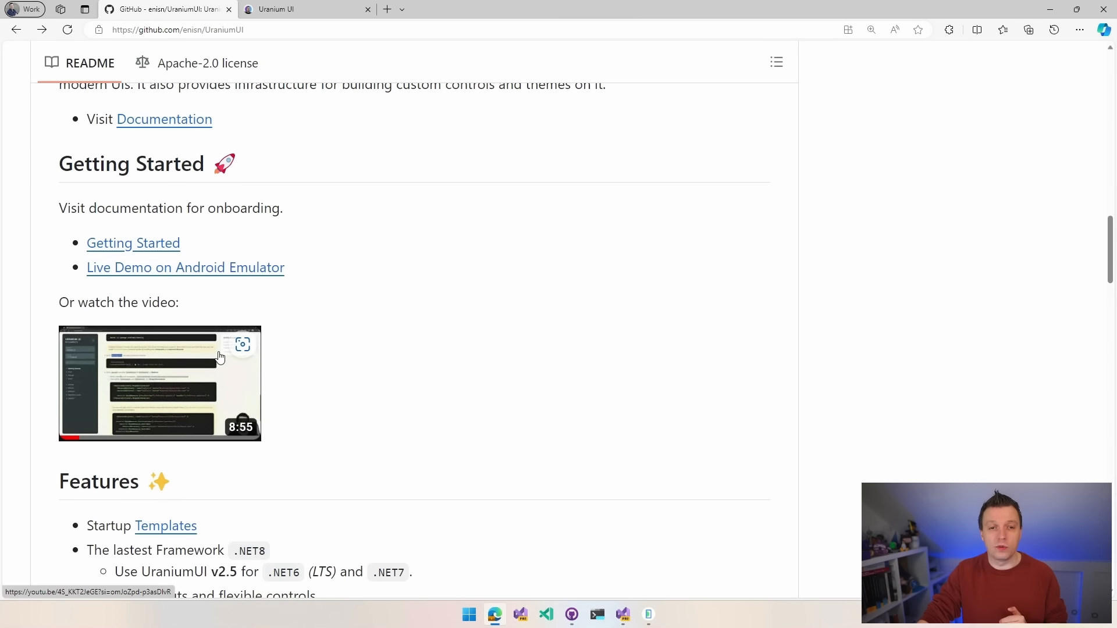
{"action": "scroll", "scroll_direction": "down", "scroll_amount": 3}
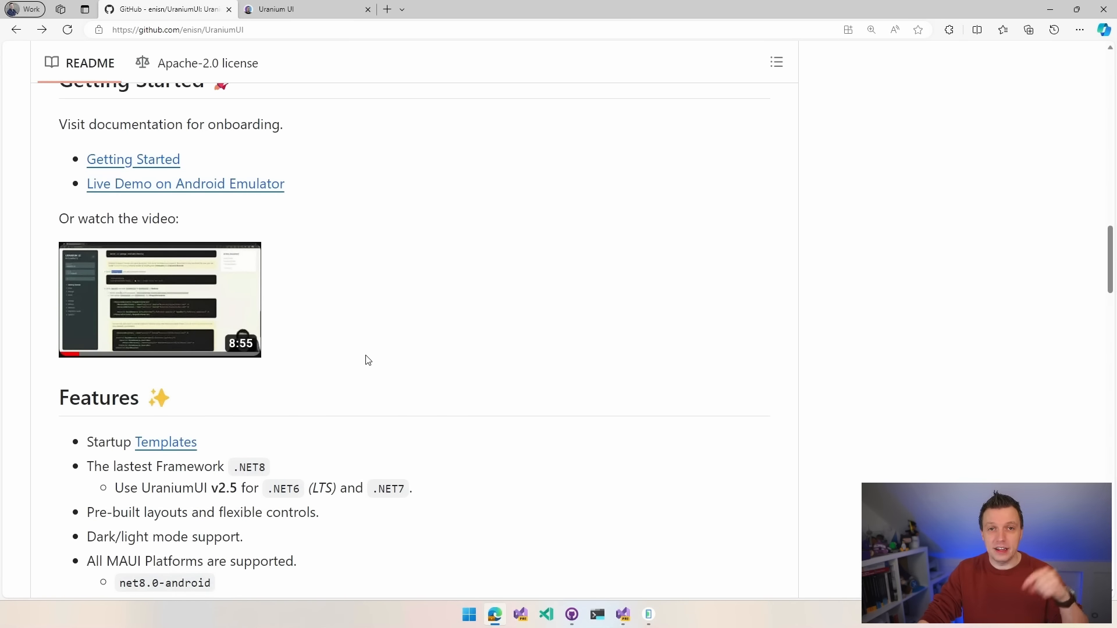
{"action": "scroll", "scroll_direction": "down", "scroll_amount": 3}
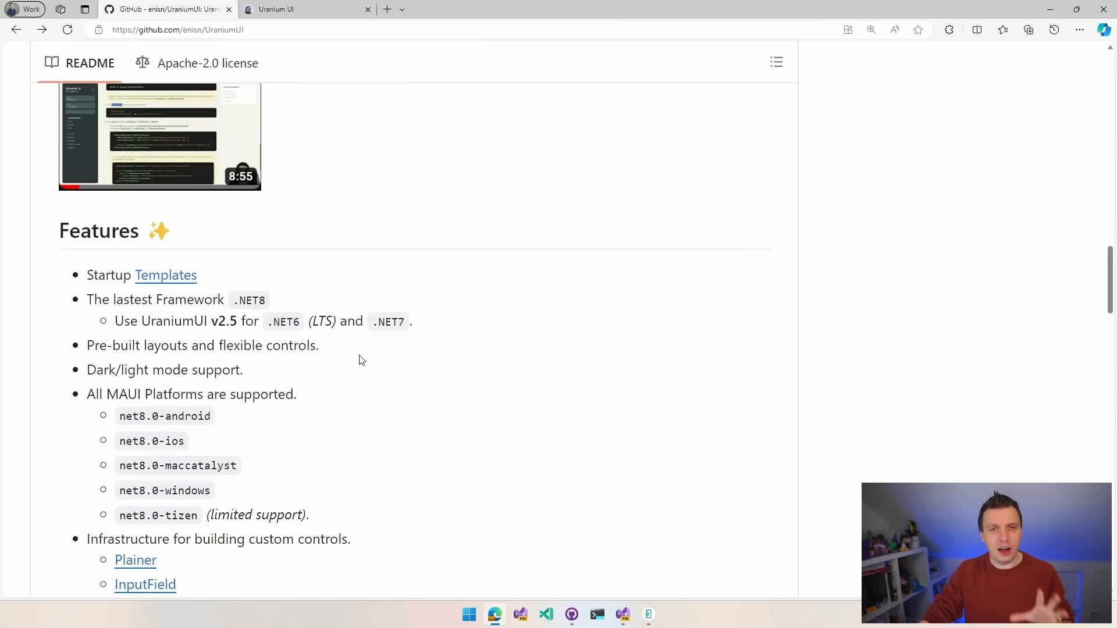
{"action": "mouse_move", "coordinate": [356, 357]}
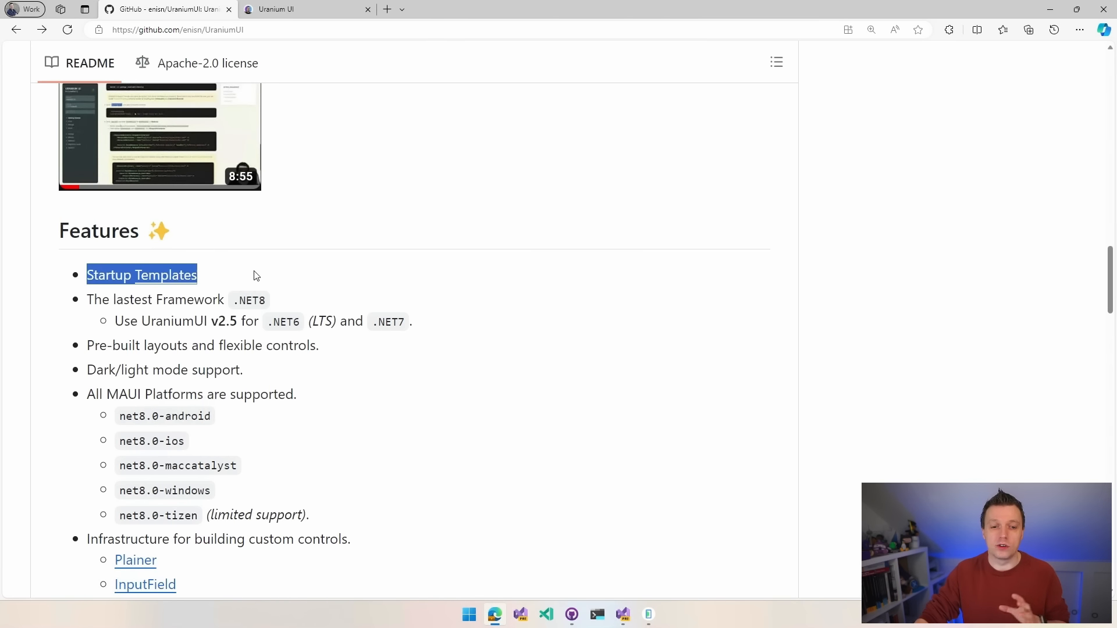
{"action": "mouse_move", "coordinate": [306, 333]}
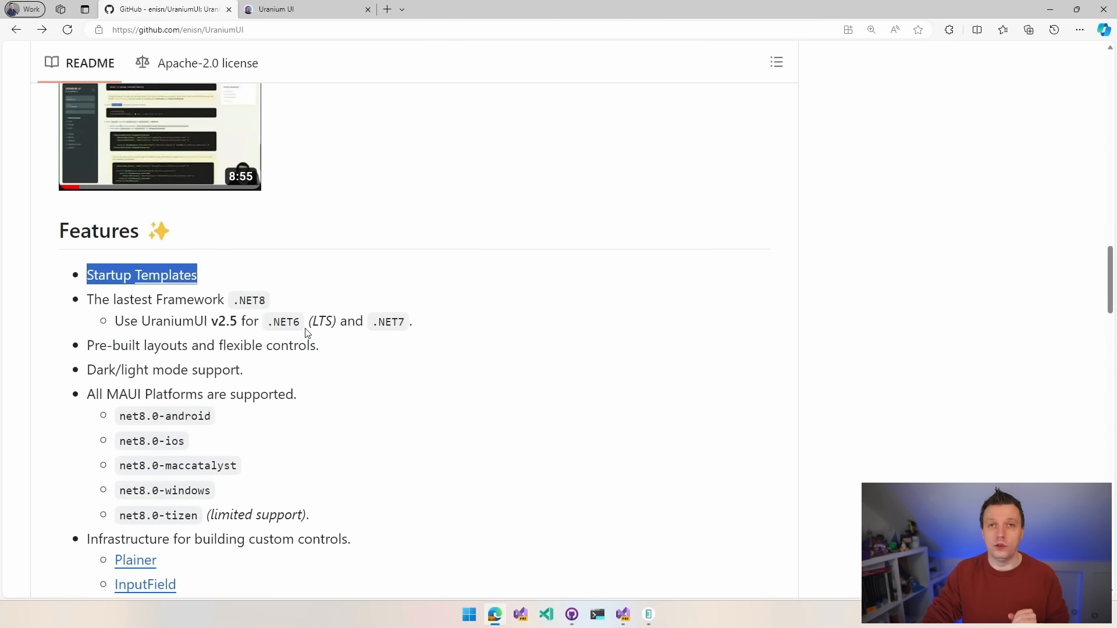
{"action": "scroll", "scroll_direction": "down", "scroll_amount": 3}
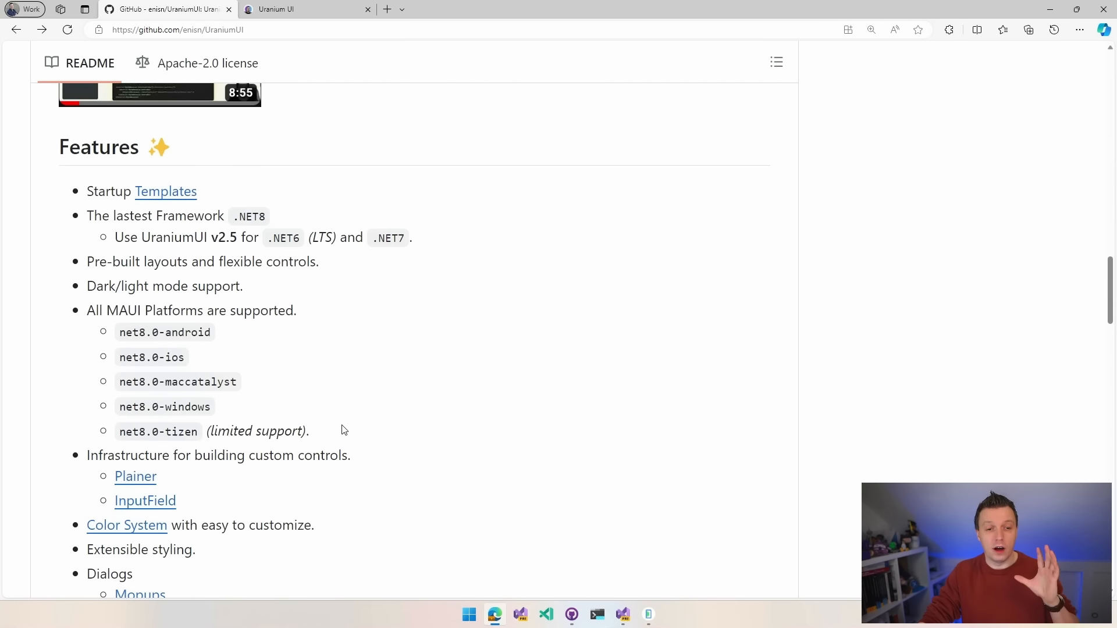
{"action": "scroll", "scroll_direction": "down", "scroll_amount": 3}
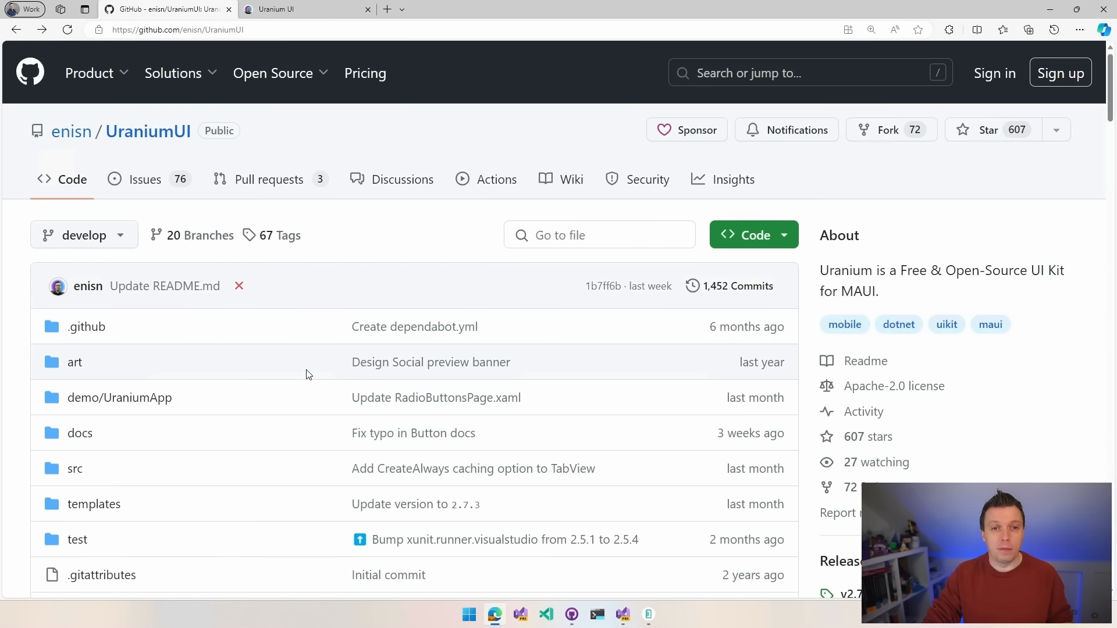
{"action": "mouse_move", "coordinate": [310, 153]}
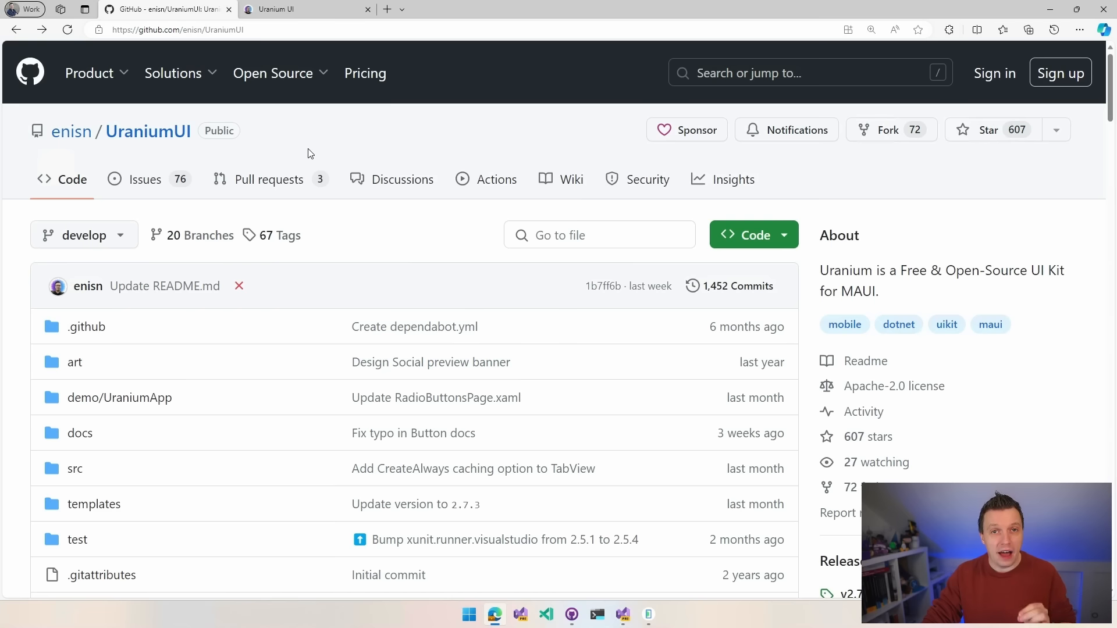
{"action": "left_click", "coordinate": [272, 73]}
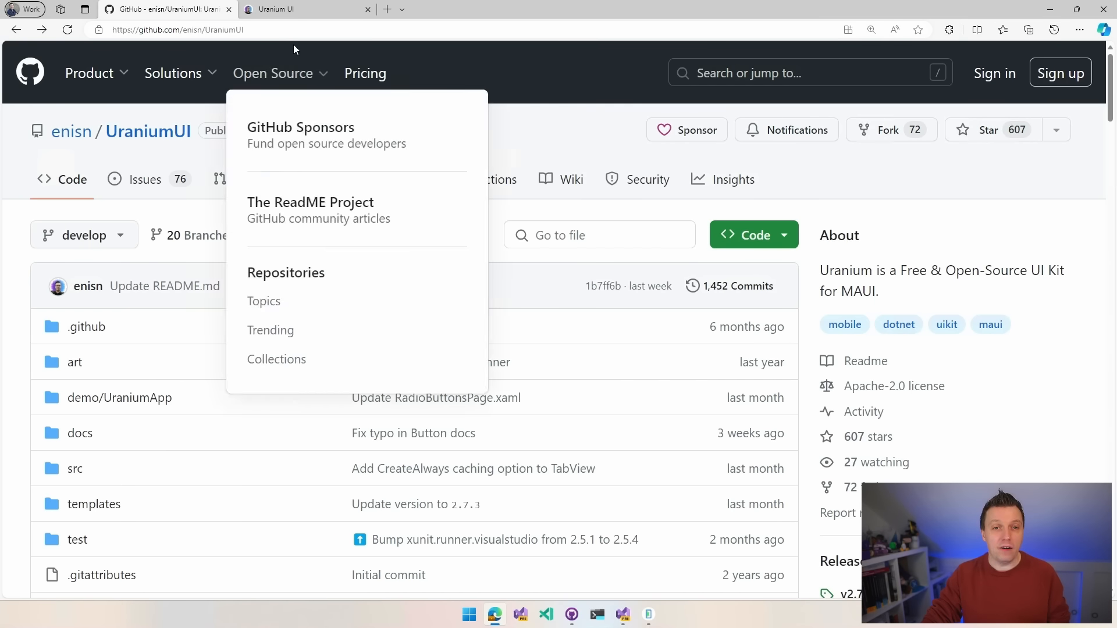
{"action": "left_click", "coordinate": [292, 10]}
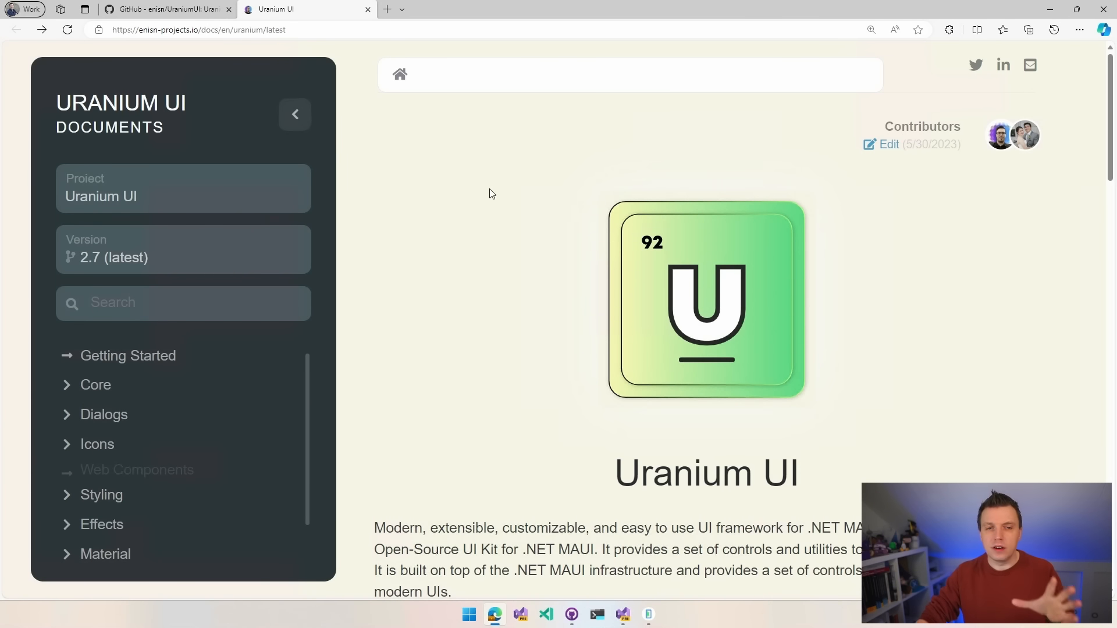
{"action": "mouse_move", "coordinate": [491, 222]}
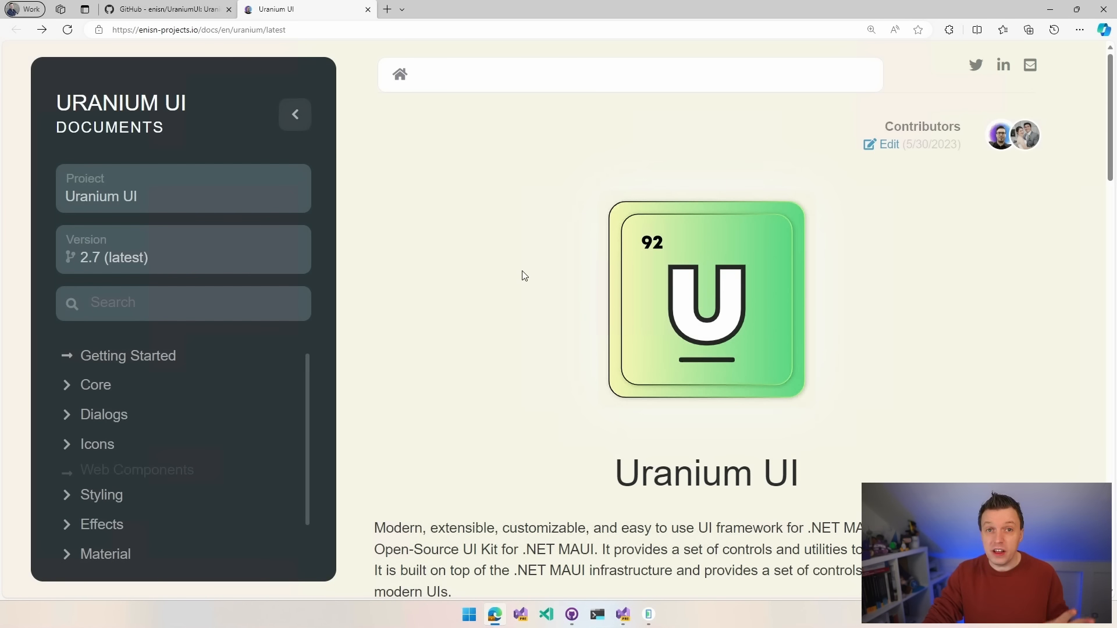
{"action": "mouse_move", "coordinate": [553, 333]}
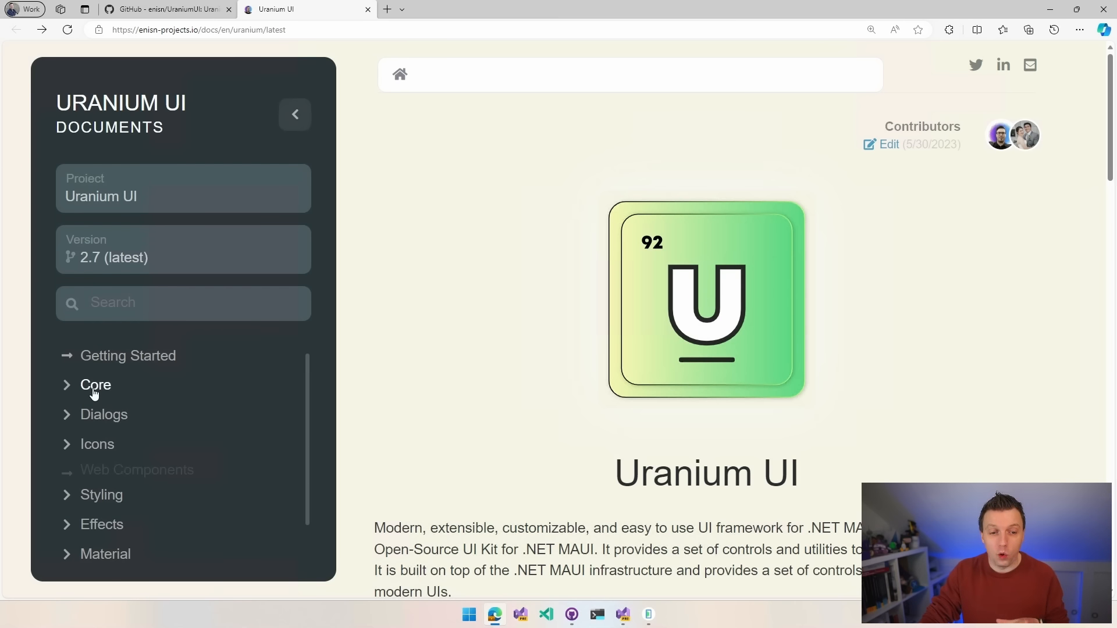
{"action": "scroll", "scroll_direction": "down", "scroll_amount": 3}
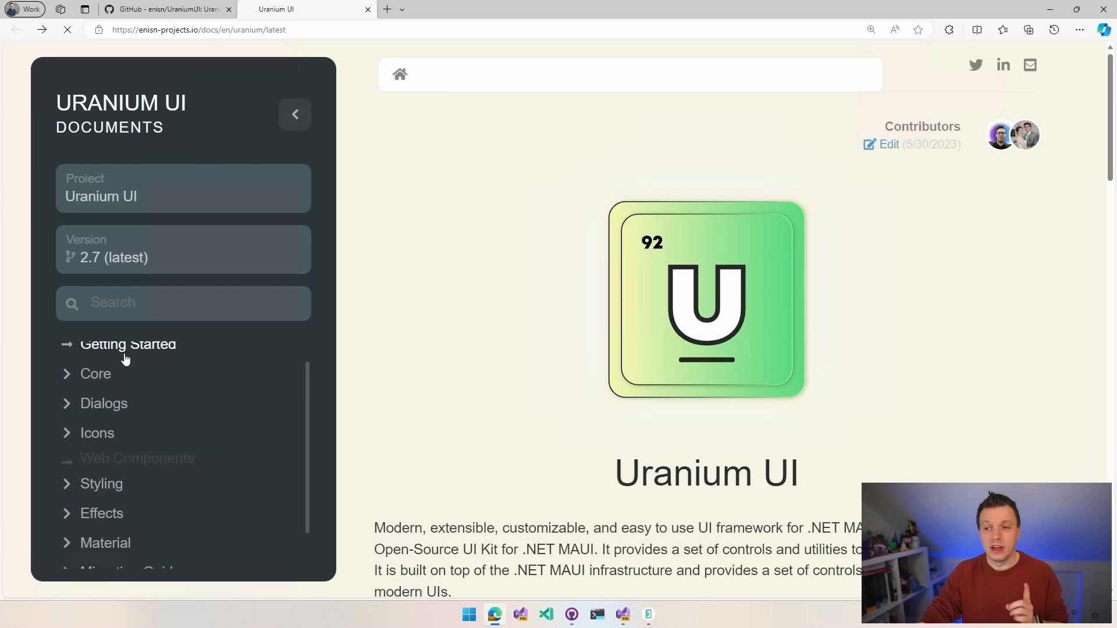
Step: Open Getting Started in the docs sidebar and scroll past New Projects to Existing Projects
{"action": "left_click", "coordinate": [127, 344]}
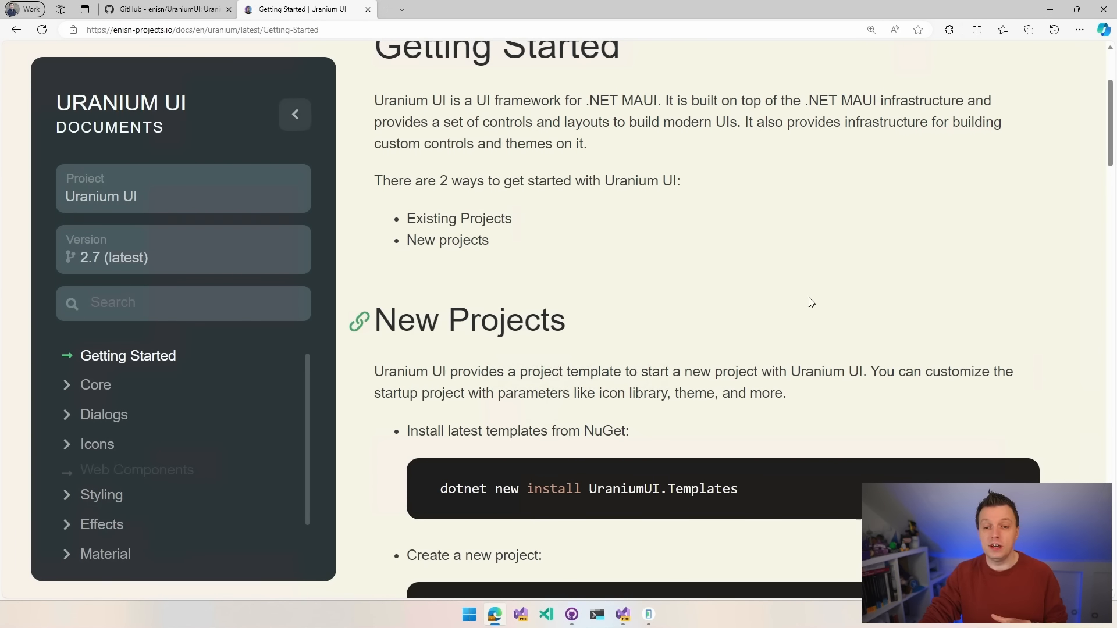
{"action": "scroll", "scroll_direction": "down", "scroll_amount": 3}
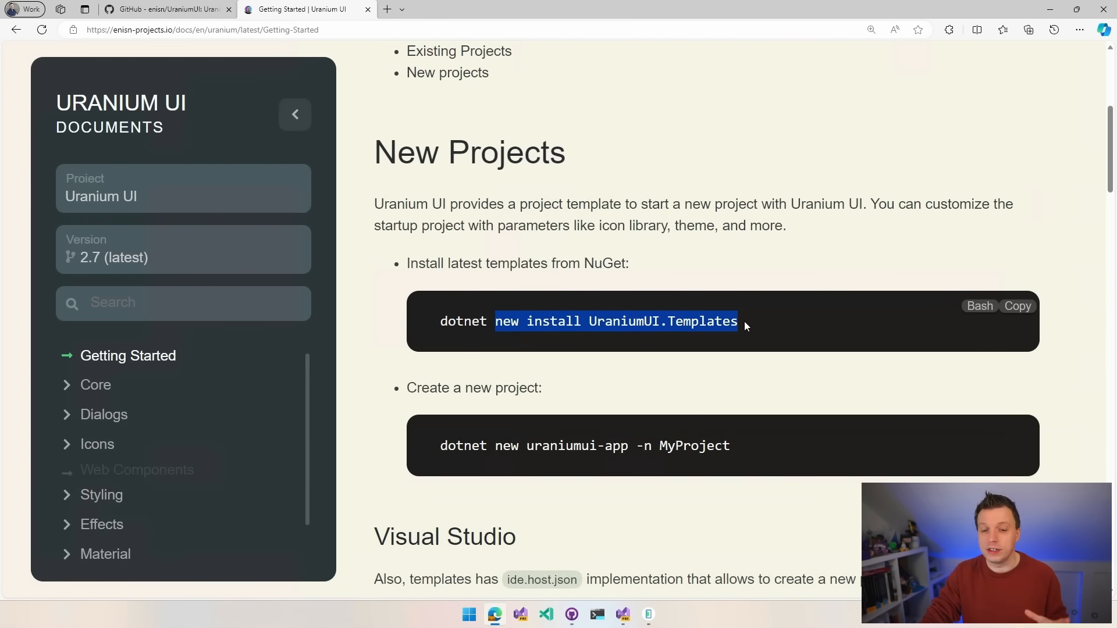
{"action": "scroll", "scroll_direction": "down", "scroll_amount": 3}
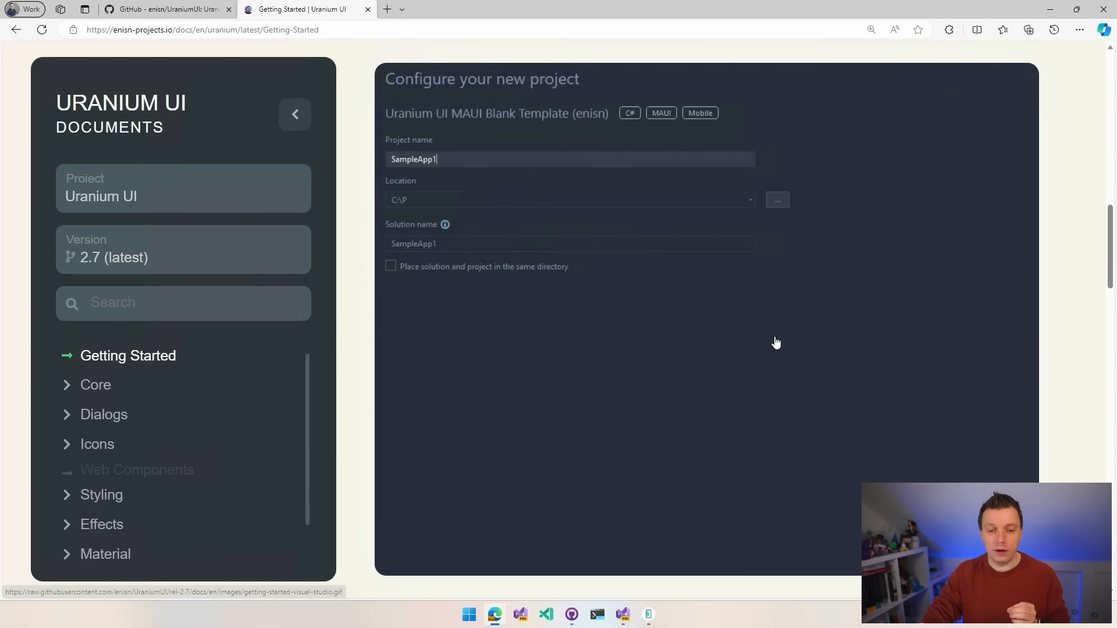
{"action": "scroll", "scroll_direction": "down", "scroll_amount": 3}
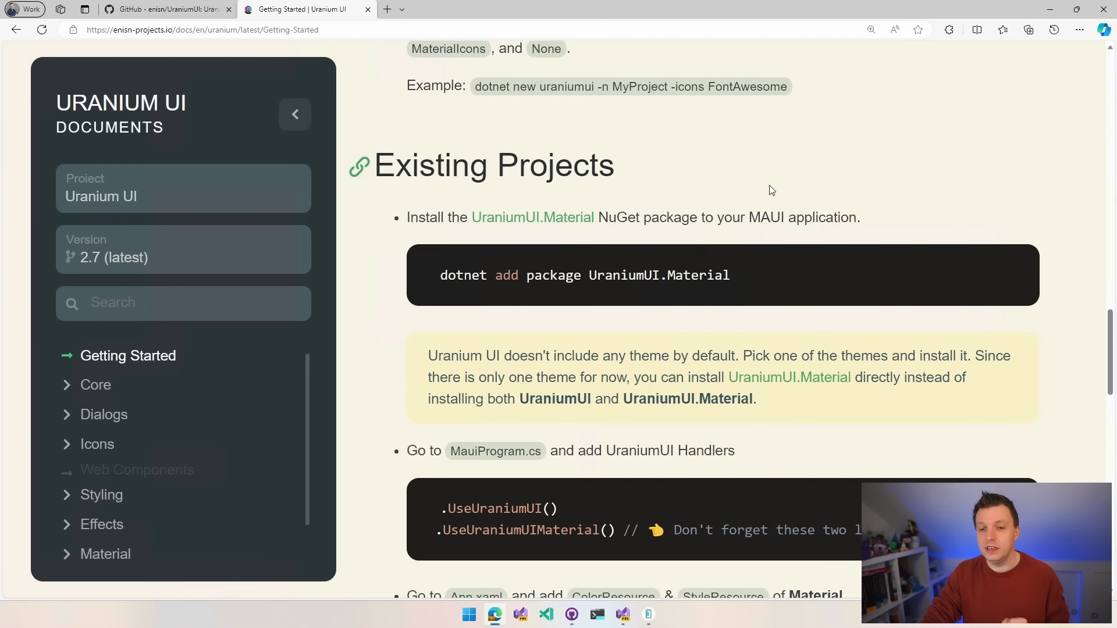
{"action": "mouse_move", "coordinate": [619, 207]}
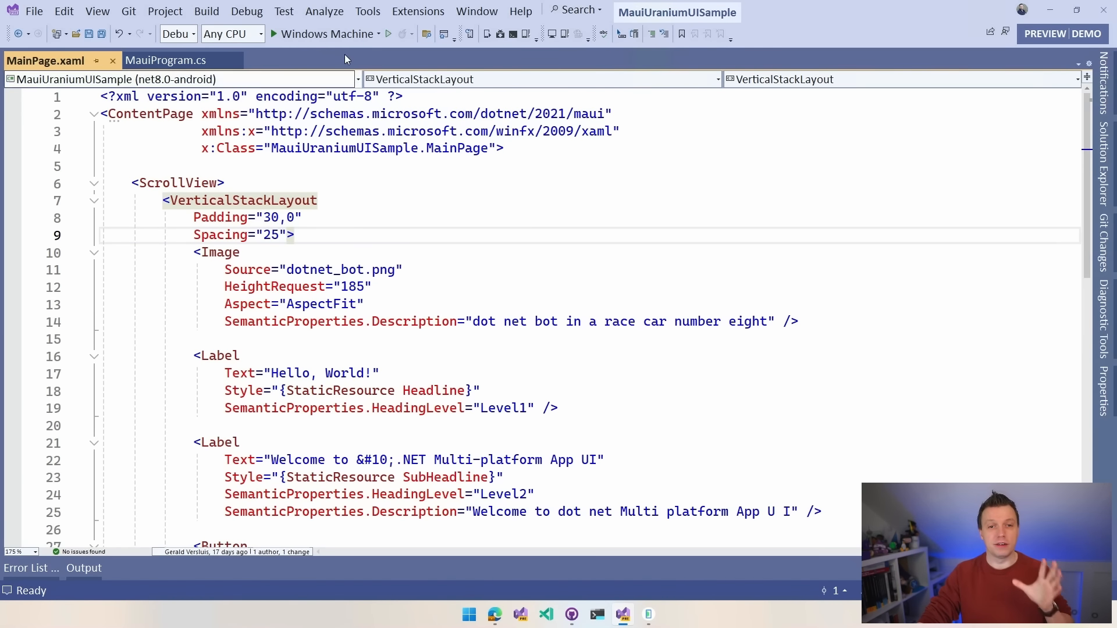
{"action": "left_click", "coordinate": [272, 34]}
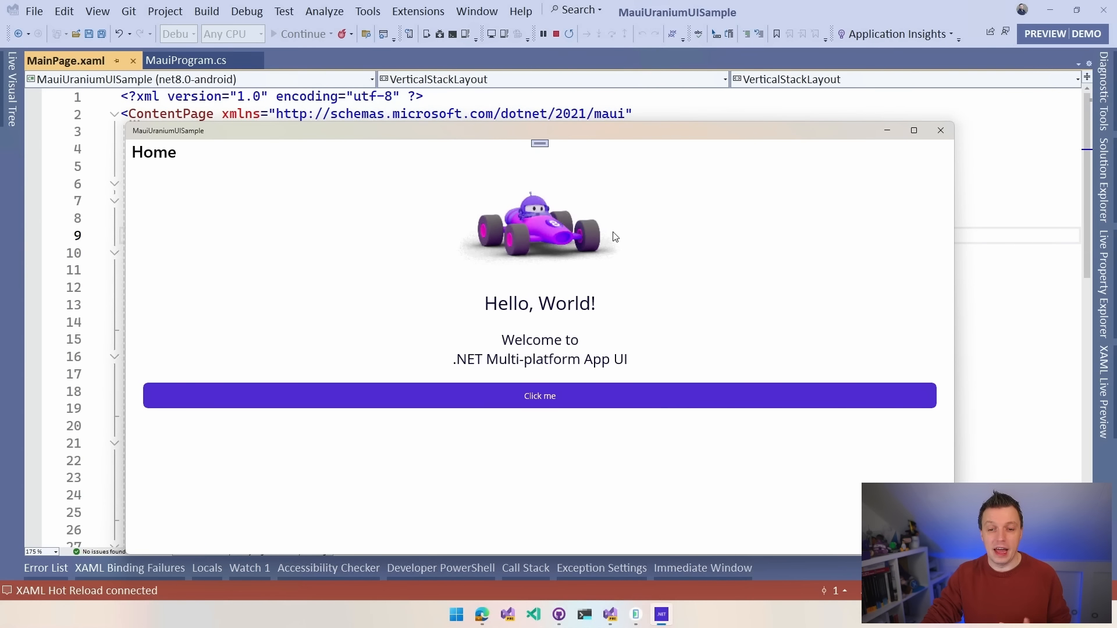
{"action": "left_click", "coordinate": [539, 396]}
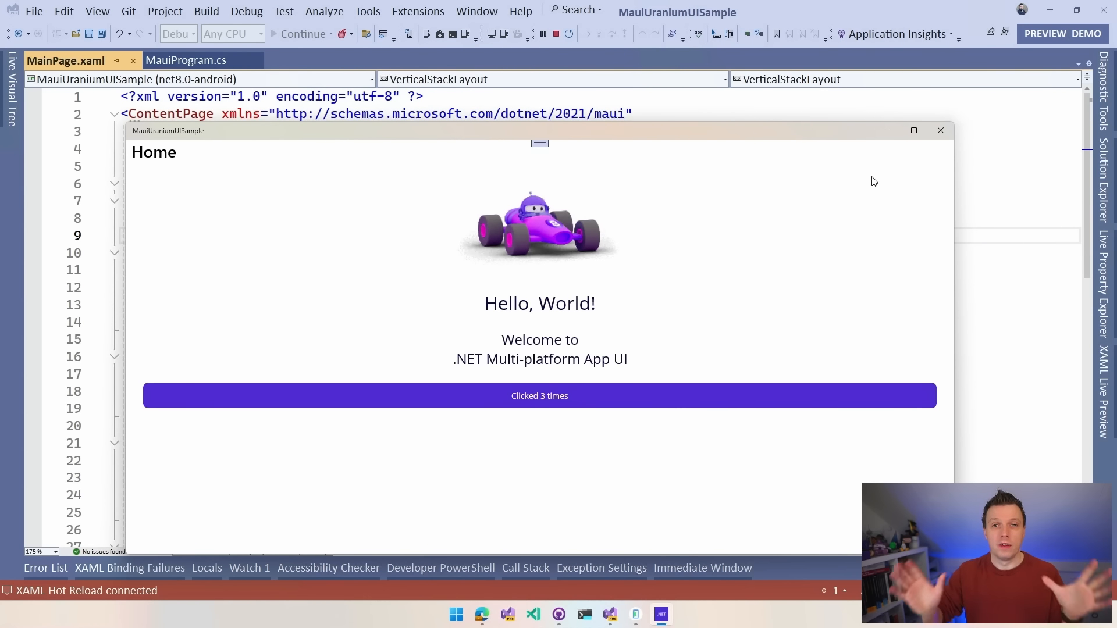
{"action": "mouse_move", "coordinate": [955, 136]}
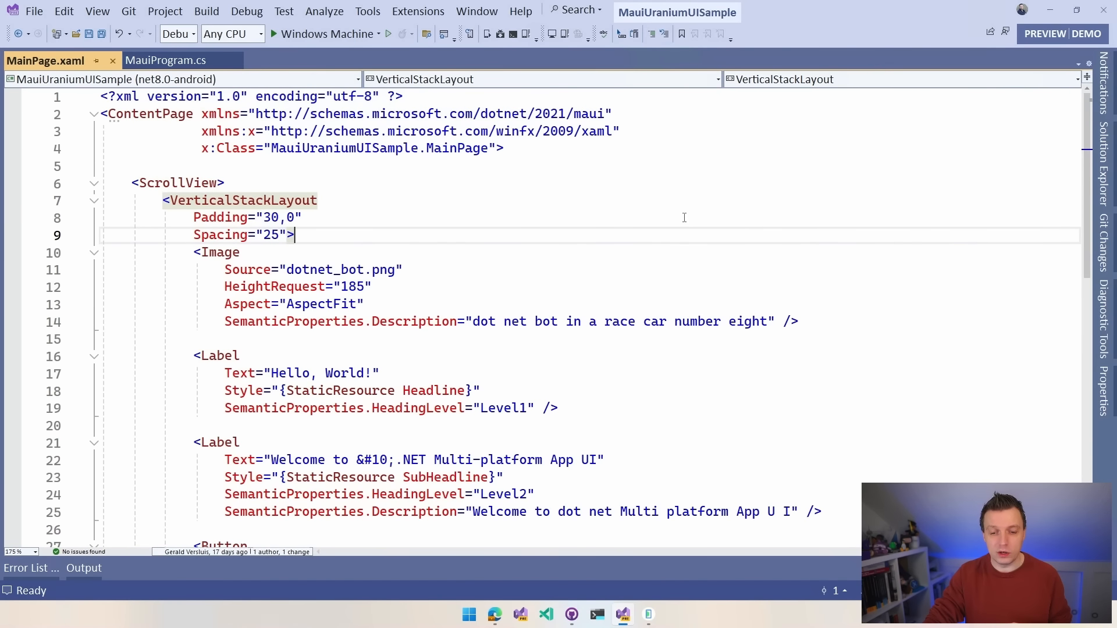
{"action": "left_click", "coordinate": [494, 614]}
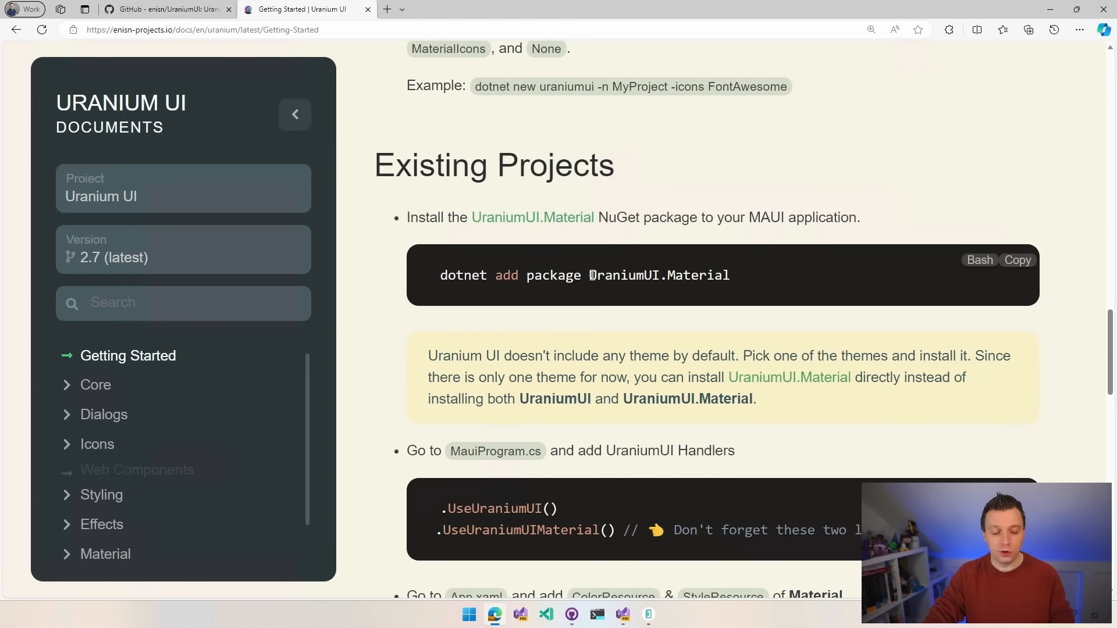
Step: Select the UraniumUI.Material package name in the dotnet add package command
{"action": "double_click", "coordinate": [657, 275]}
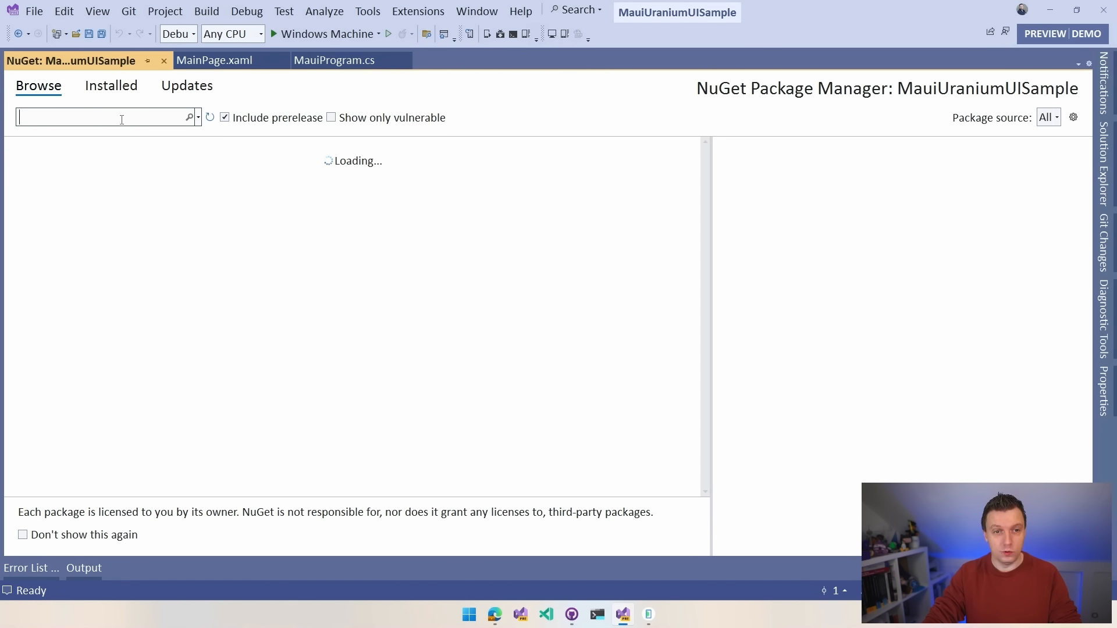
Step: Search for UraniumUI.Material, install version 2.7.3 and approve the preview changes
{"action": "type", "text": "UraniumUI.Material"}
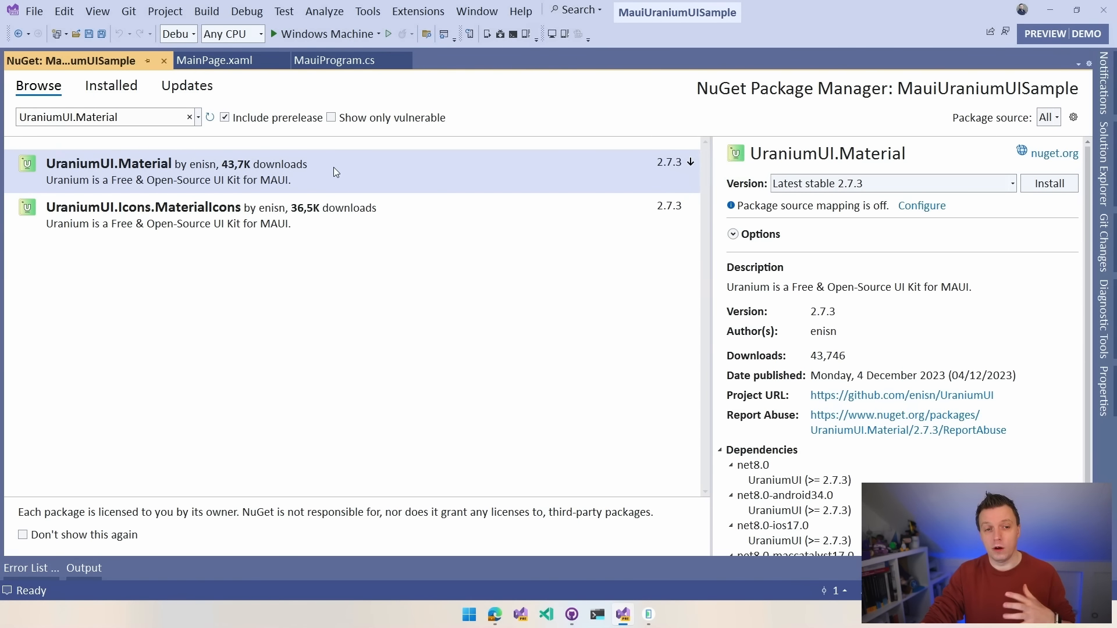
{"action": "mouse_move", "coordinate": [263, 174]}
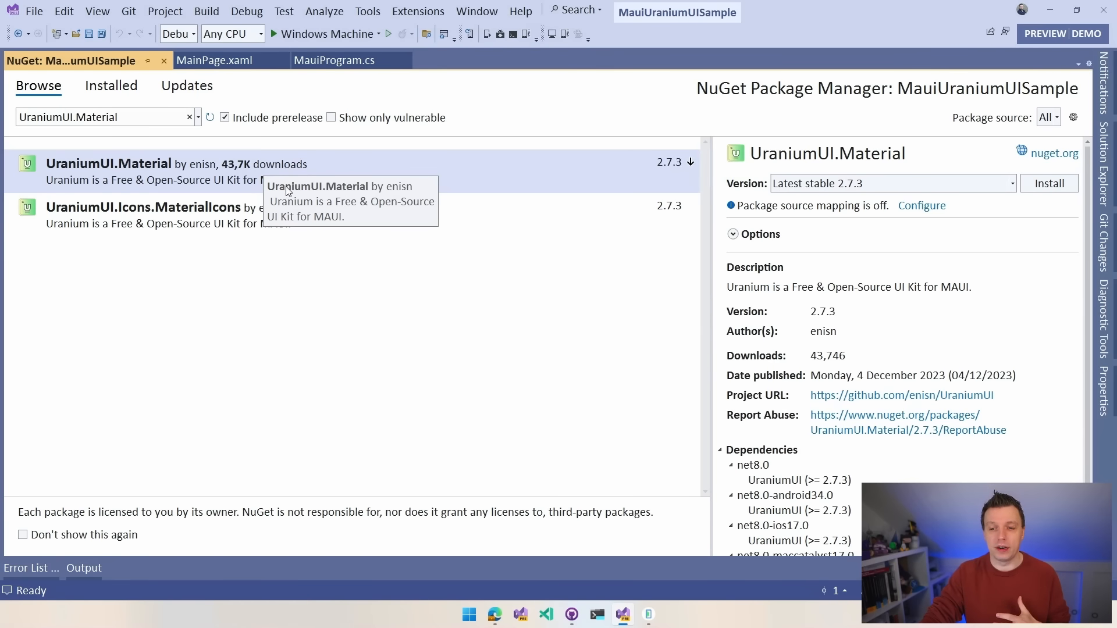
{"action": "mouse_move", "coordinate": [1048, 183]}
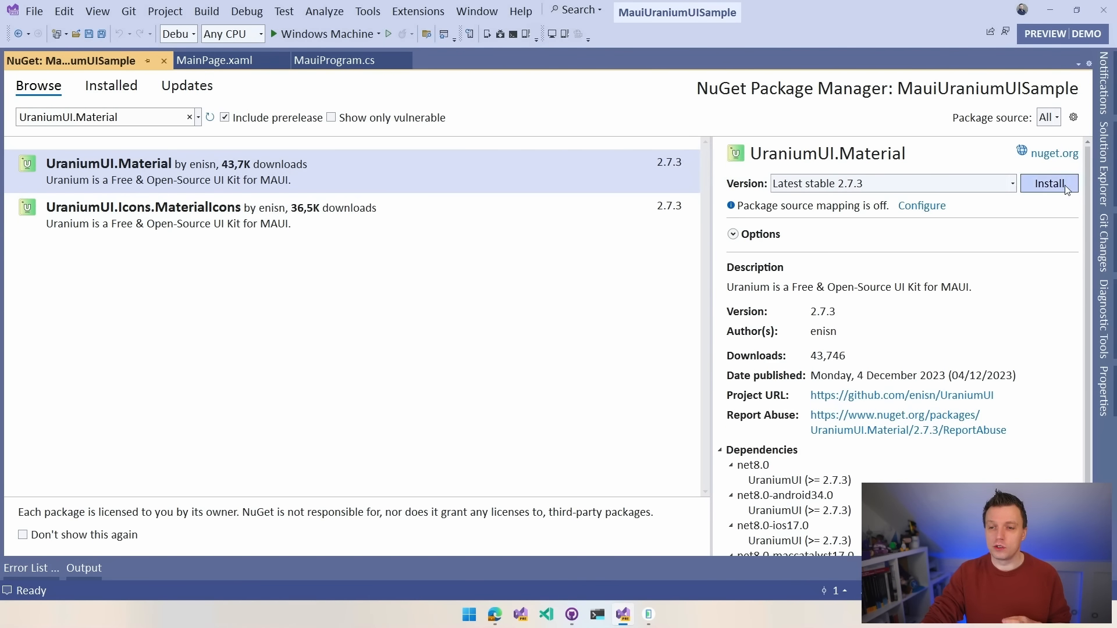
{"action": "left_click", "coordinate": [1048, 183]}
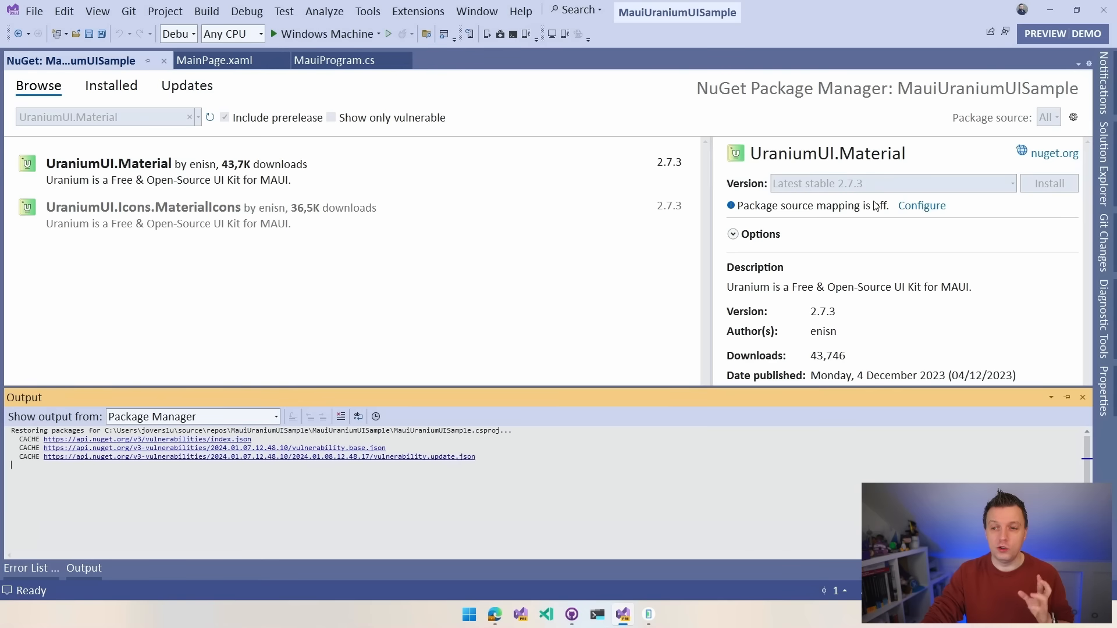
{"action": "left_click", "coordinate": [1048, 183]}
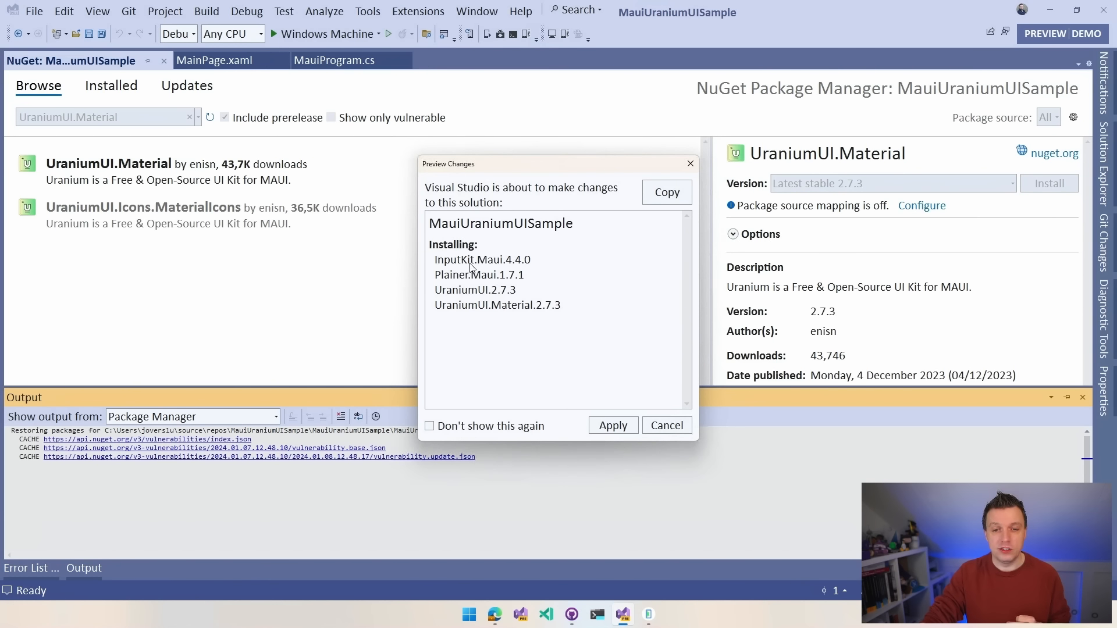
{"action": "mouse_move", "coordinate": [611, 425]}
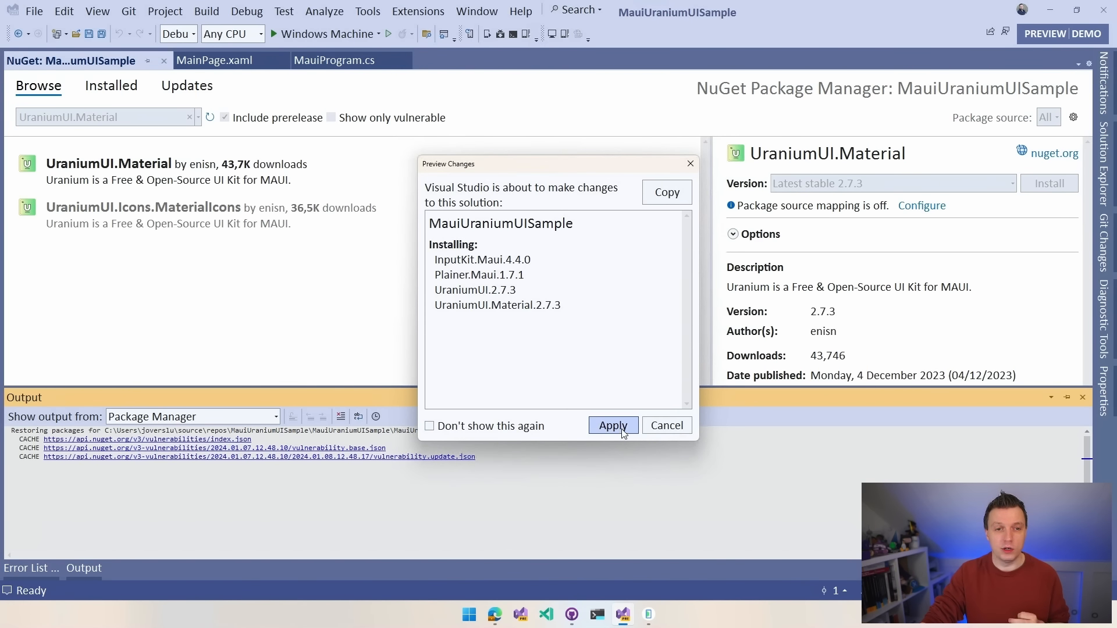
{"action": "left_click", "coordinate": [611, 426]}
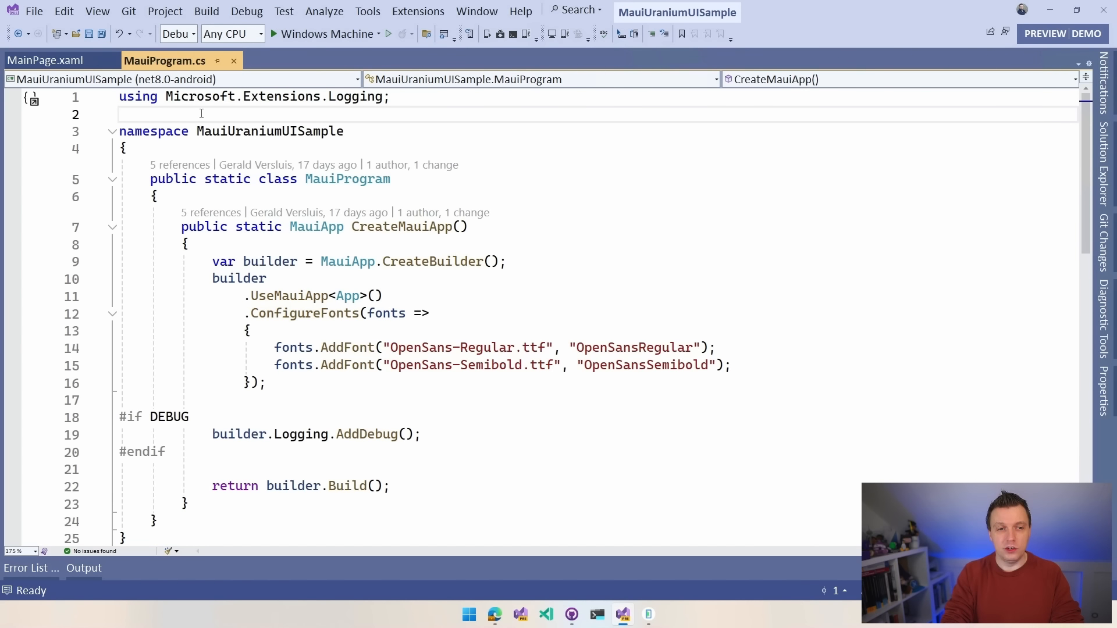
Step: Add 'using UraniumUI;' and chain .UseUraniumUI() and .UseUraniumUIMaterial() in MauiProgram.cs, then save
{"action": "type", "text": "using U"}
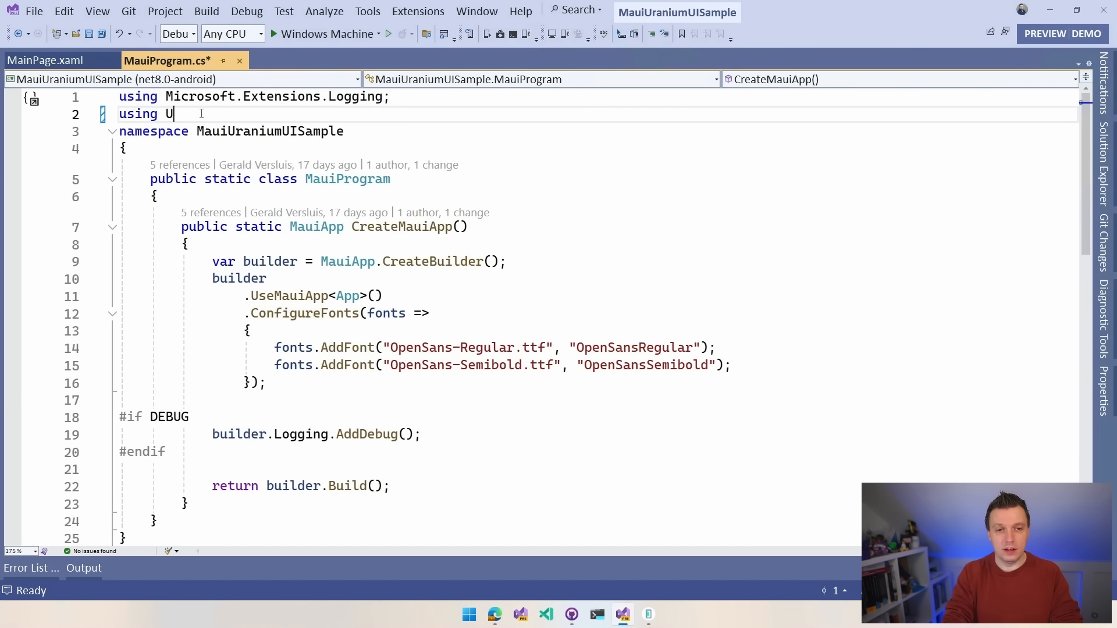
{"action": "type", "text": "raniumUI;"}
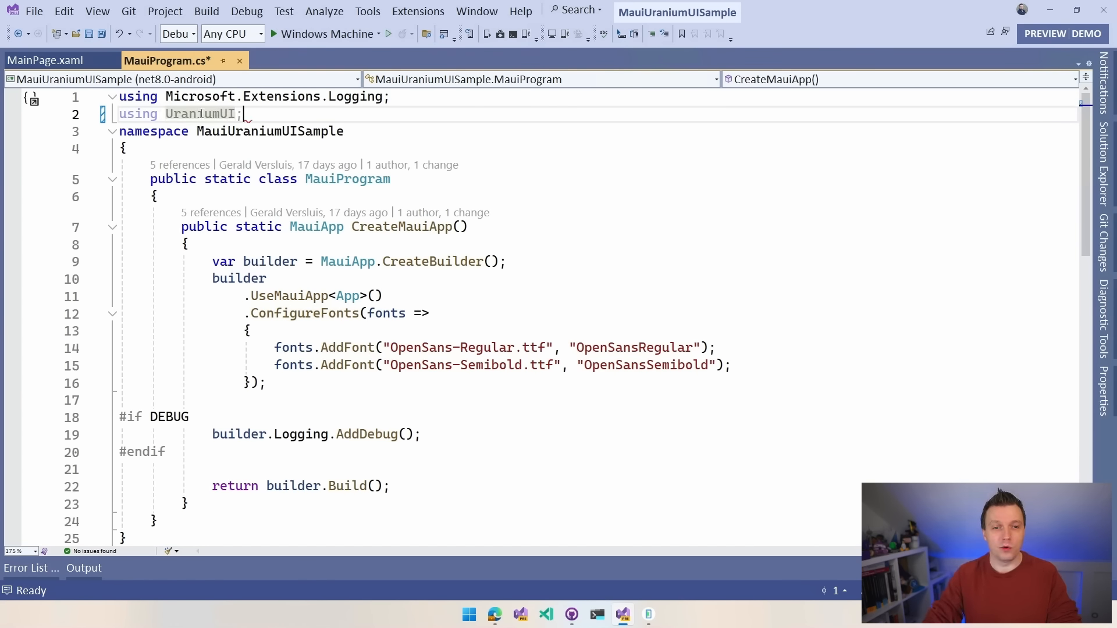
{"action": "key", "text": "enter"}
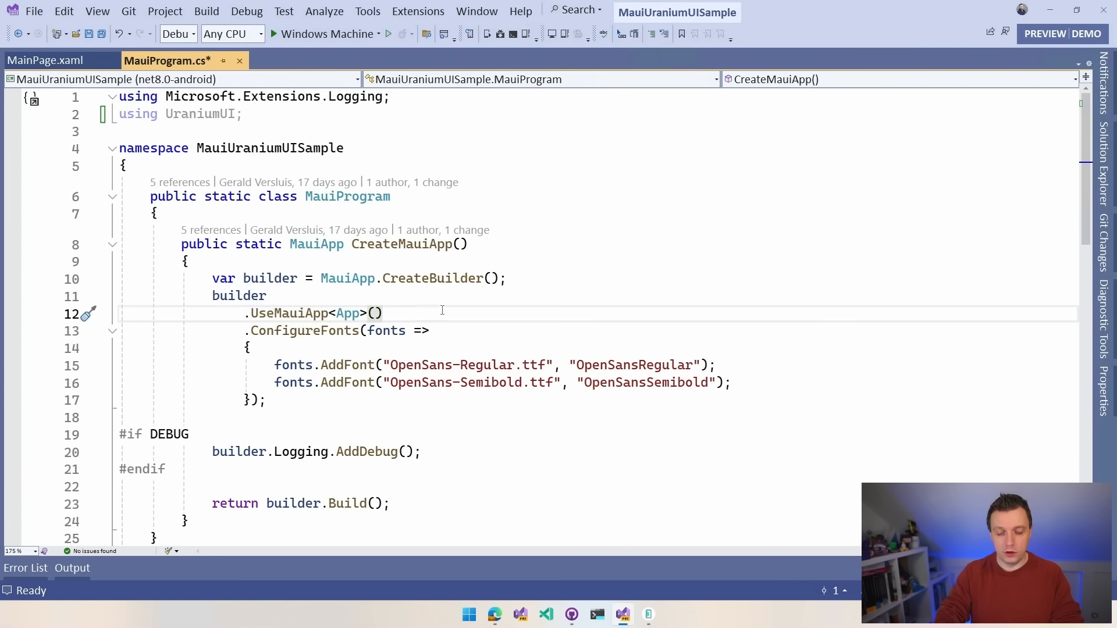
{"action": "type", "text": ".UseUraniumUI("}
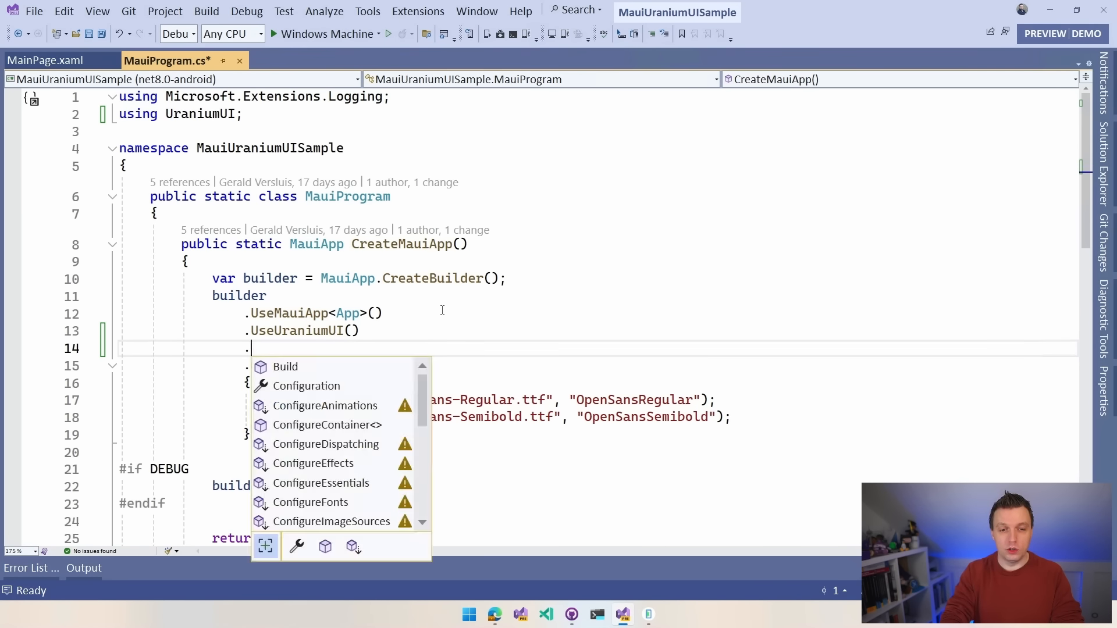
{"action": "type", "text": "UseUraniumUIMaterial("}
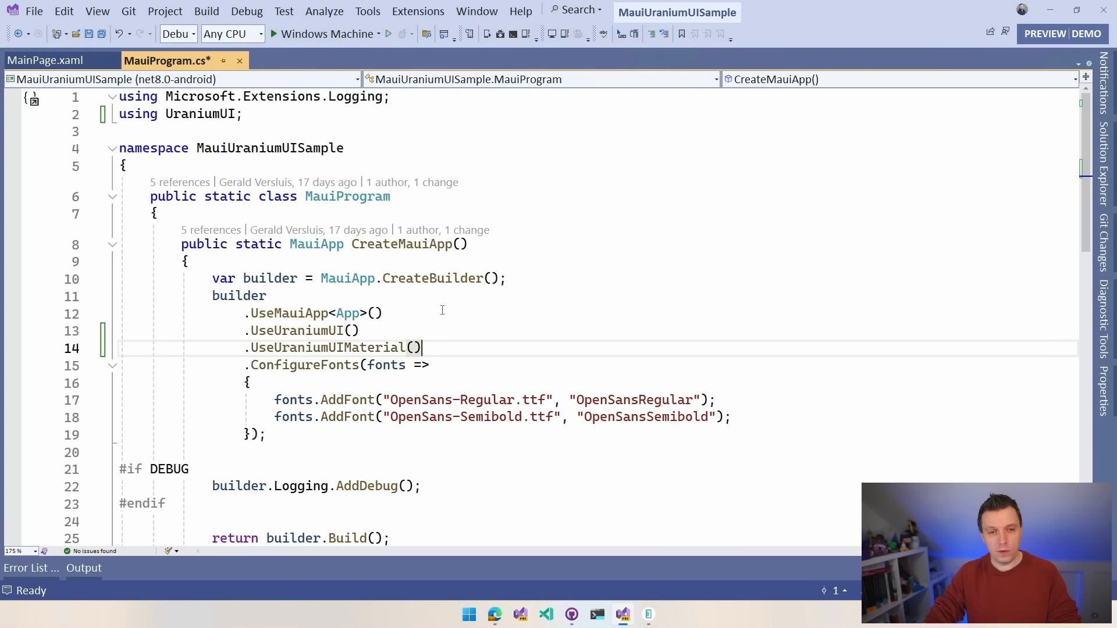
{"action": "key", "text": "ctrl+s"}
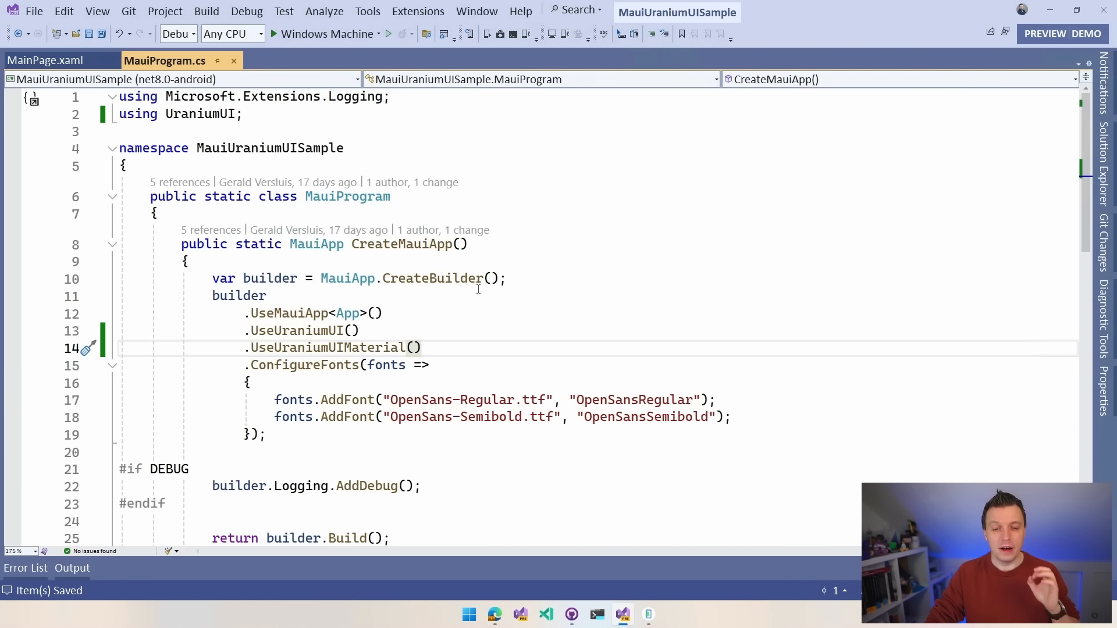
{"action": "mouse_move", "coordinate": [520, 554]}
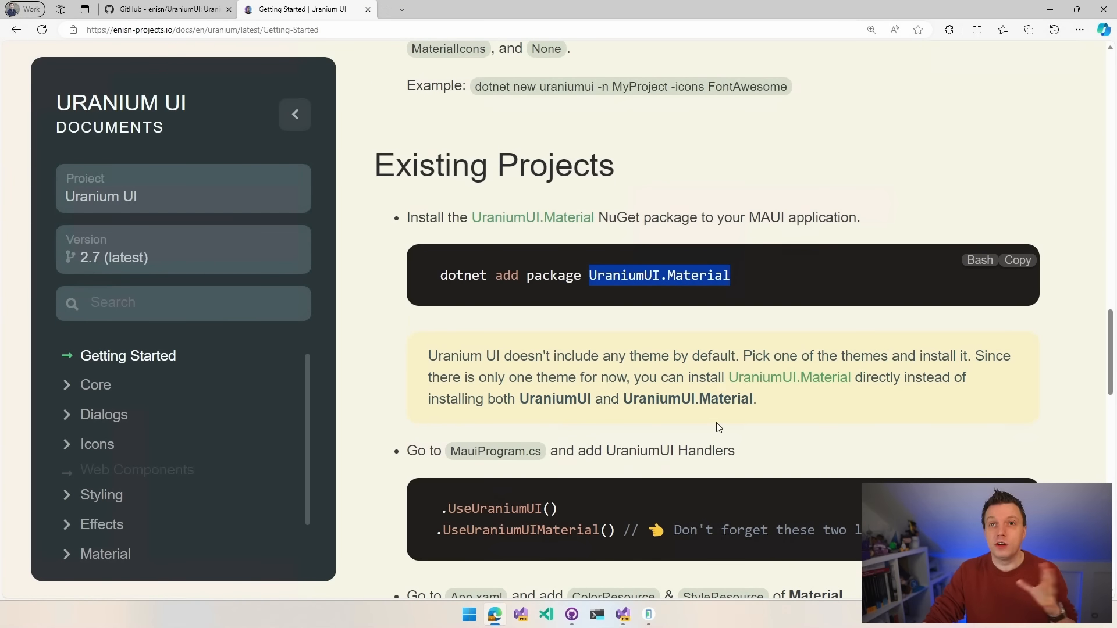
Step: Highlight the two handler lines, then select the App.xaml step's xmlns:material declaration
{"action": "scroll", "scroll_direction": "down", "scroll_amount": 3}
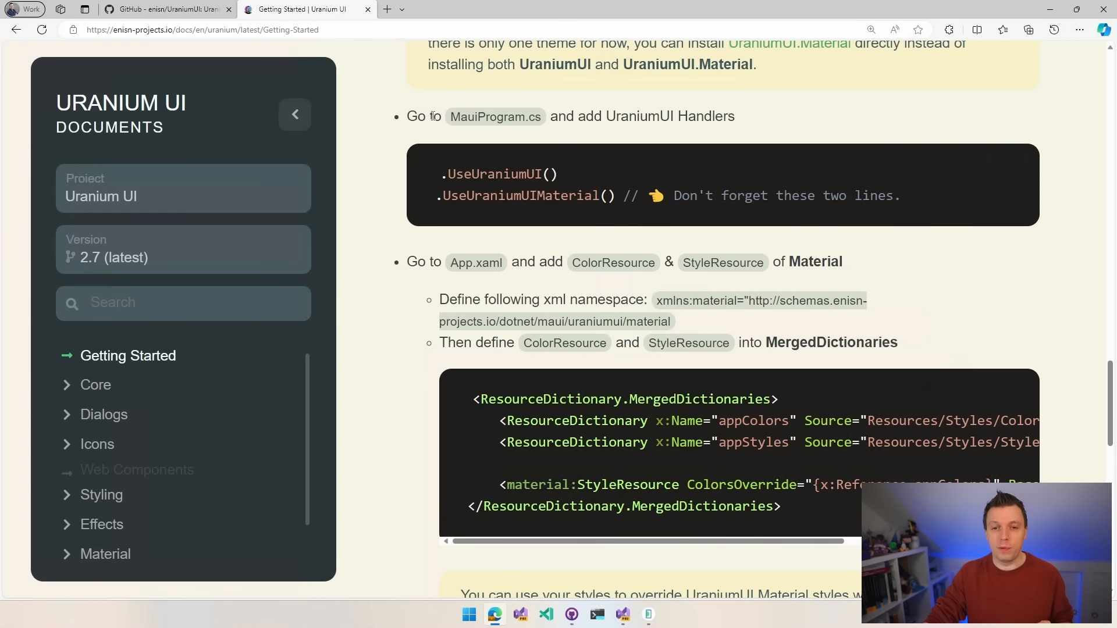
{"action": "left_click_drag", "start_coordinate": [441, 174], "coordinate": [630, 196]}
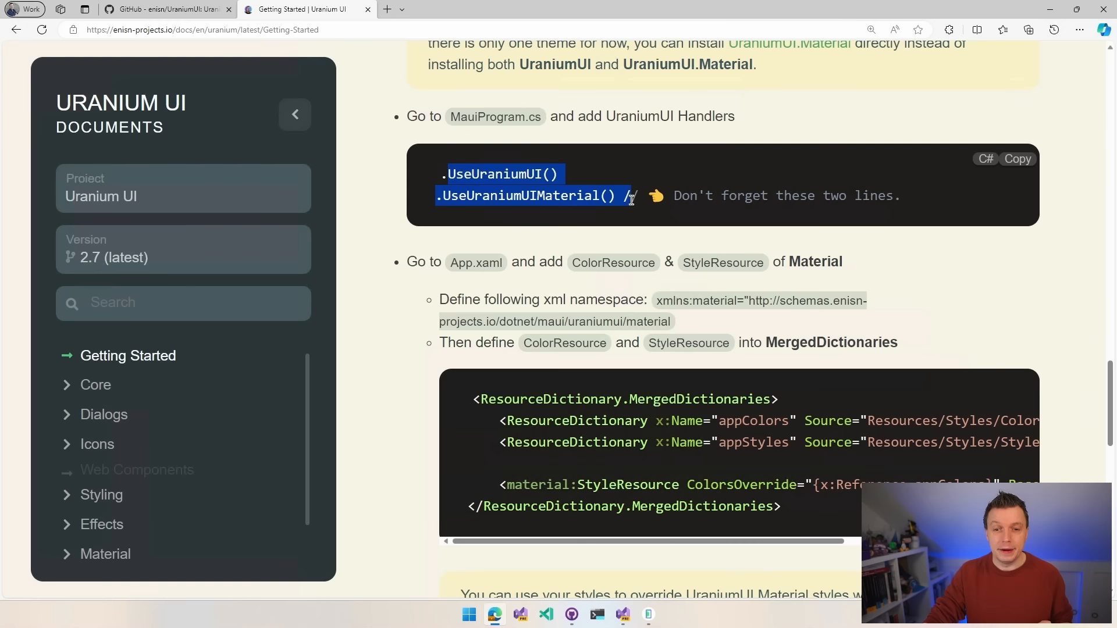
{"action": "scroll", "scroll_direction": "down", "scroll_amount": 3}
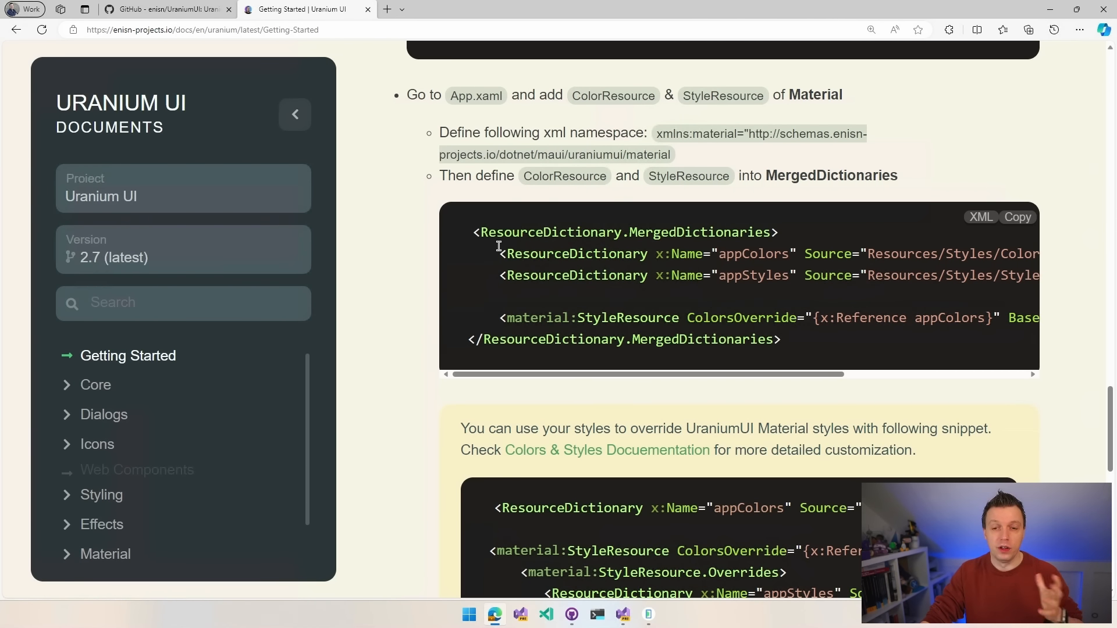
{"action": "mouse_move", "coordinate": [467, 136]}
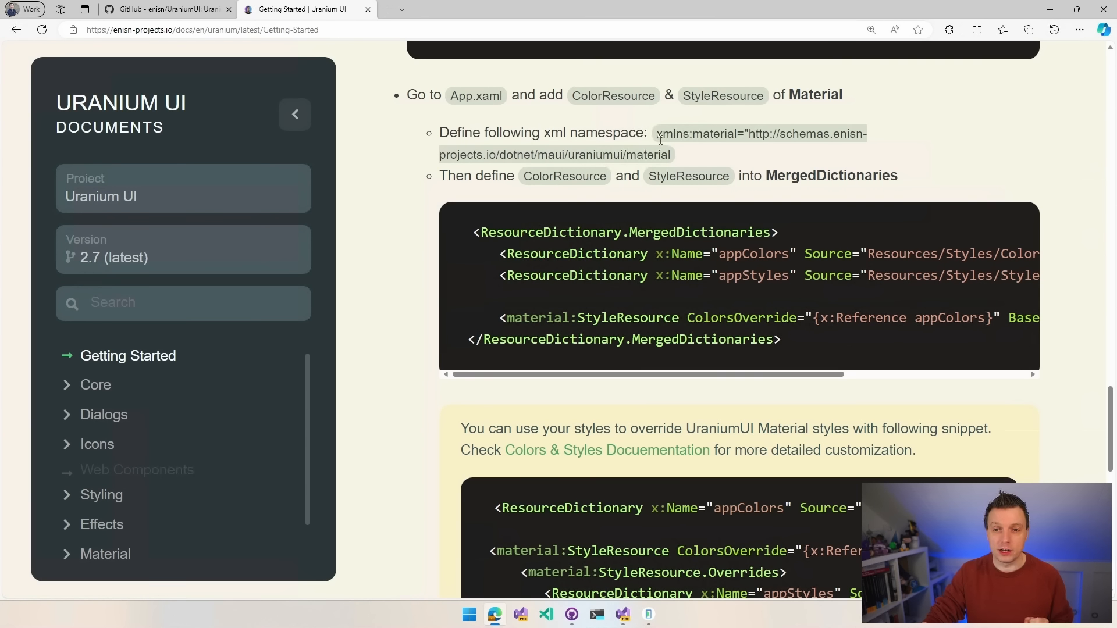
{"action": "left_click_drag", "start_coordinate": [658, 133], "coordinate": [669, 154]}
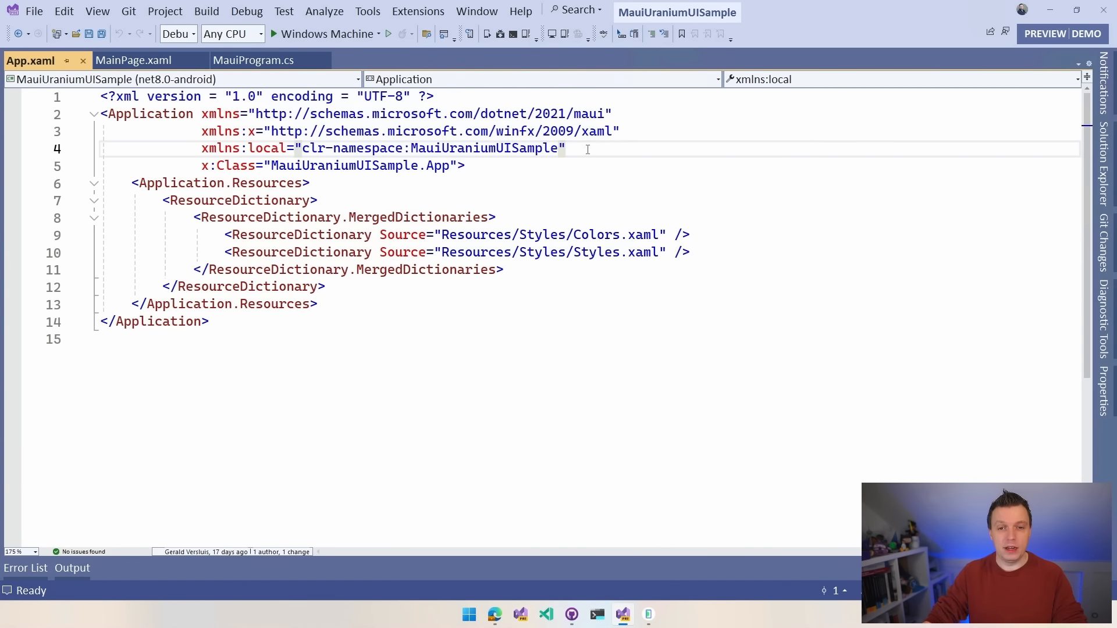
{"action": "type", "text": "xmlns:material=\"http://schemas.enisn-projects.io/dotnet/maui/uraniumui/material\""}
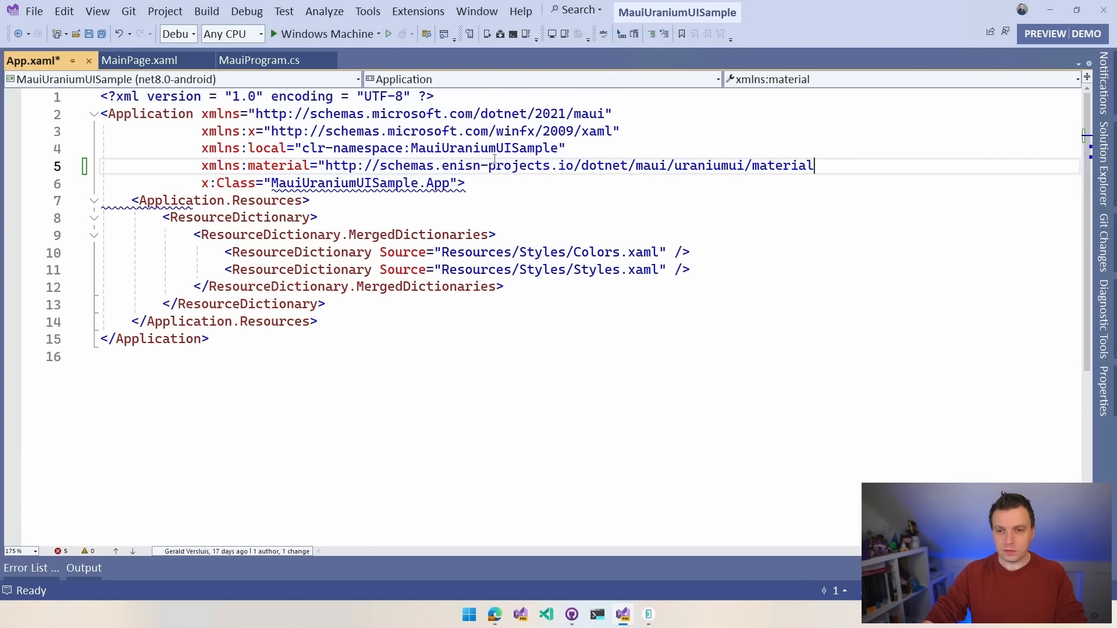
{"action": "type", "text": "\""}
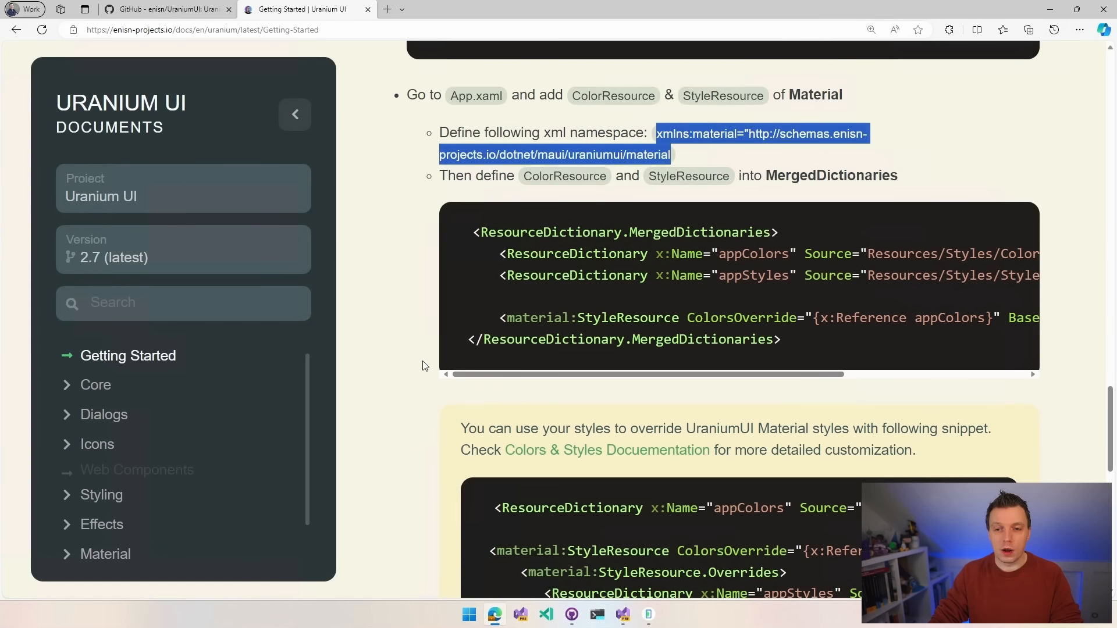
{"action": "mouse_move", "coordinate": [641, 331]}
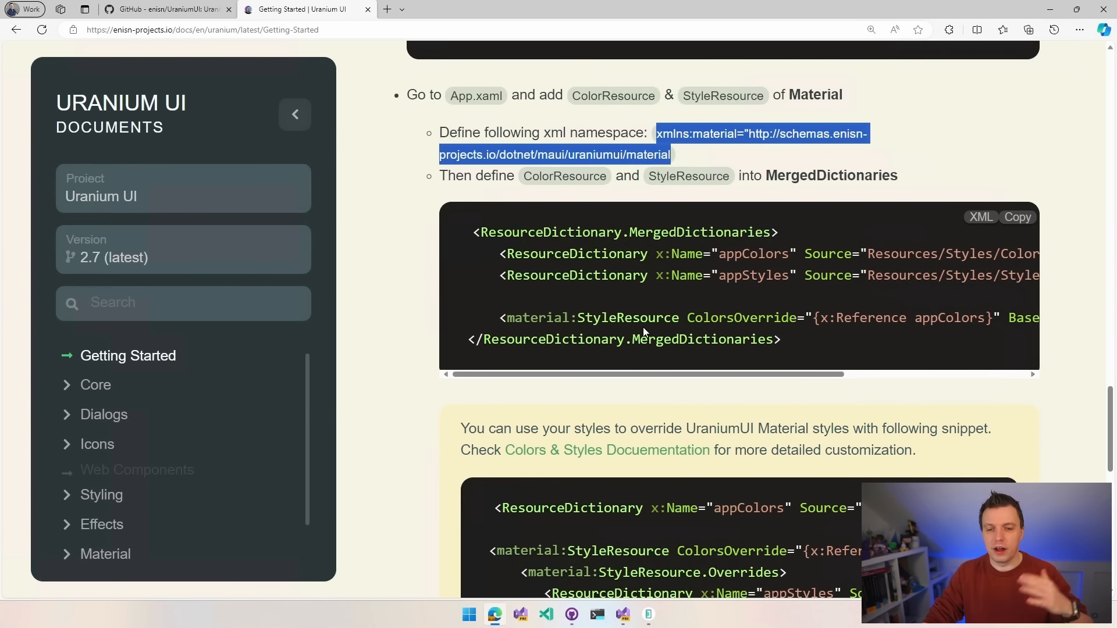
{"action": "mouse_move", "coordinate": [542, 391]}
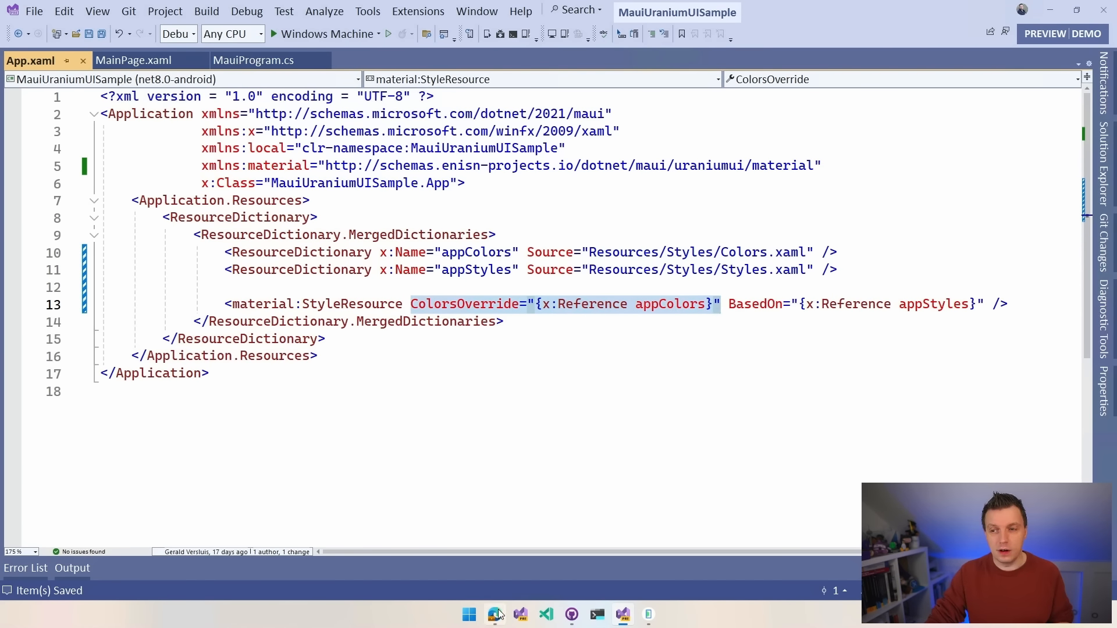
Step: Review the guide's optional font icon library note and themes, then return to Visual Studio
{"action": "left_click", "coordinate": [493, 614]}
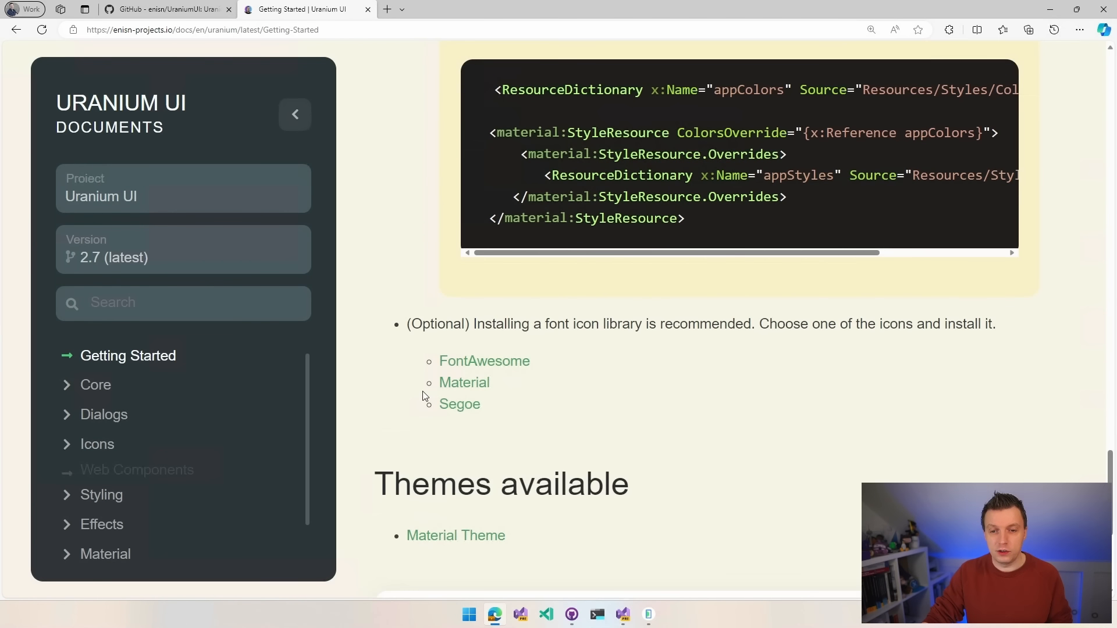
{"action": "left_click_drag", "start_coordinate": [422, 323], "coordinate": [936, 323]}
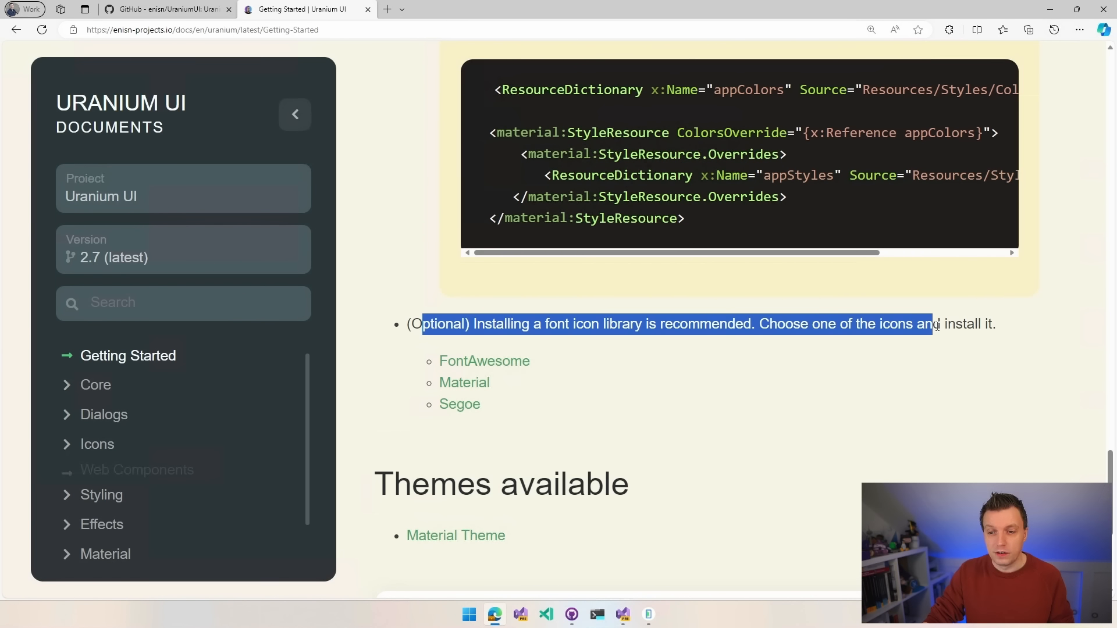
{"action": "scroll", "scroll_direction": "down", "scroll_amount": 3}
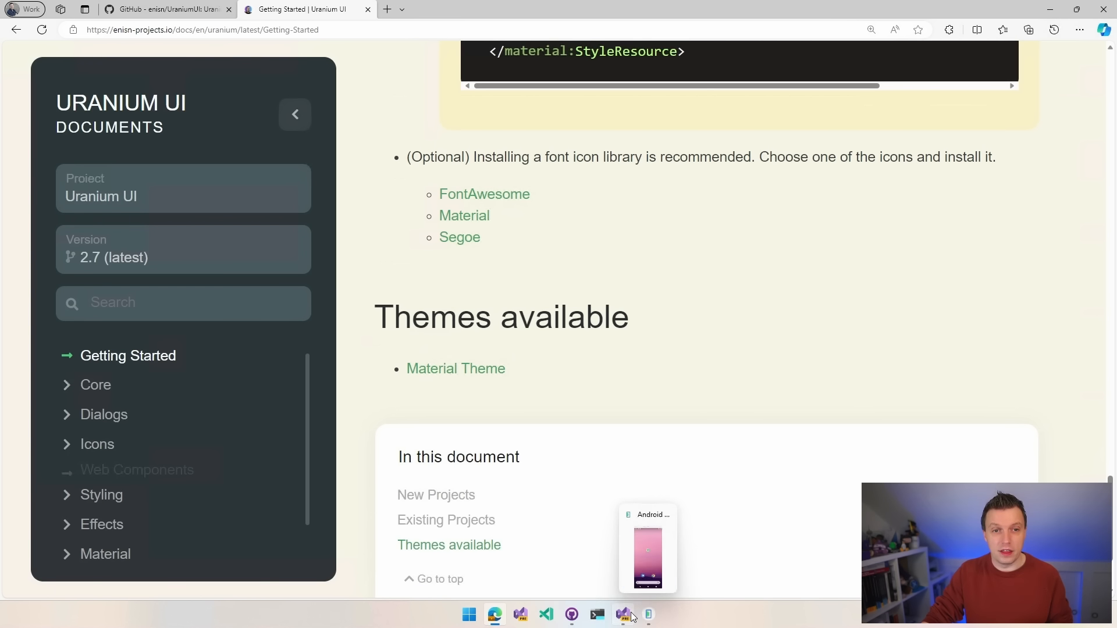
{"action": "left_click", "coordinate": [622, 614]}
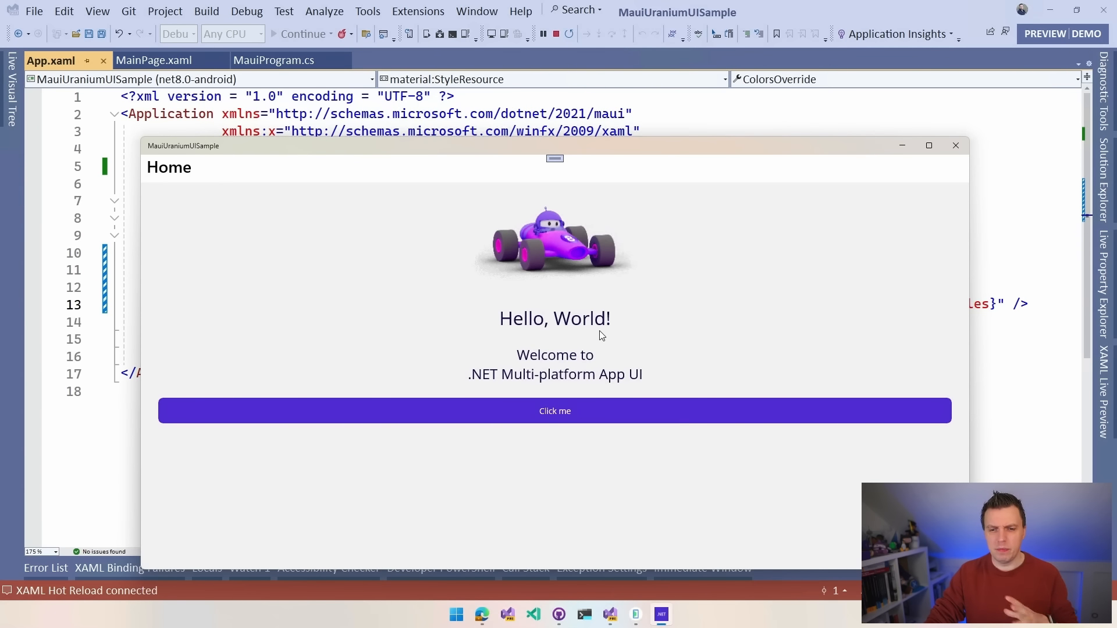
Step: Click 'Click me' once in the running Windows app, then stop it
{"action": "left_click", "coordinate": [555, 410]}
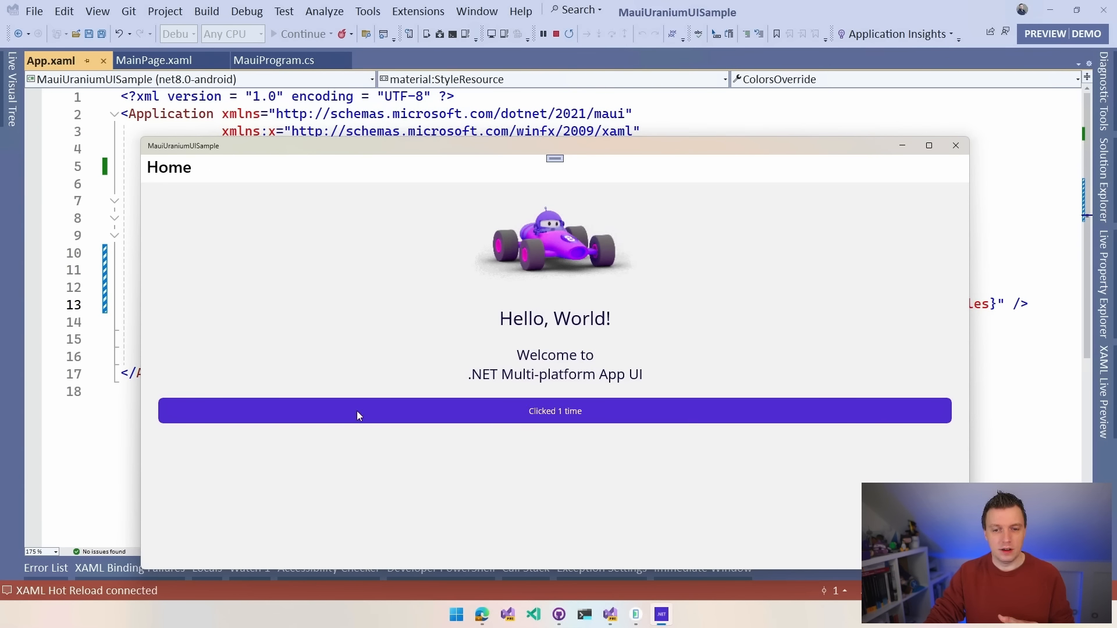
{"action": "left_click", "coordinate": [554, 410]}
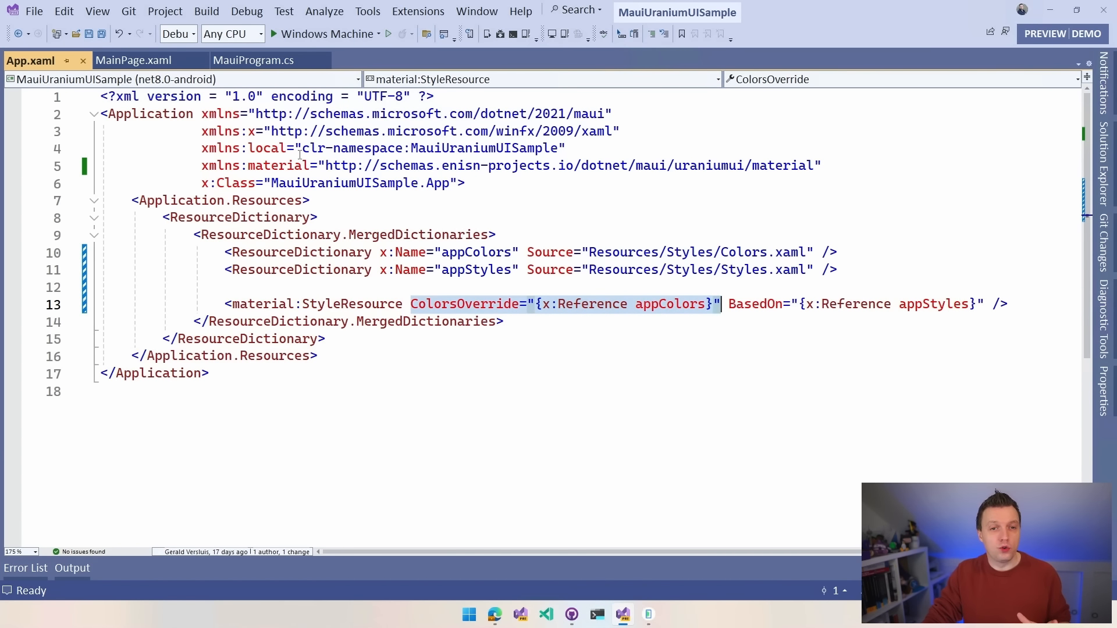
Step: Add an xmlns:ur line to MainPage.xaml using the material schema URL from App.xaml
{"action": "left_click", "coordinate": [133, 60]}
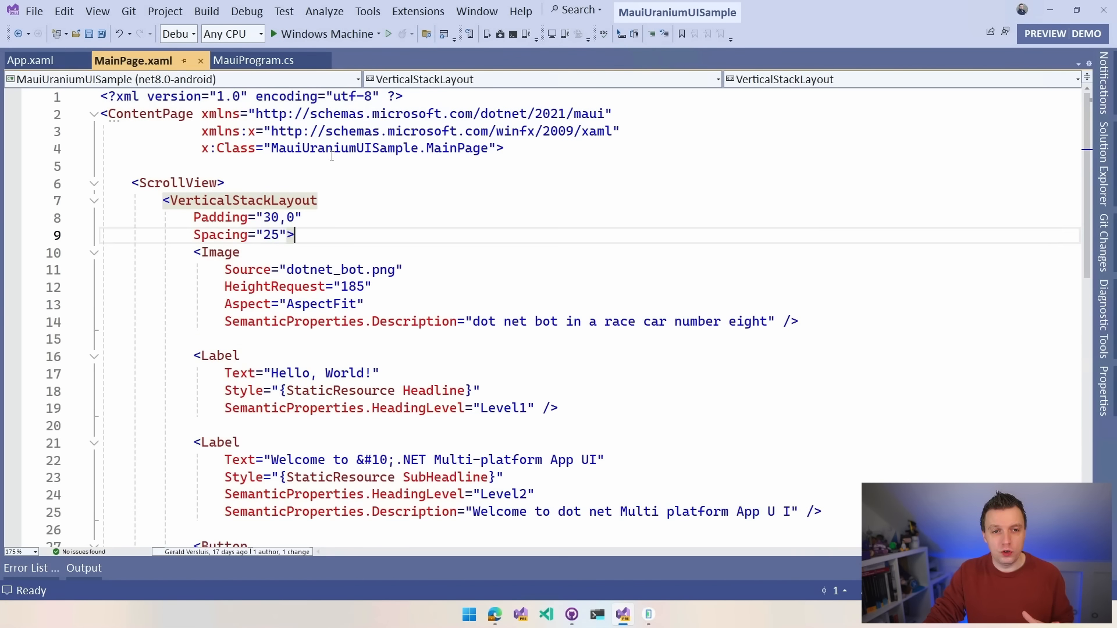
{"action": "left_click", "coordinate": [625, 131]}
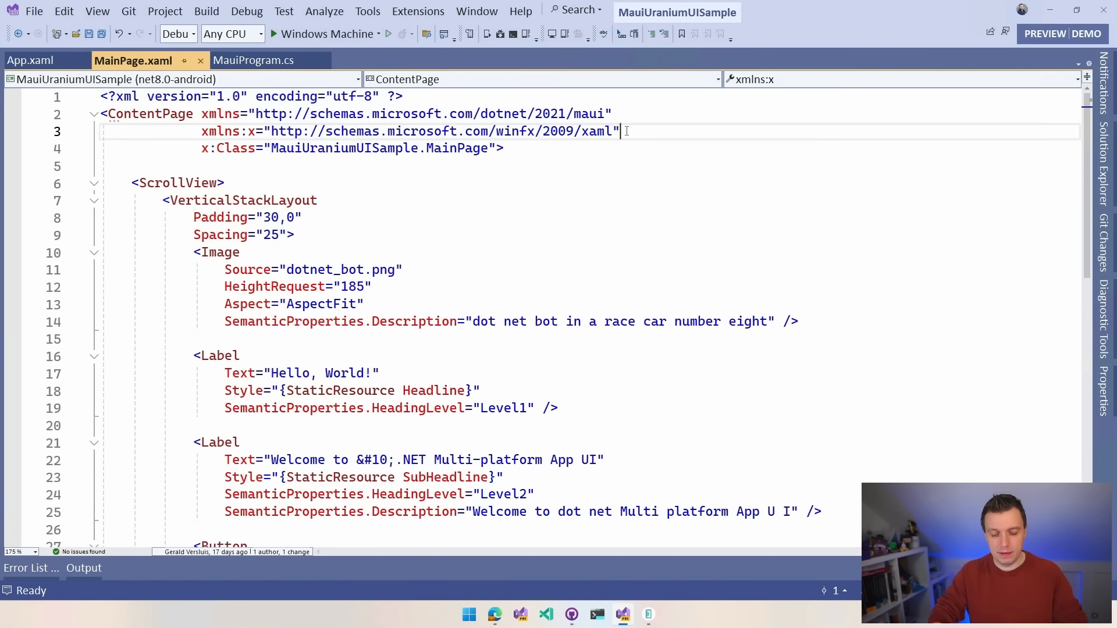
{"action": "key", "text": "enter"}
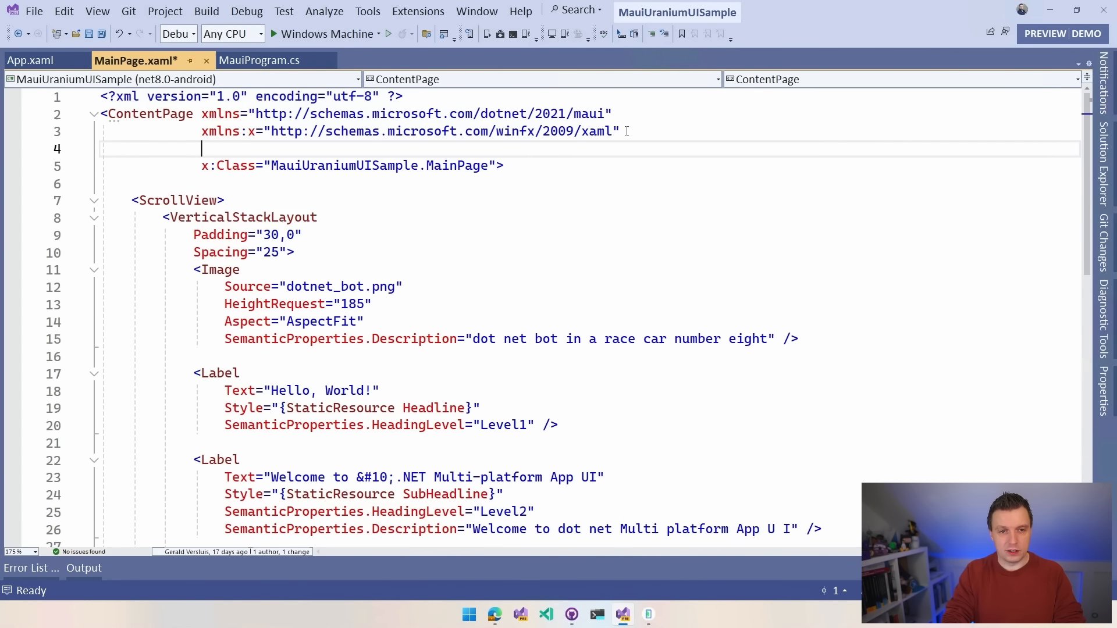
{"action": "type", "text": "xmlns:ur=\""}
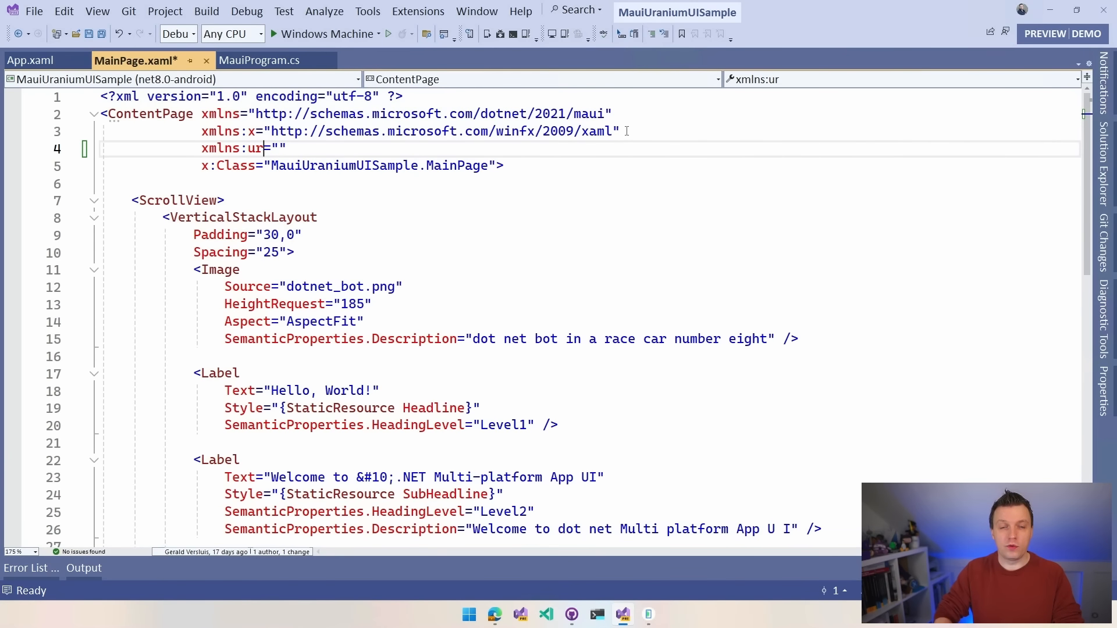
{"action": "double_click", "coordinate": [254, 148]}
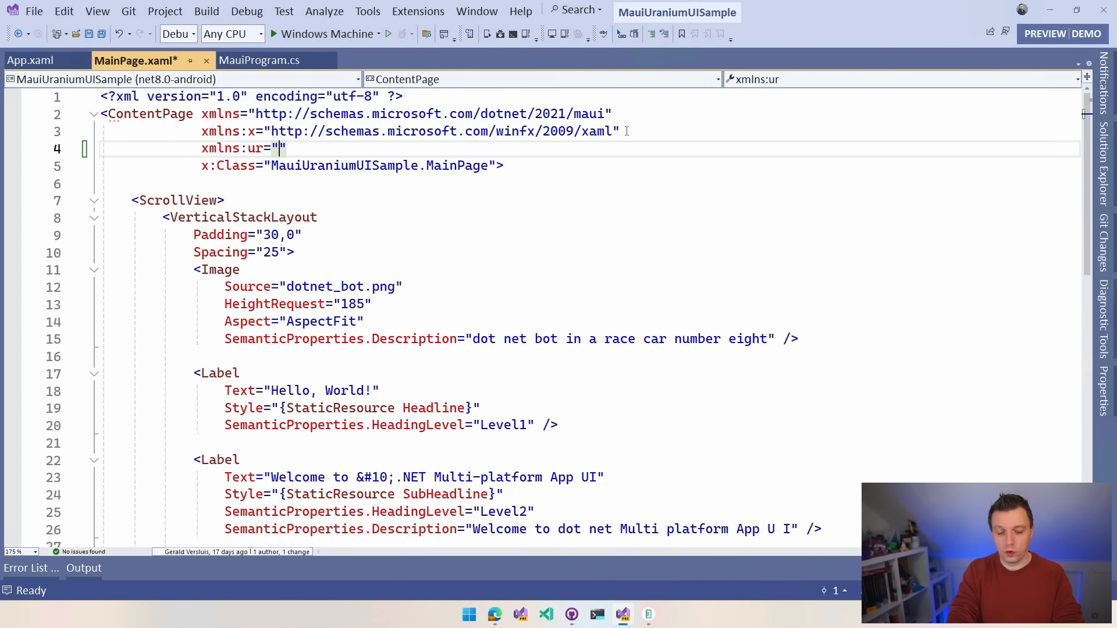
{"action": "type", "text": "Uri"}
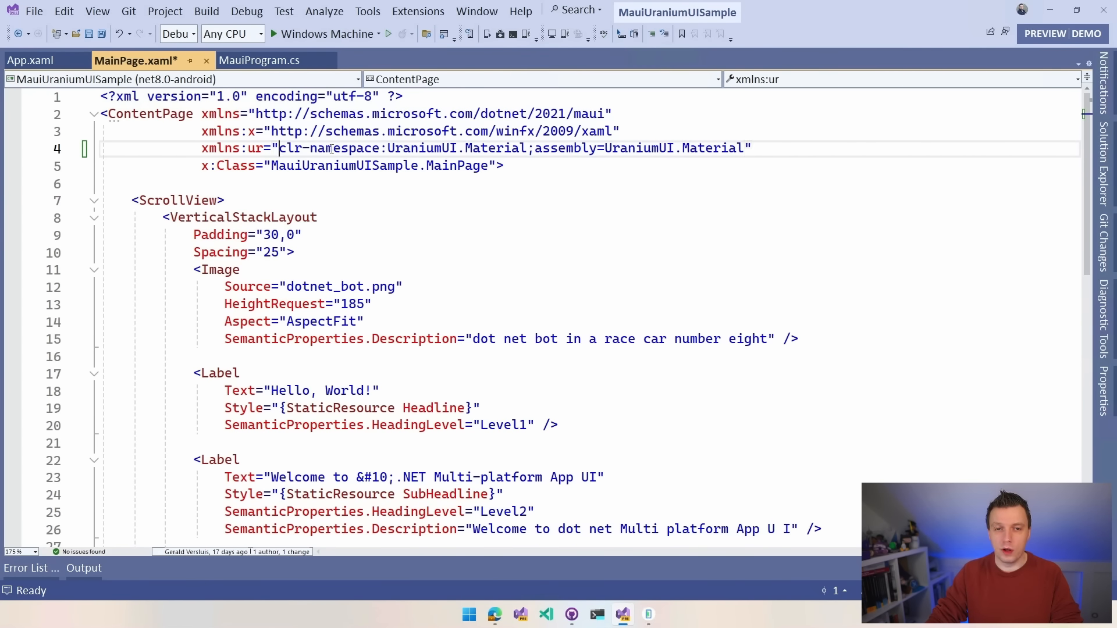
{"action": "double_click", "coordinate": [511, 149]}
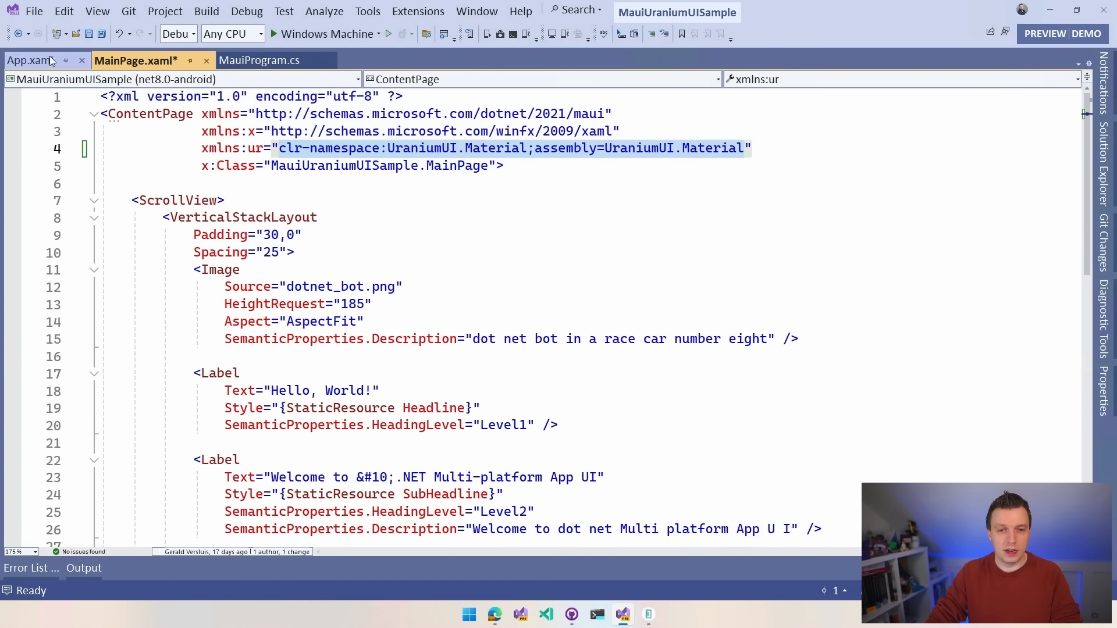
{"action": "left_click", "coordinate": [29, 60]}
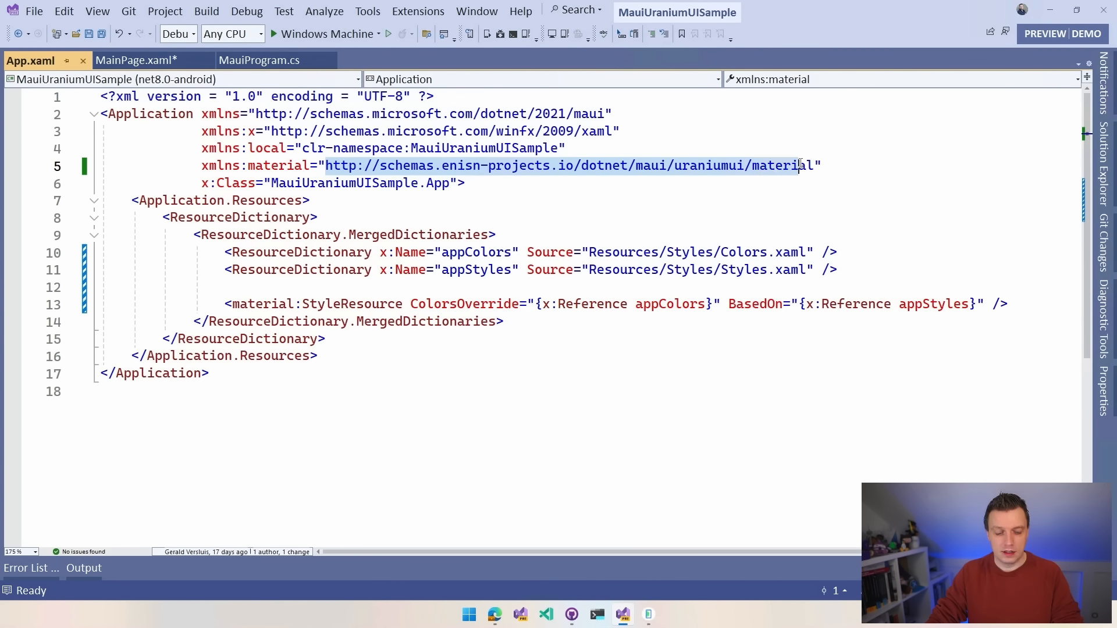
{"action": "left_click", "coordinate": [132, 60]}
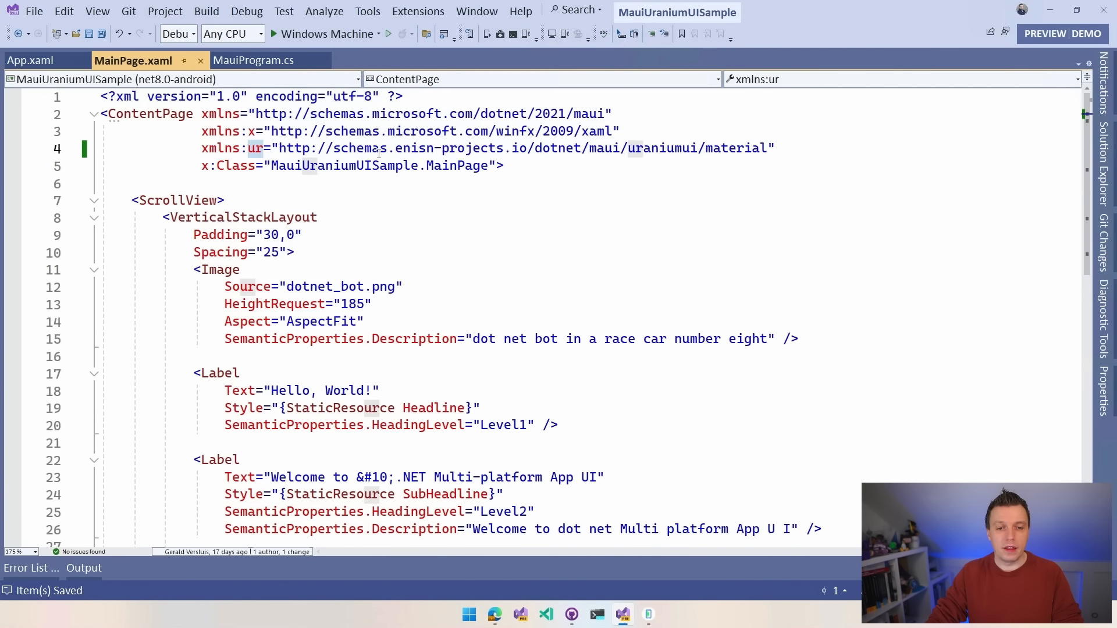
{"action": "scroll", "scroll_direction": "down", "scroll_amount": 3}
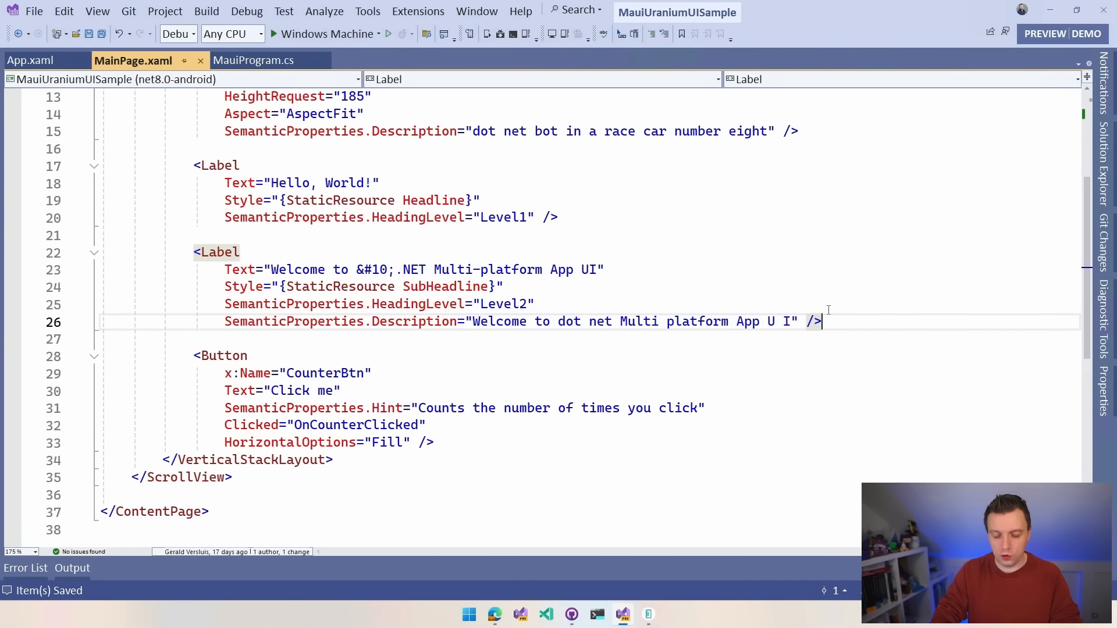
Step: Insert a ur:TextField titled 'Please enter your value' above the button, then begin a ur:CheckBox
{"action": "type", "text": "<ur:"}
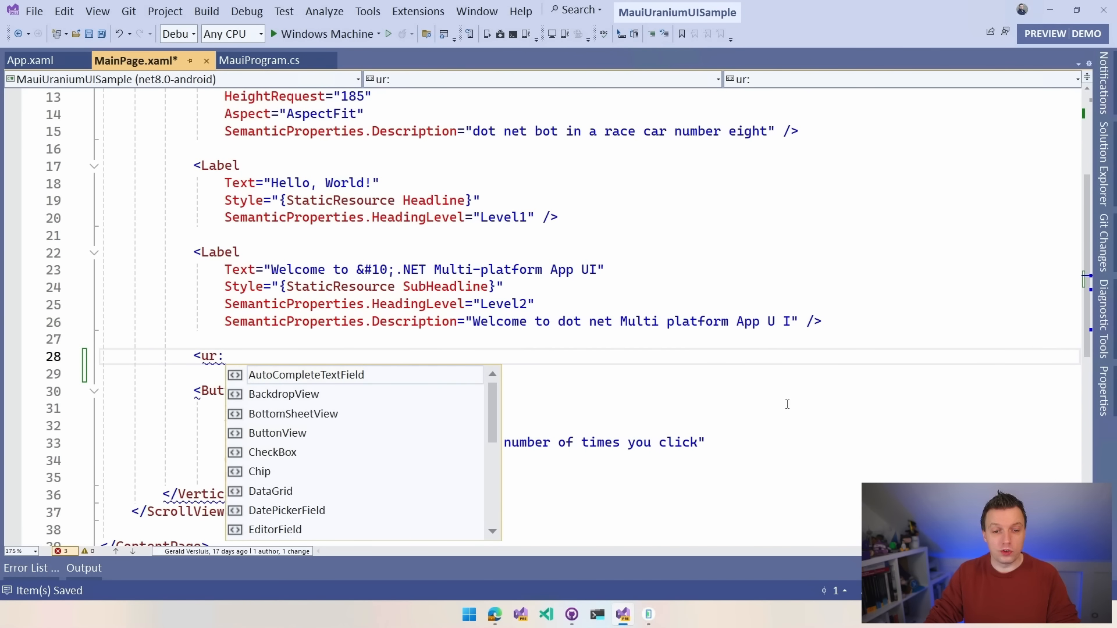
{"action": "mouse_move", "coordinate": [377, 381]}
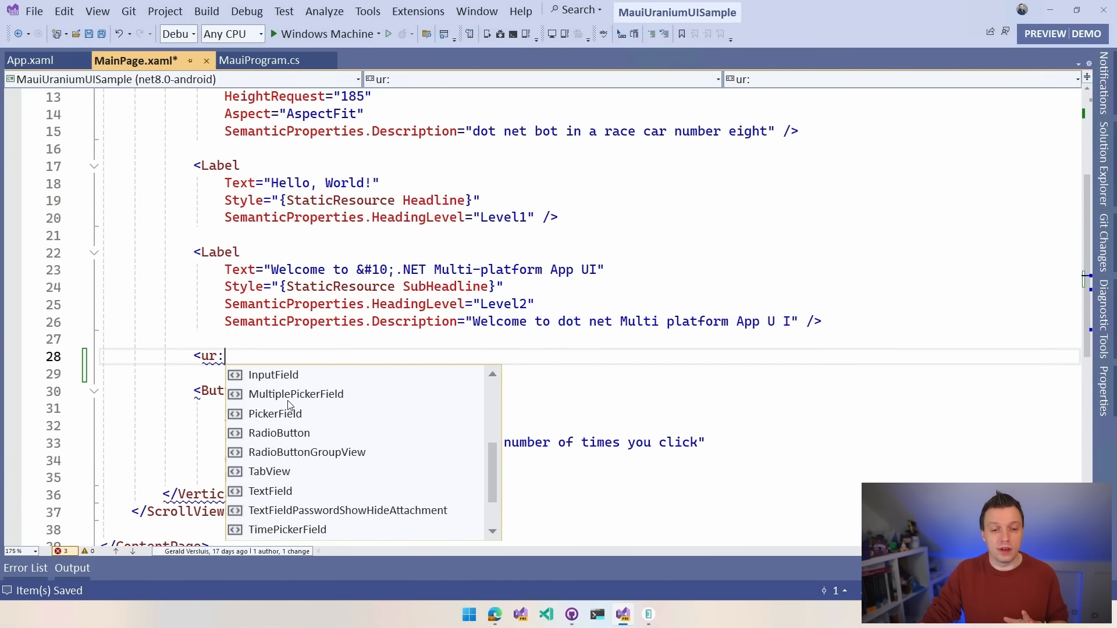
{"action": "mouse_move", "coordinate": [298, 490]}
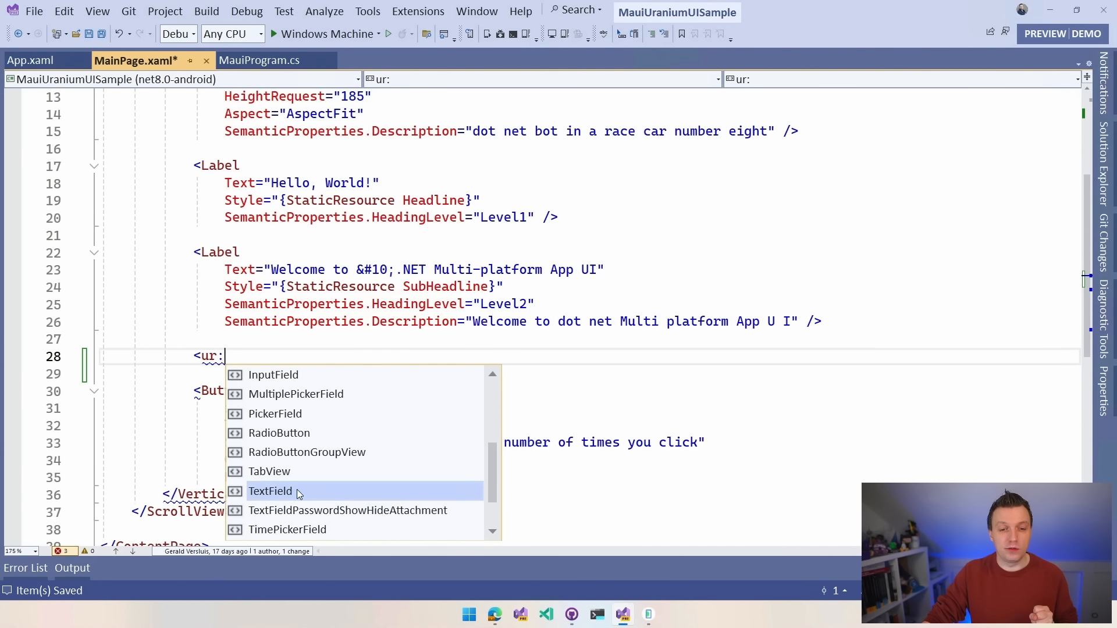
{"action": "double_click", "coordinate": [270, 491]}
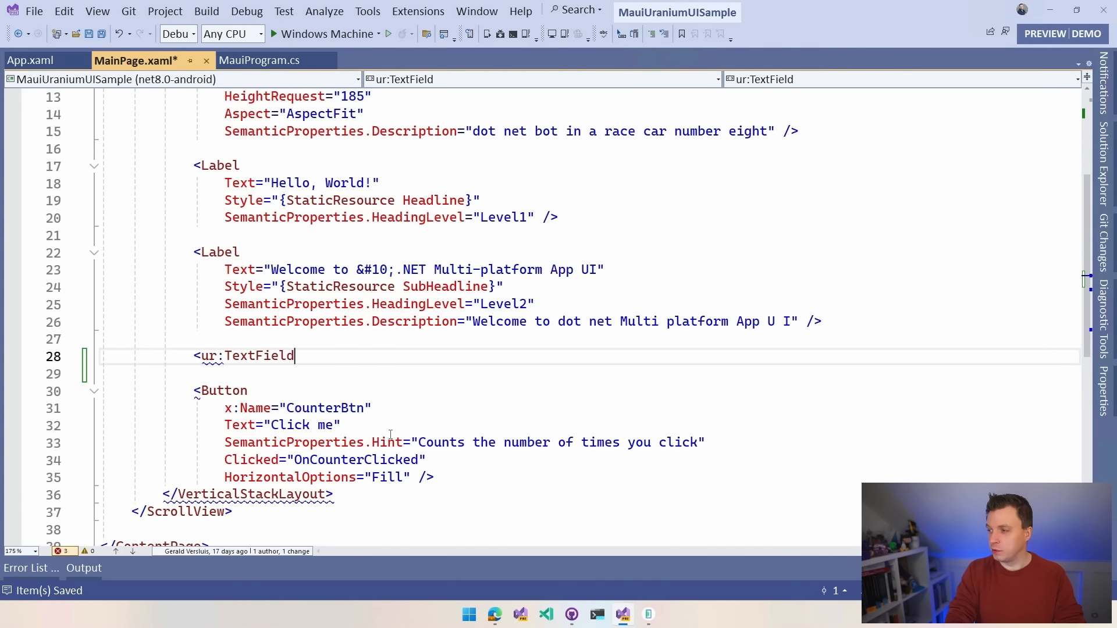
{"action": "type", "text": "Title=\"\" />"}
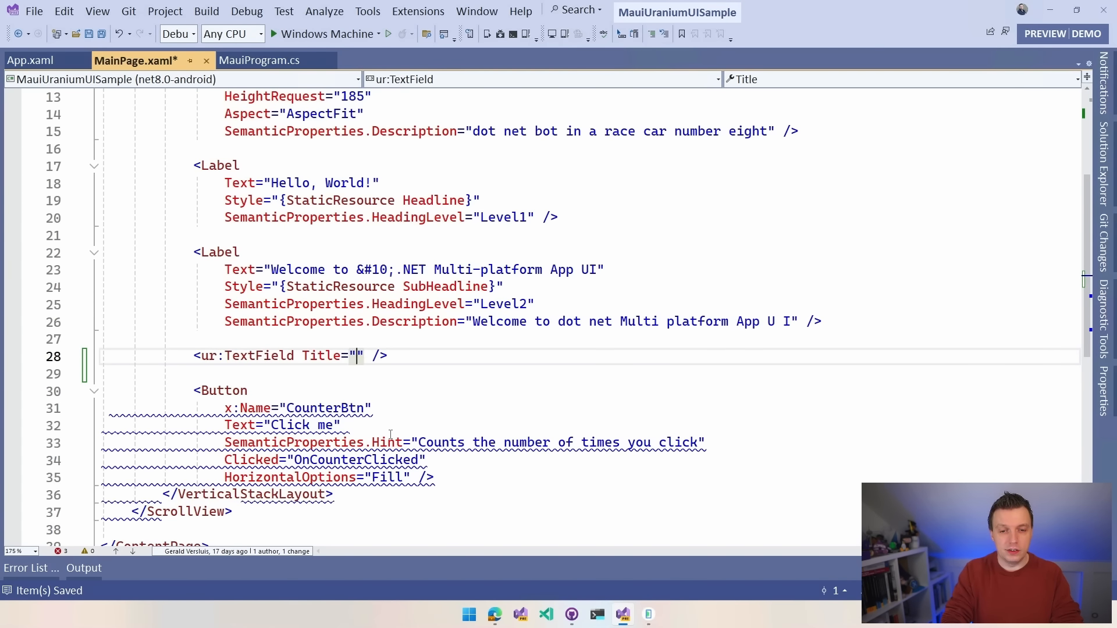
{"action": "type", "text": "Please enter"}
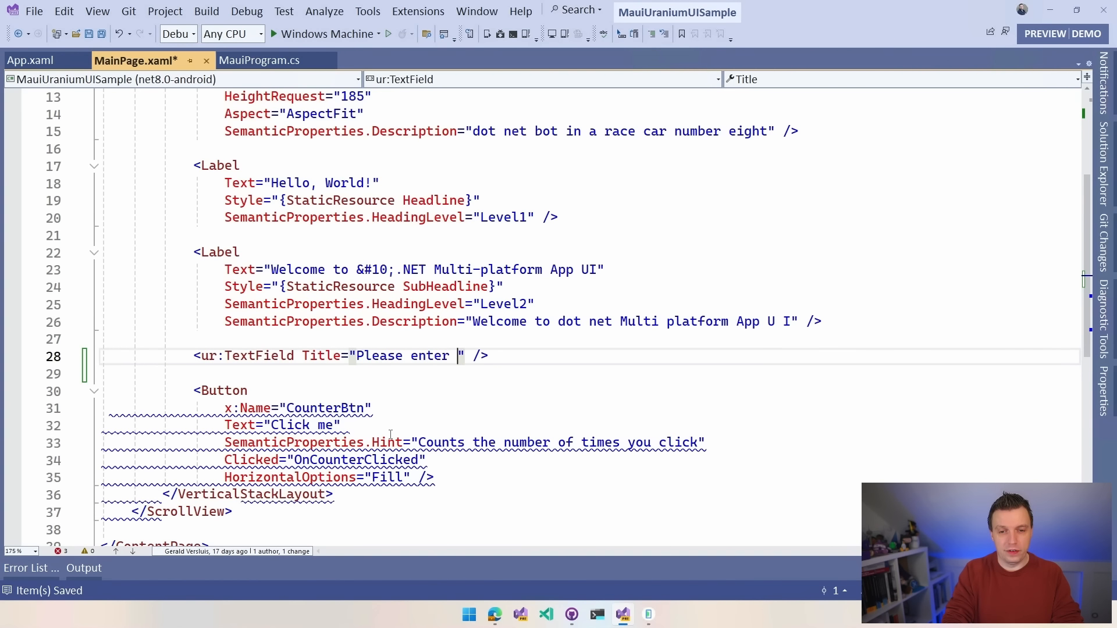
{"action": "type", "text": "your valu"}
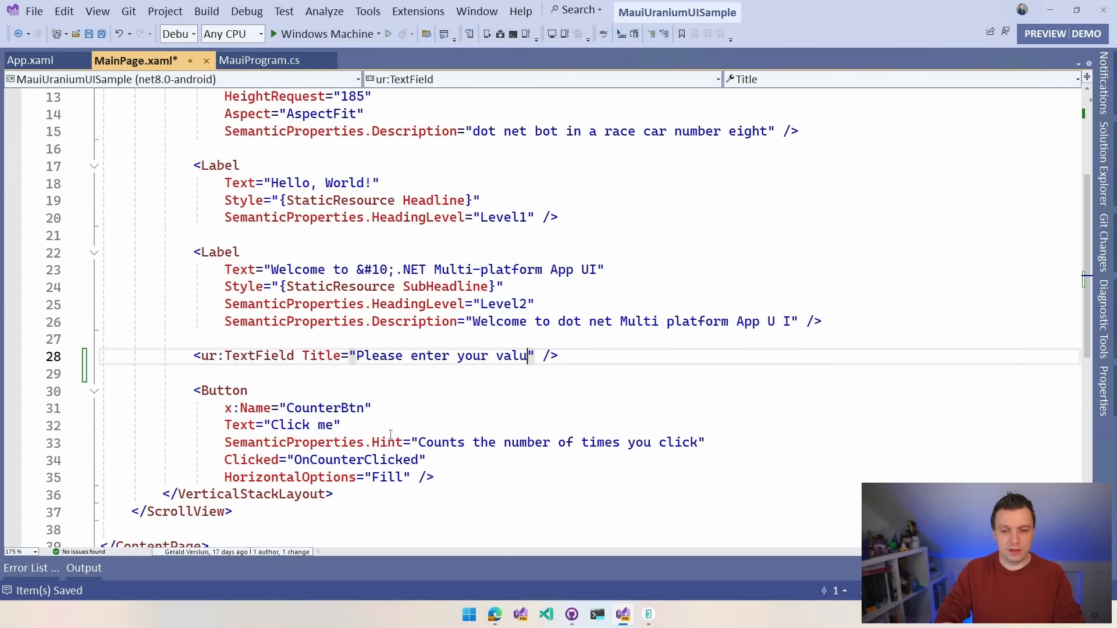
{"action": "type", "text": "e"}
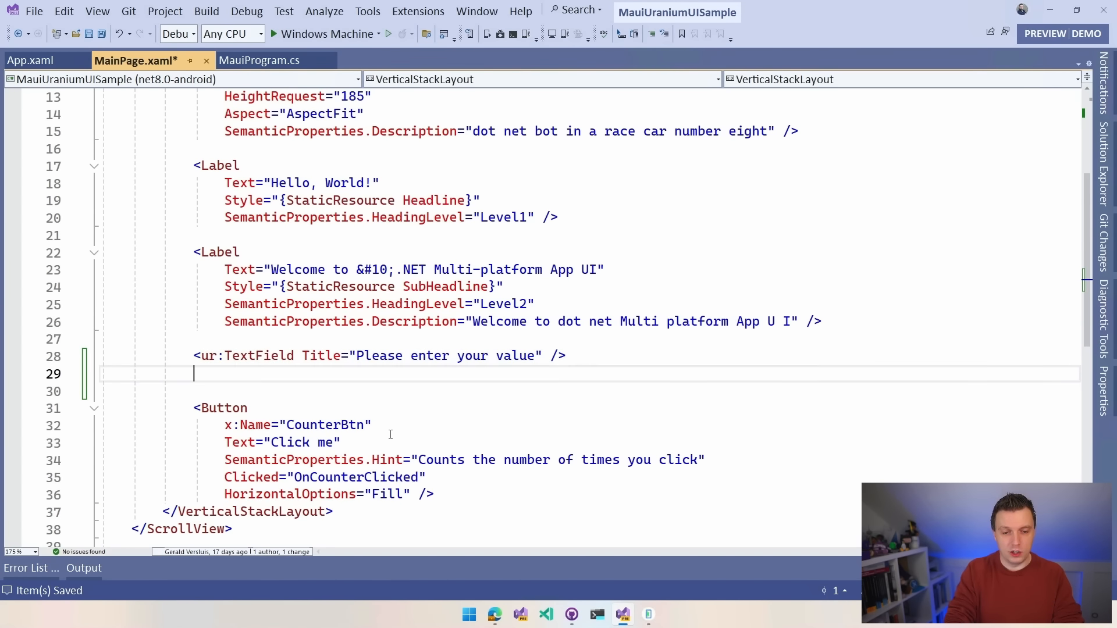
{"action": "type", "text": "<ur:CheckBox"}
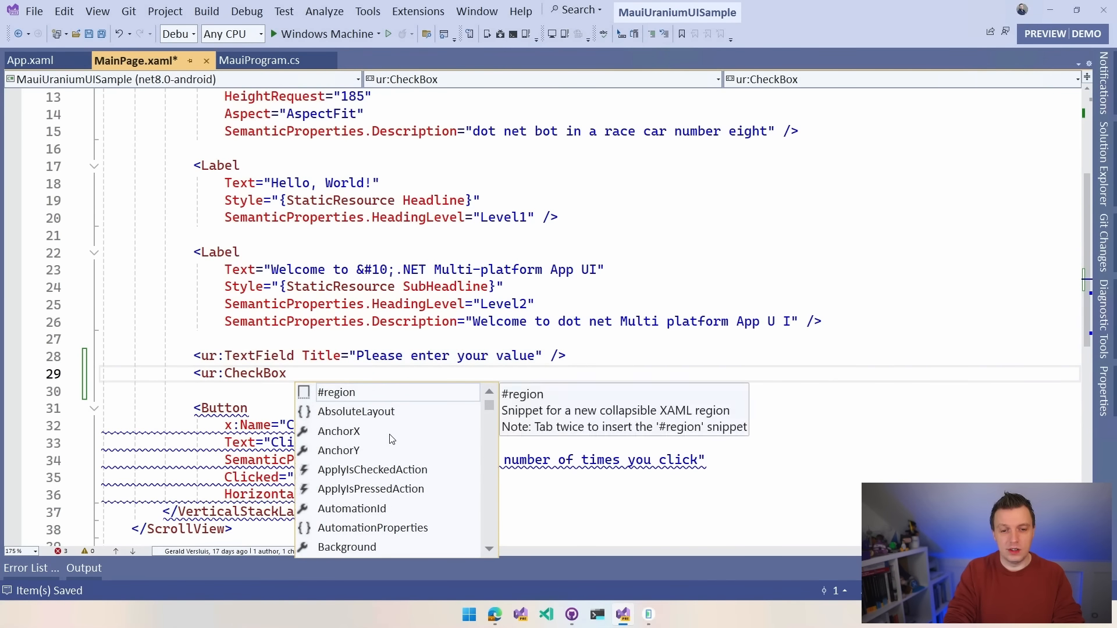
Step: Give the CheckBox Text 'Have you subscribed to my channel yet?' and run on Windows
{"action": "type", "text": "Text=\"\""}
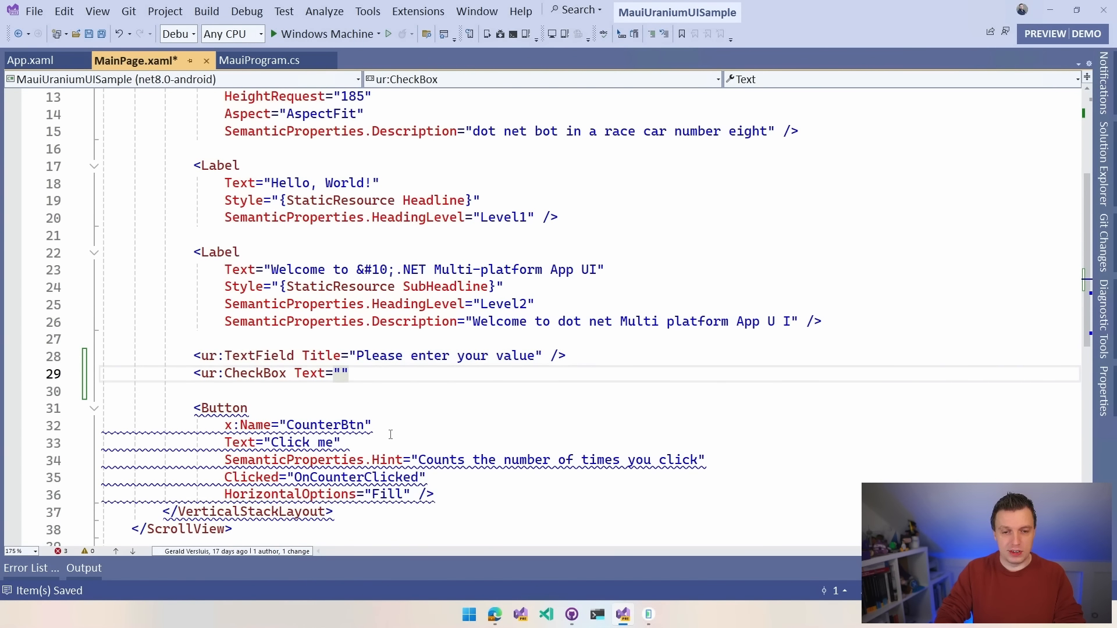
{"action": "type", "text": "/>"}
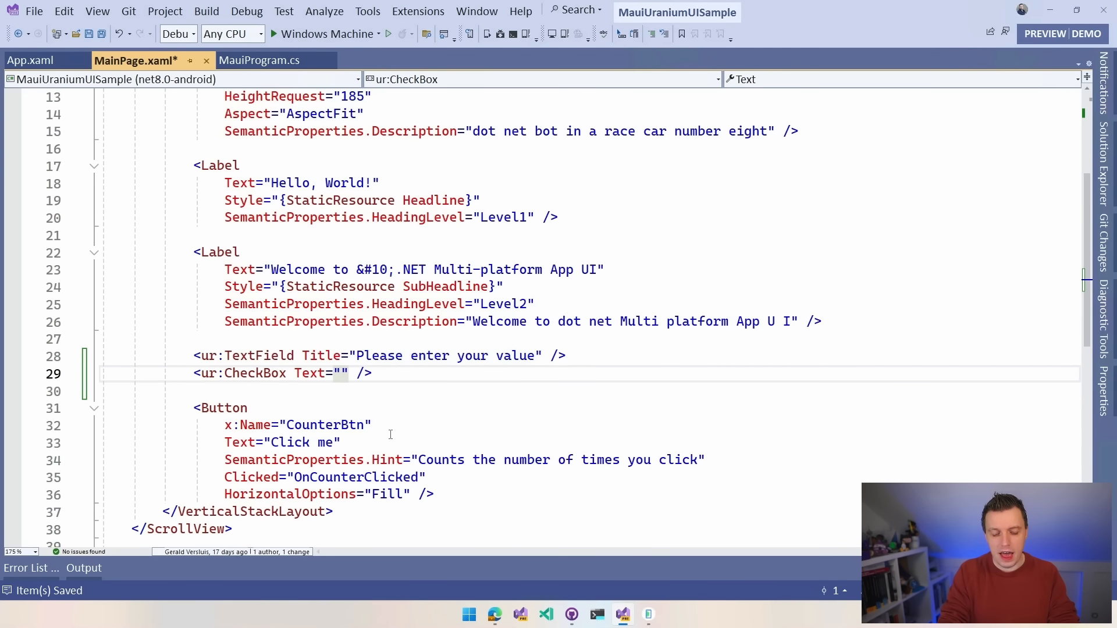
{"action": "type", "text": "Have you s"}
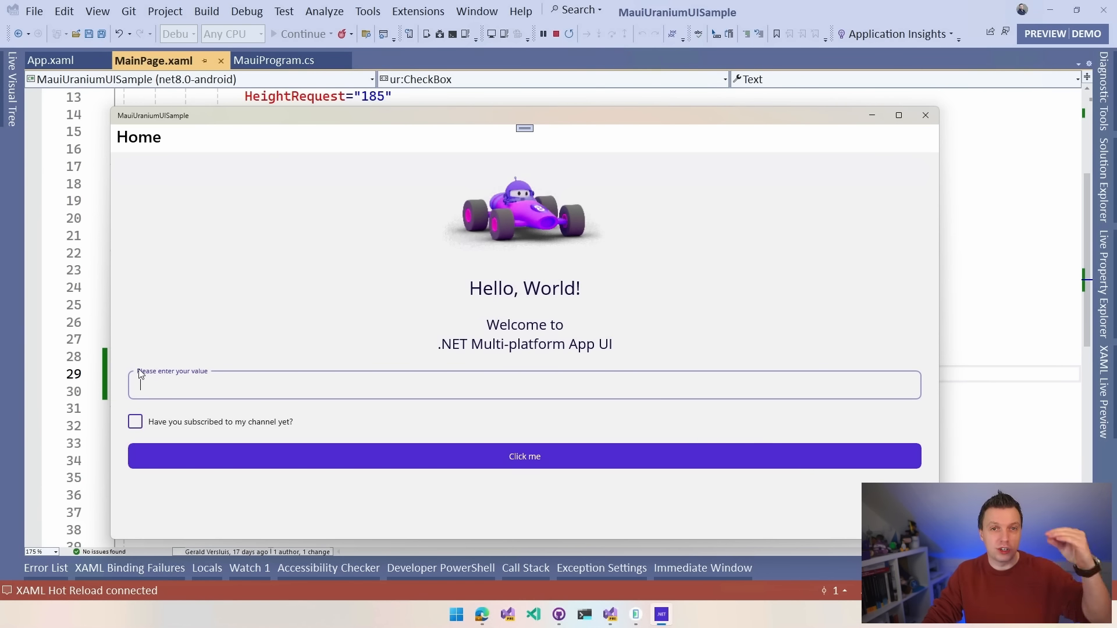
Step: Raise the counter to two, enter 'lskjdaslkjdaljdaskj' in the text field, and tick the checkbox
{"action": "left_click", "coordinate": [245, 385]}
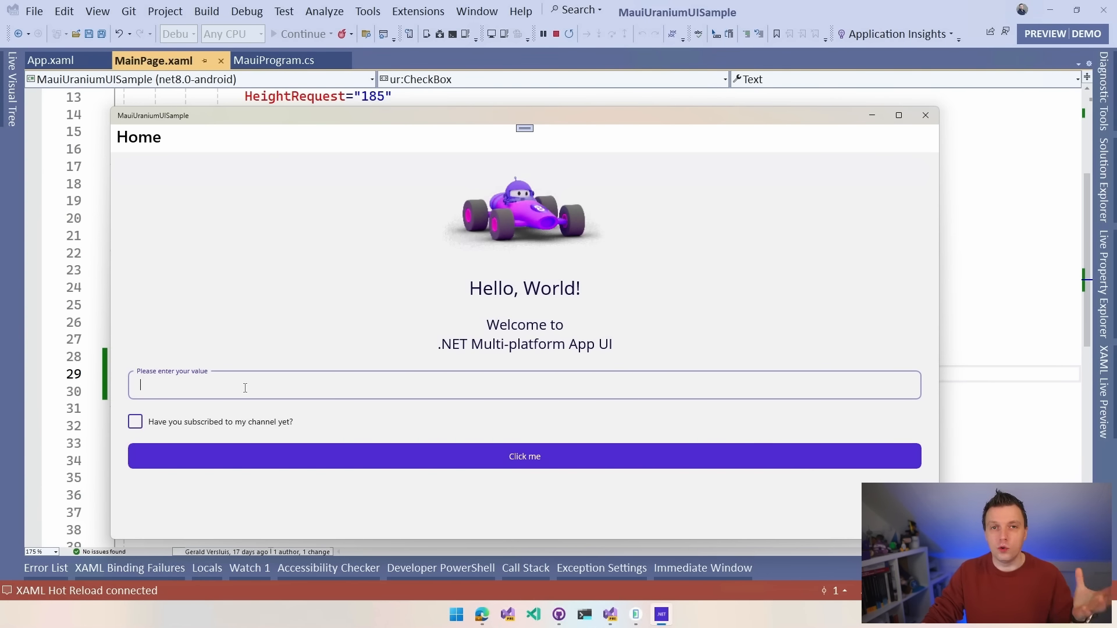
{"action": "mouse_move", "coordinate": [254, 348]}
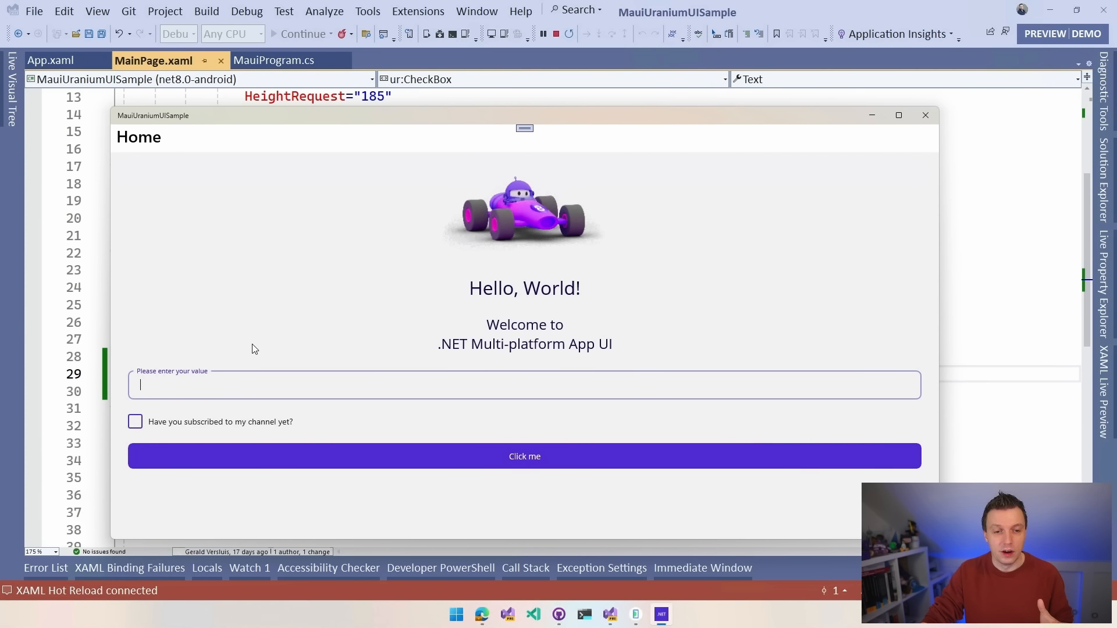
{"action": "left_click", "coordinate": [524, 456]}
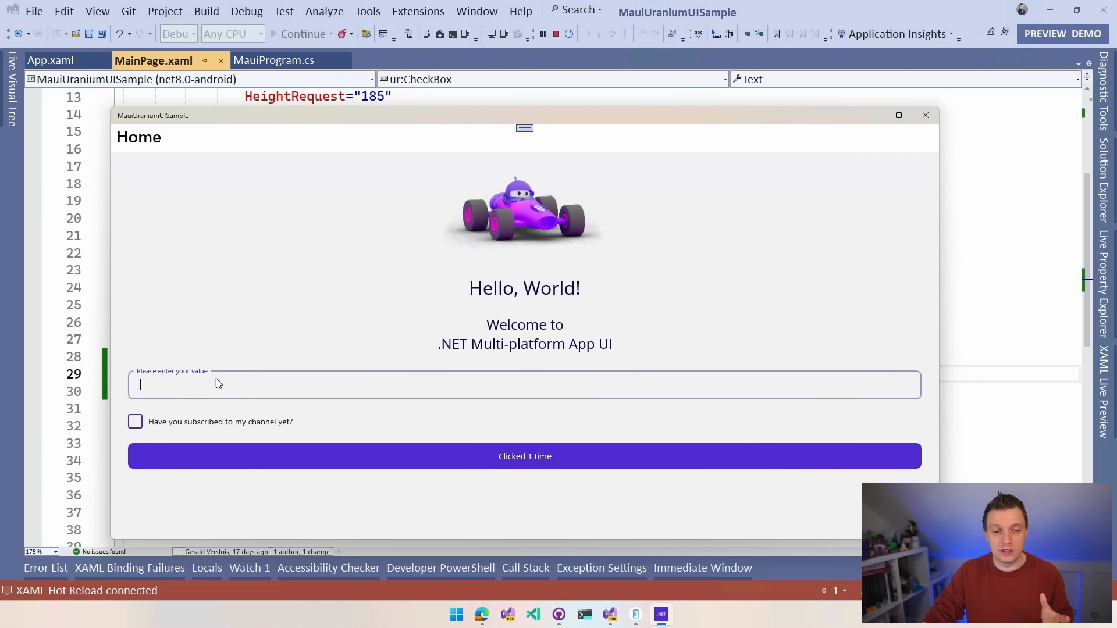
{"action": "left_click", "coordinate": [524, 456]}
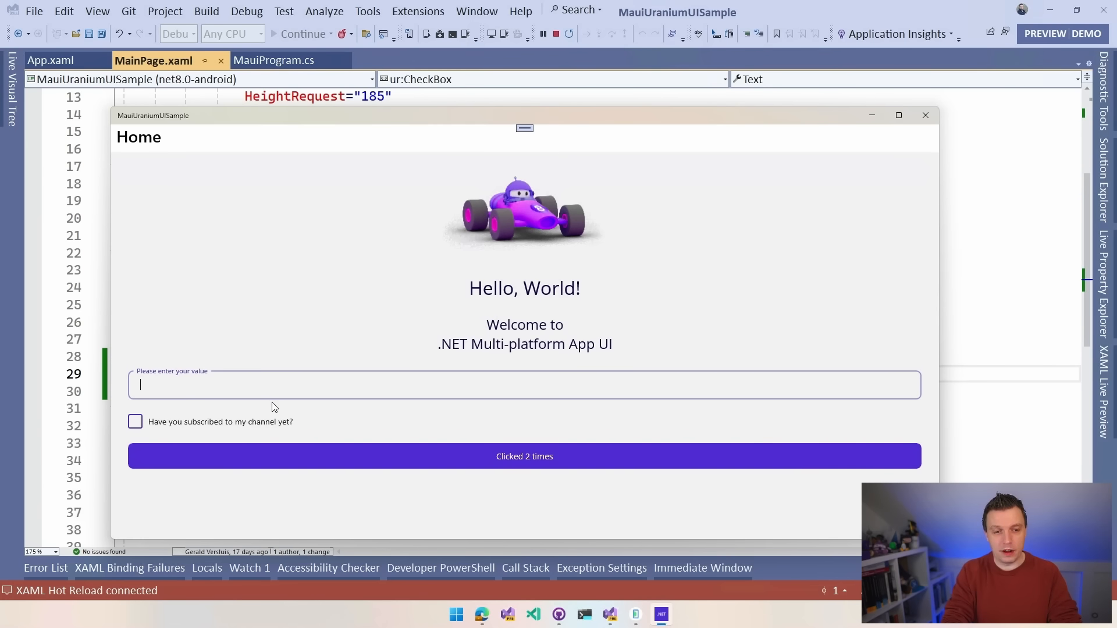
{"action": "type", "text": "lskjdaslkjdaljdaskj"}
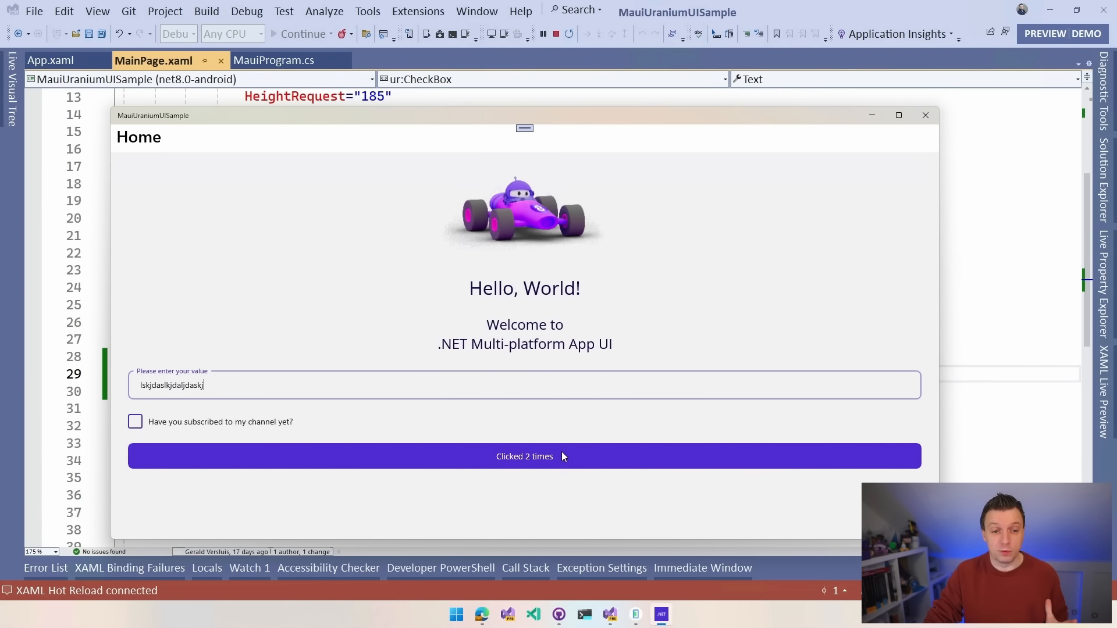
{"action": "left_click", "coordinate": [134, 421]}
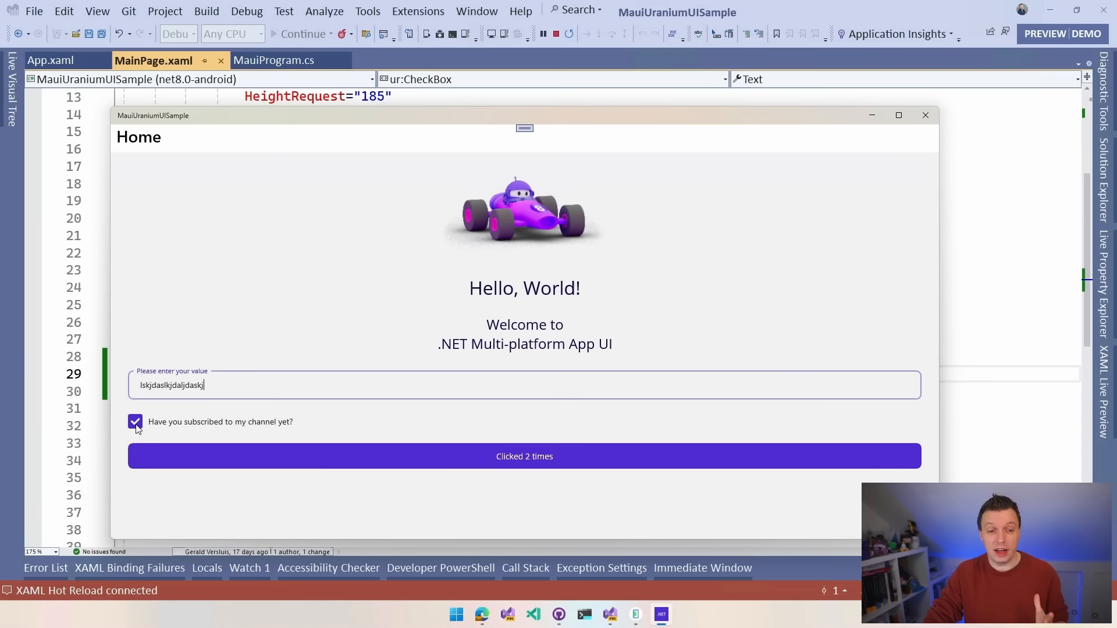
{"action": "mouse_move", "coordinate": [782, 143]}
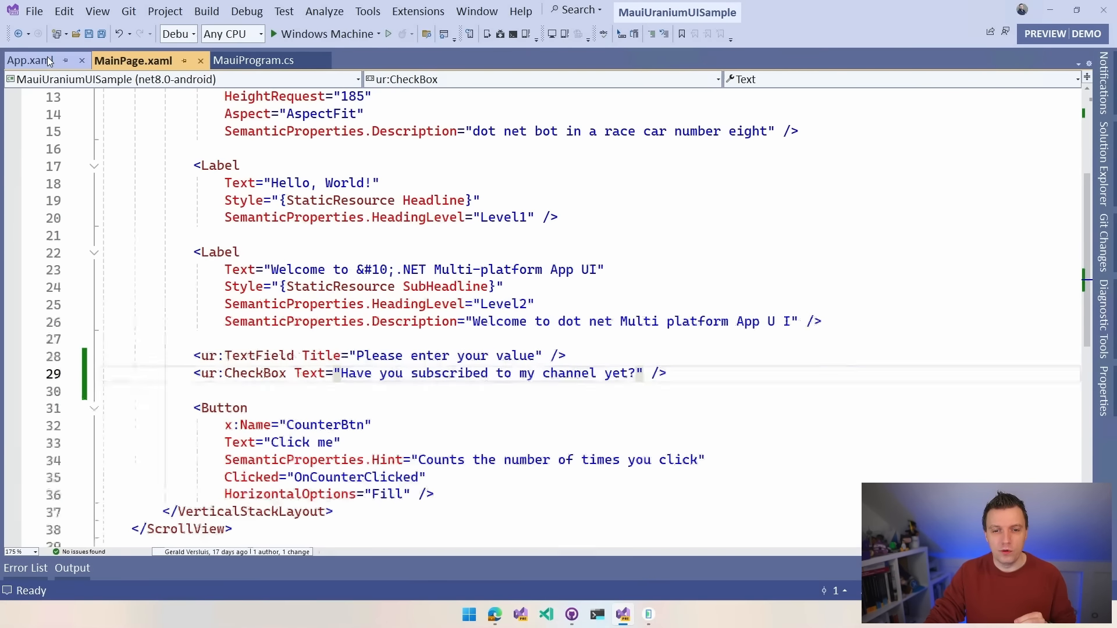
Step: Test the checkbox, then restore ColorsOverride="{x:Reference appColors}" on App.xaml's StyleResource
{"action": "left_click", "coordinate": [31, 60]}
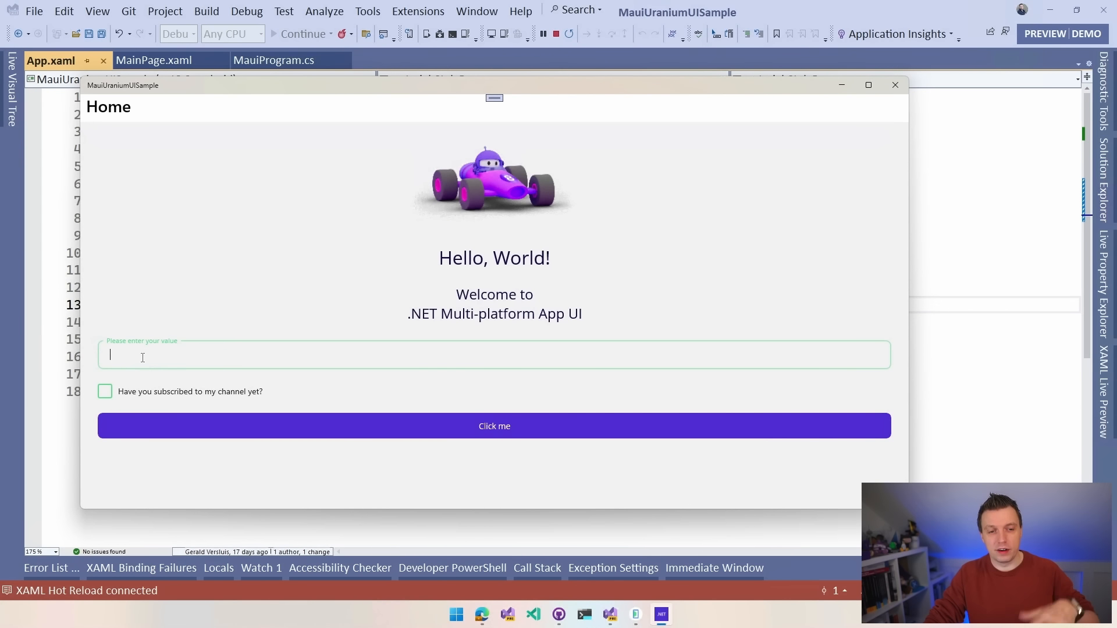
{"action": "left_click", "coordinate": [105, 391]}
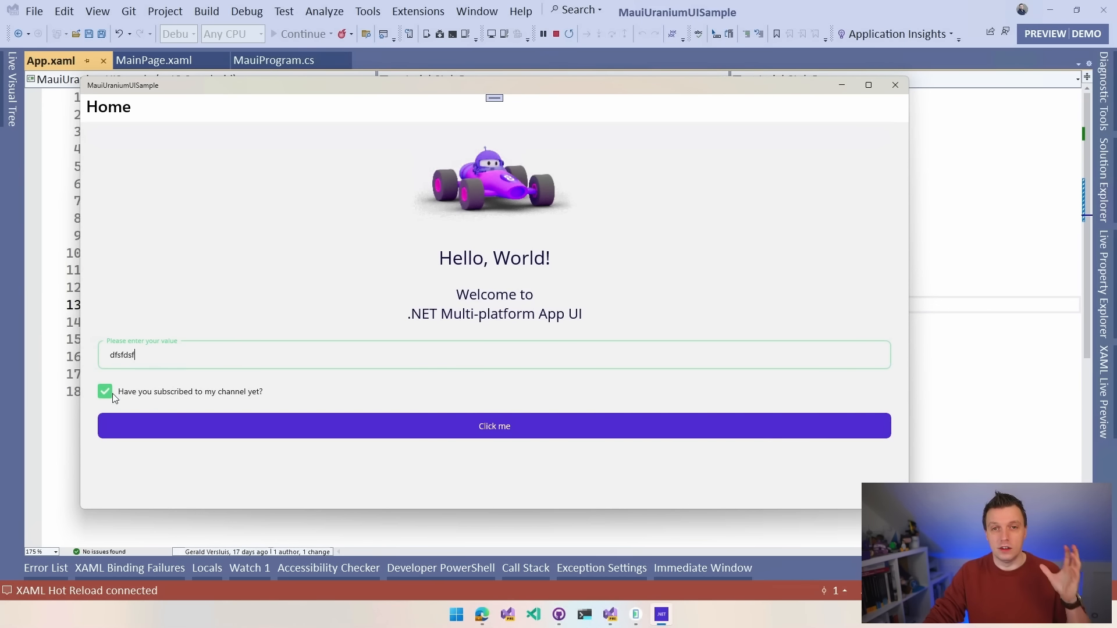
{"action": "mouse_move", "coordinate": [641, 289]}
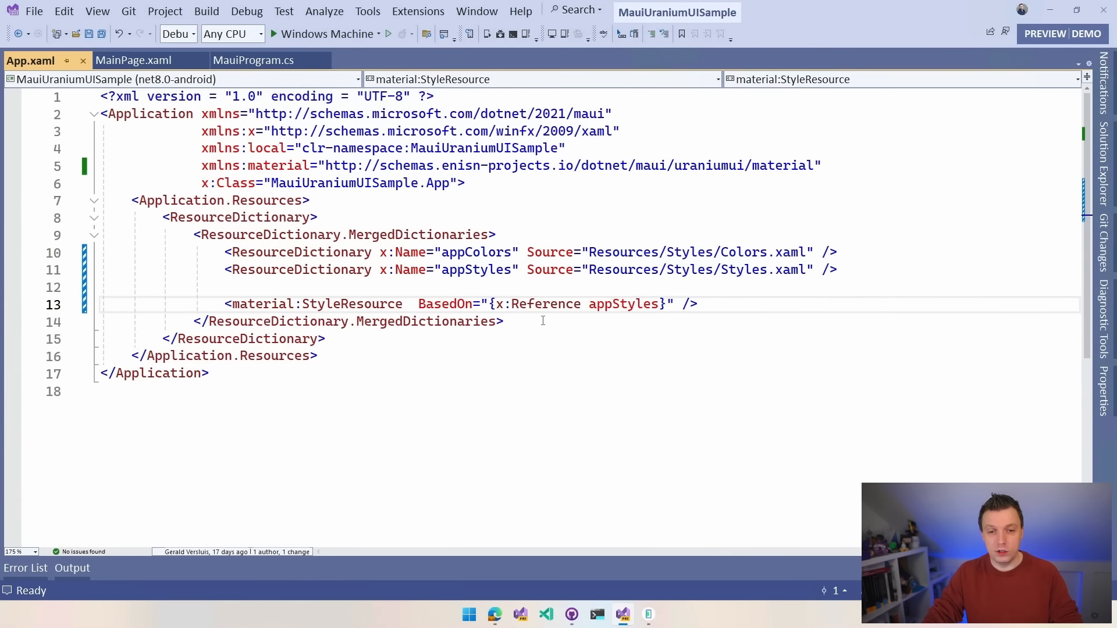
{"action": "type", "text": "ColorsOverride=\"{x:Reference appColors}\""}
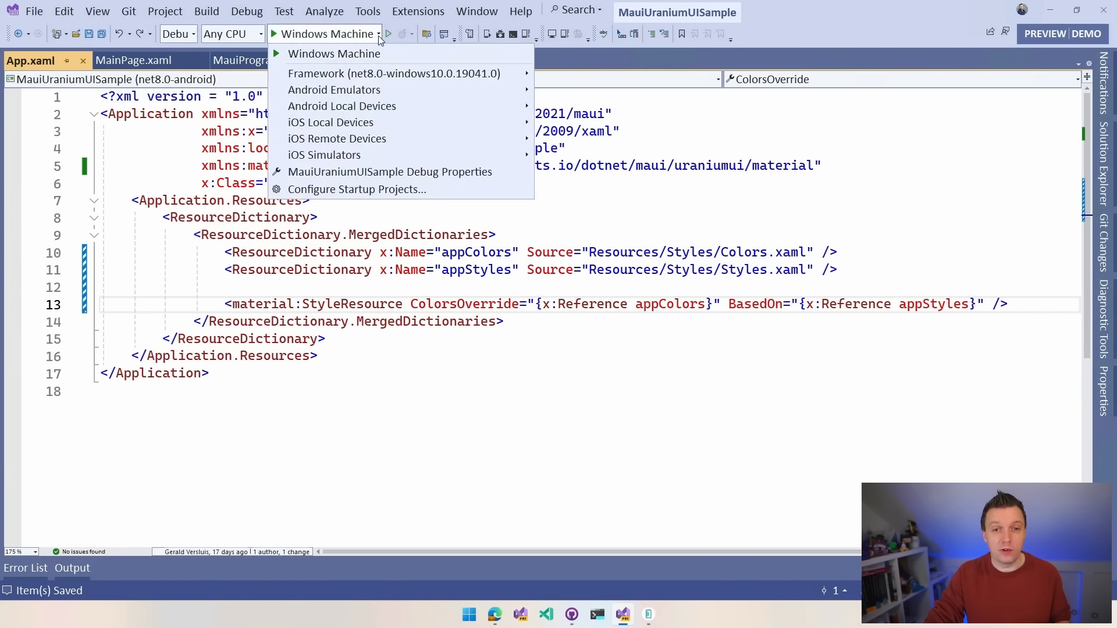
{"action": "mouse_move", "coordinate": [333, 89]}
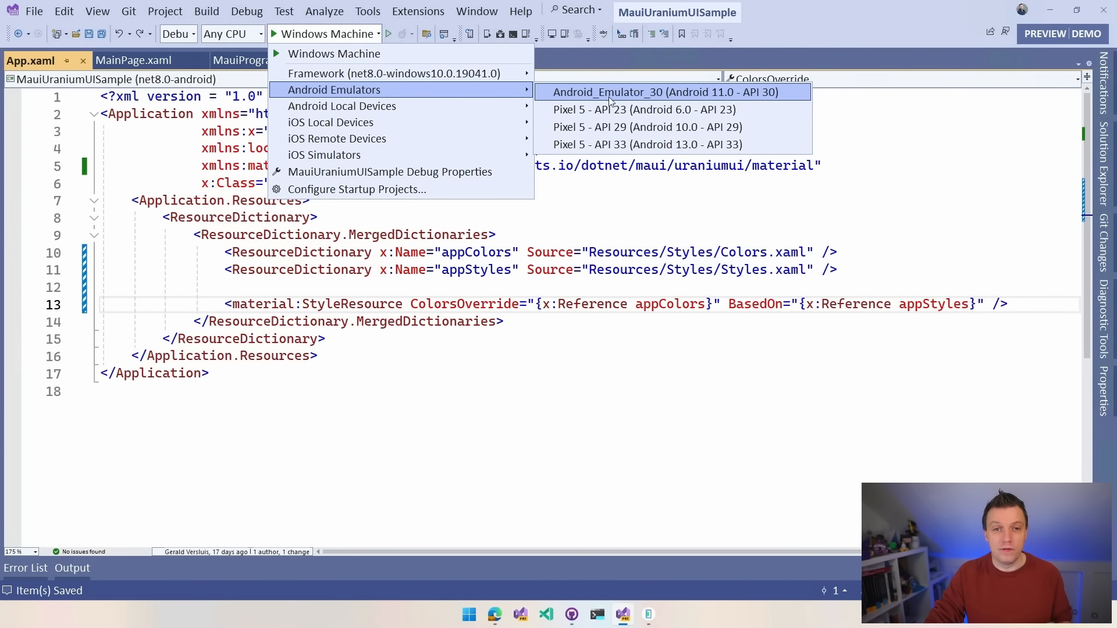
Step: Choose Pixel 5 - API 29 (Android 10.0 - API 29) as the run target
{"action": "left_click", "coordinate": [647, 127]}
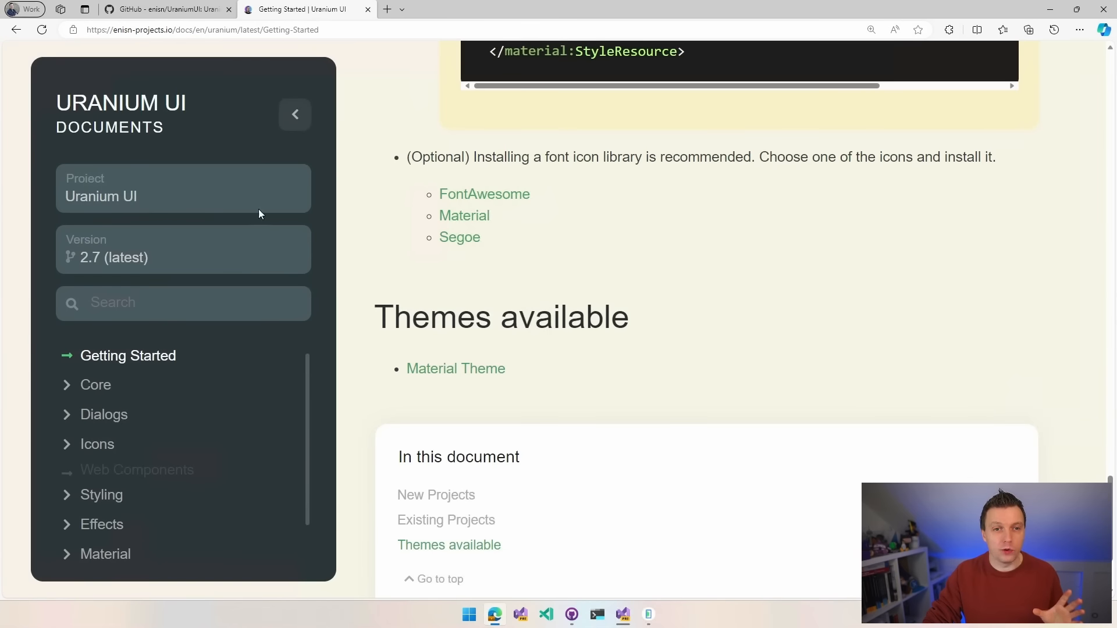
Step: Go to the UraniumUI repository and browse into demo/UraniumApp, listing Converters, Pages and ViewModels
{"action": "left_click", "coordinate": [164, 8]}
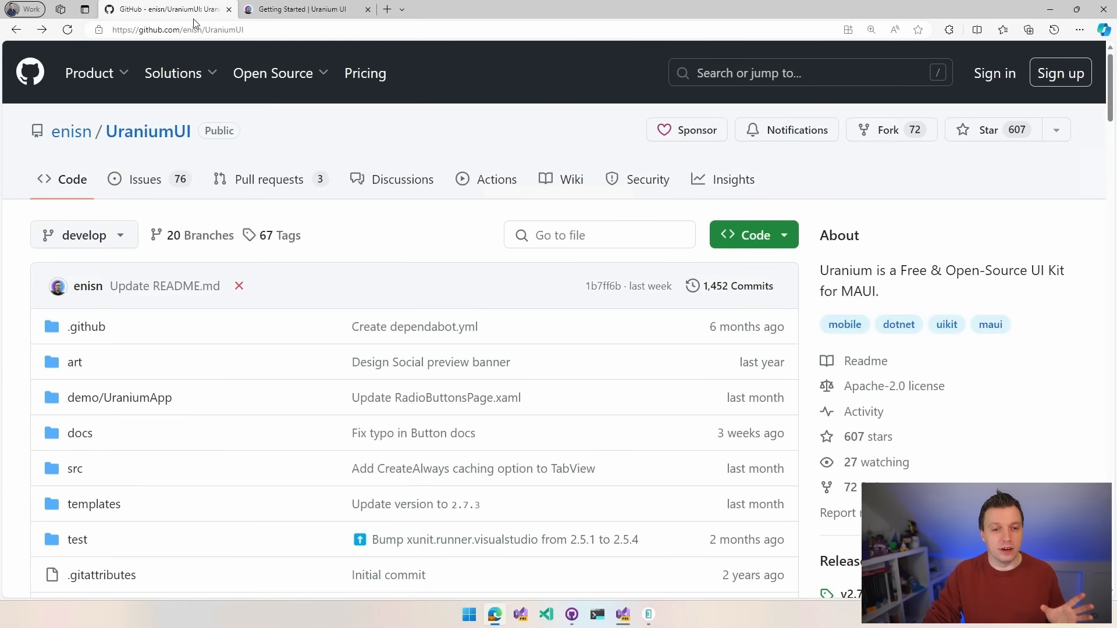
{"action": "scroll", "scroll_direction": "down", "scroll_amount": 3}
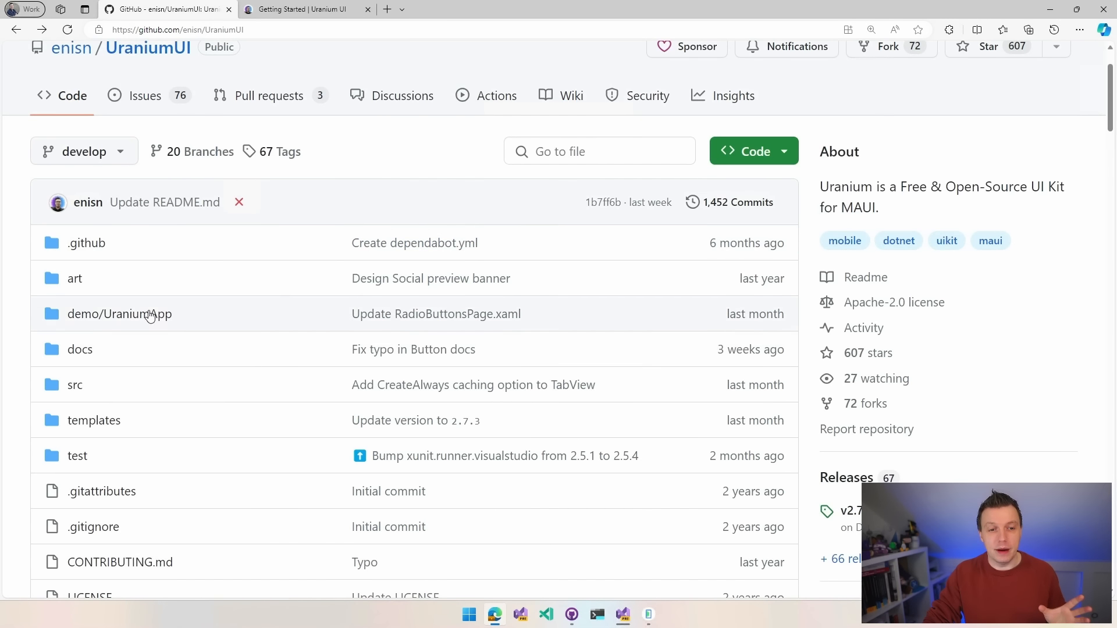
{"action": "left_click", "coordinate": [118, 314]}
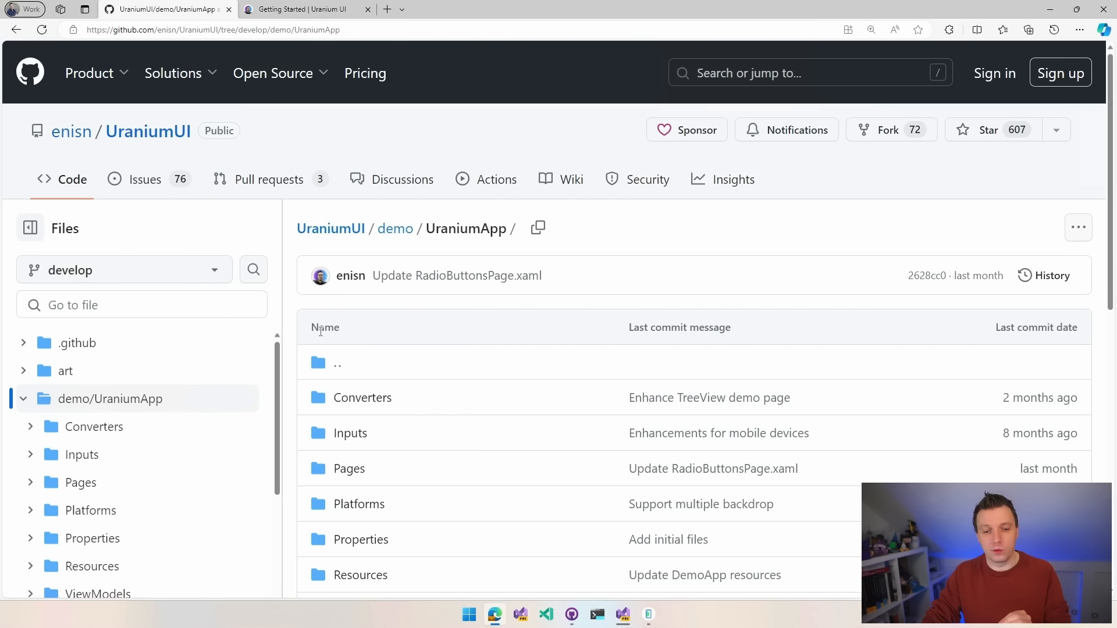
{"action": "scroll", "scroll_direction": "down", "scroll_amount": 3}
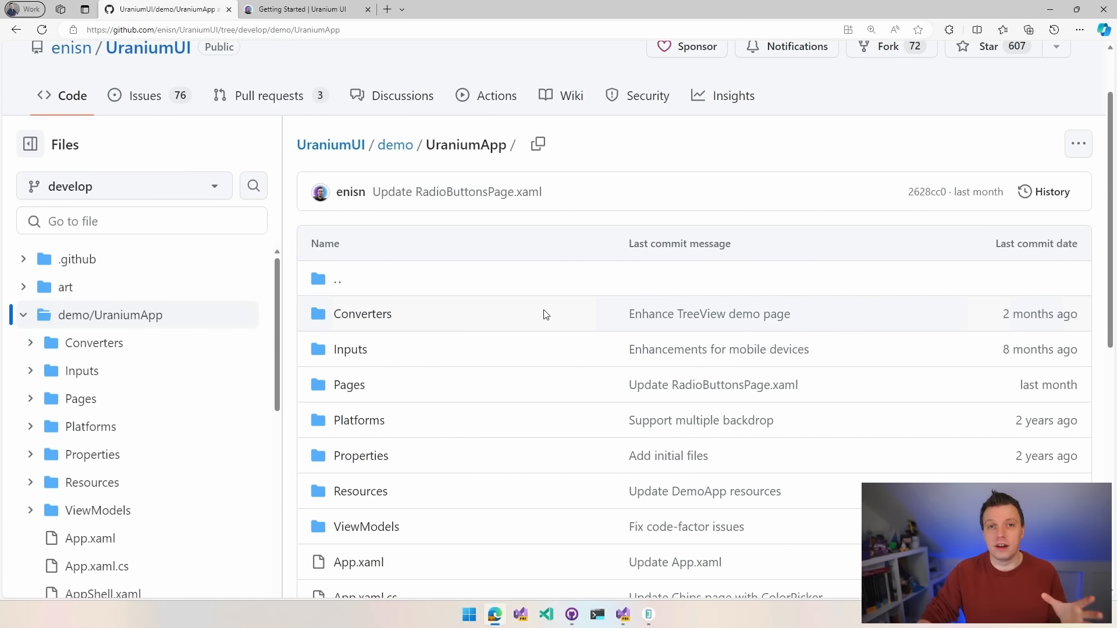
{"action": "mouse_move", "coordinate": [548, 318]}
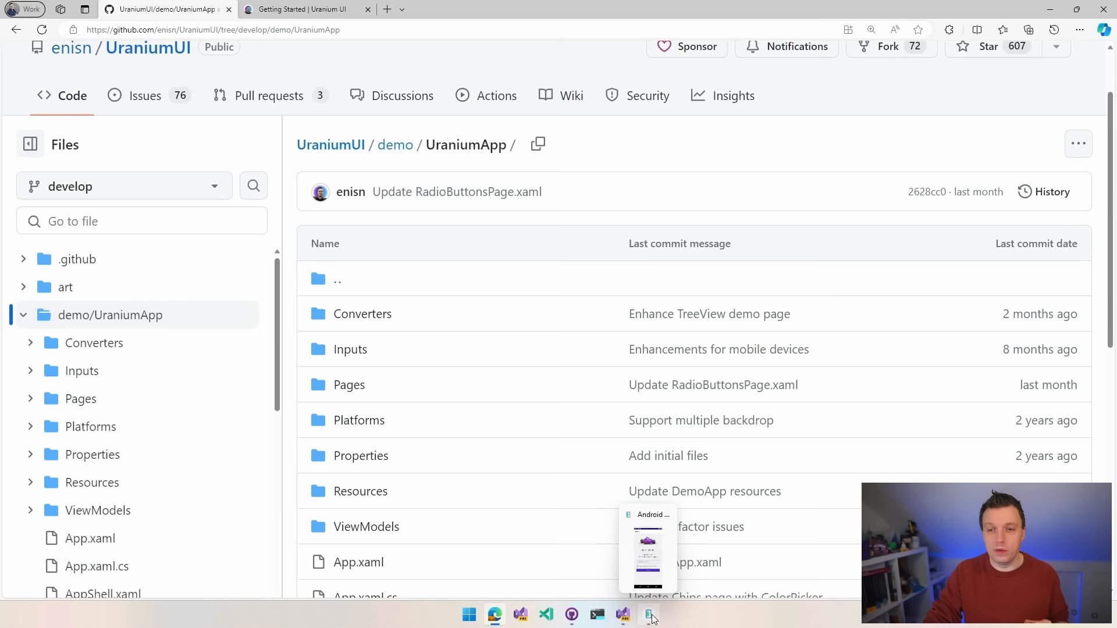
Step: Bring the emulator forward, focus the entry, hide the keyboard, and toggle the subscription checkbox
{"action": "left_click", "coordinate": [649, 614]}
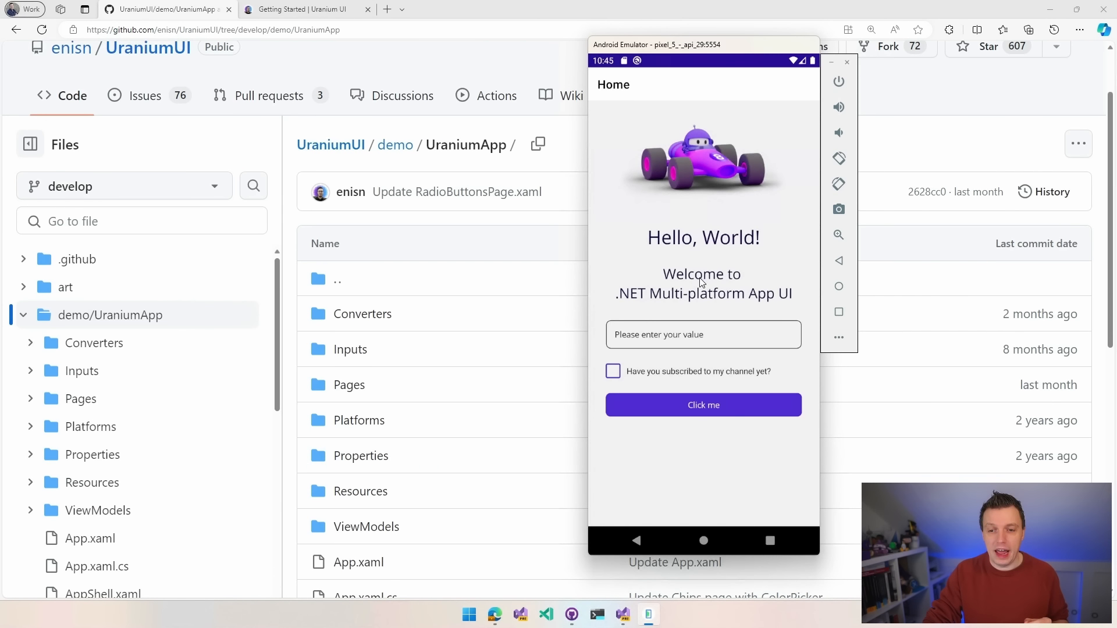
{"action": "mouse_move", "coordinate": [676, 342]}
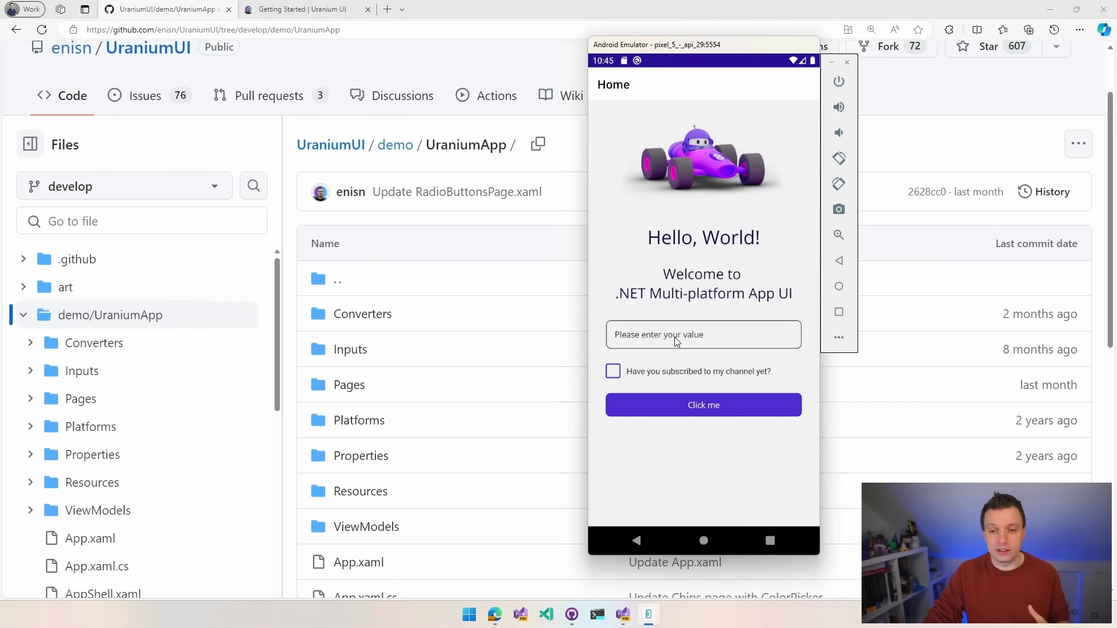
{"action": "left_click", "coordinate": [703, 335]}
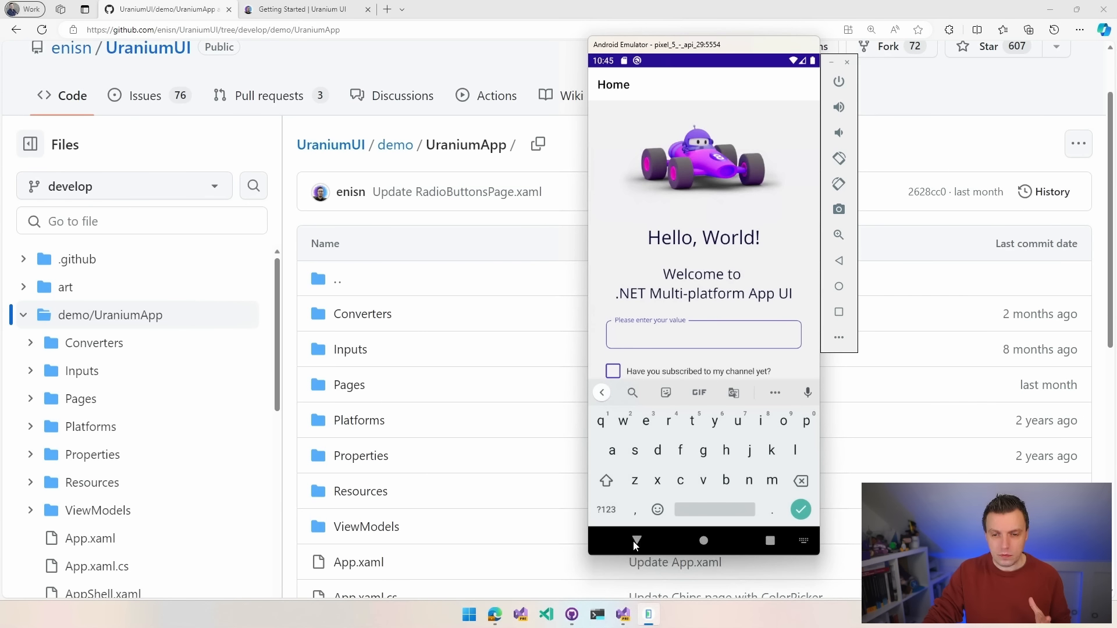
{"action": "left_click", "coordinate": [613, 371]}
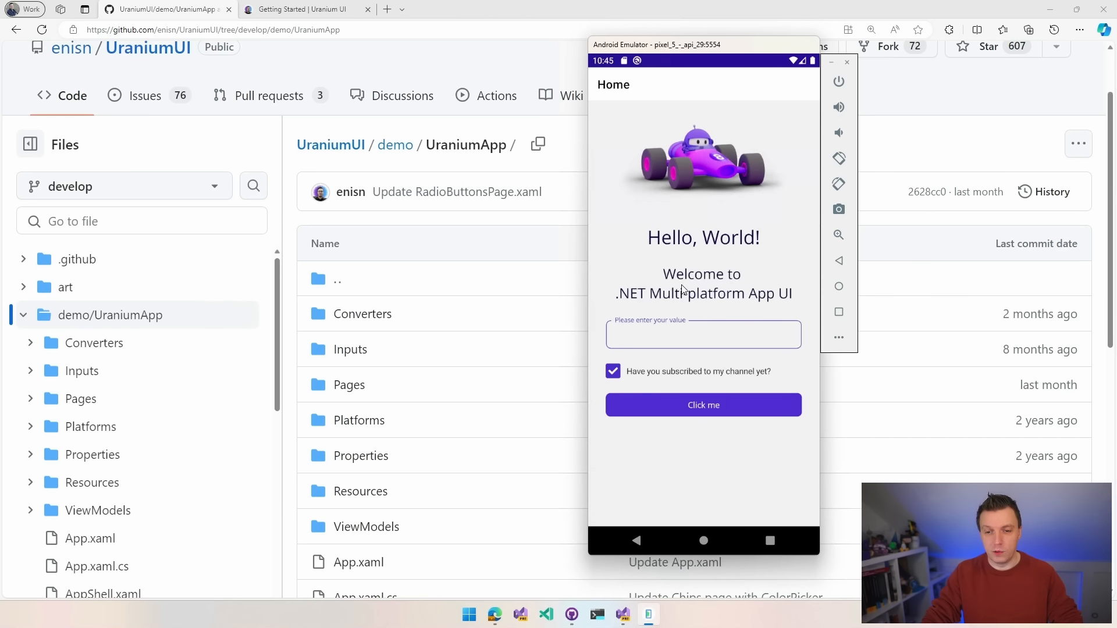
{"action": "left_click", "coordinate": [703, 335]}
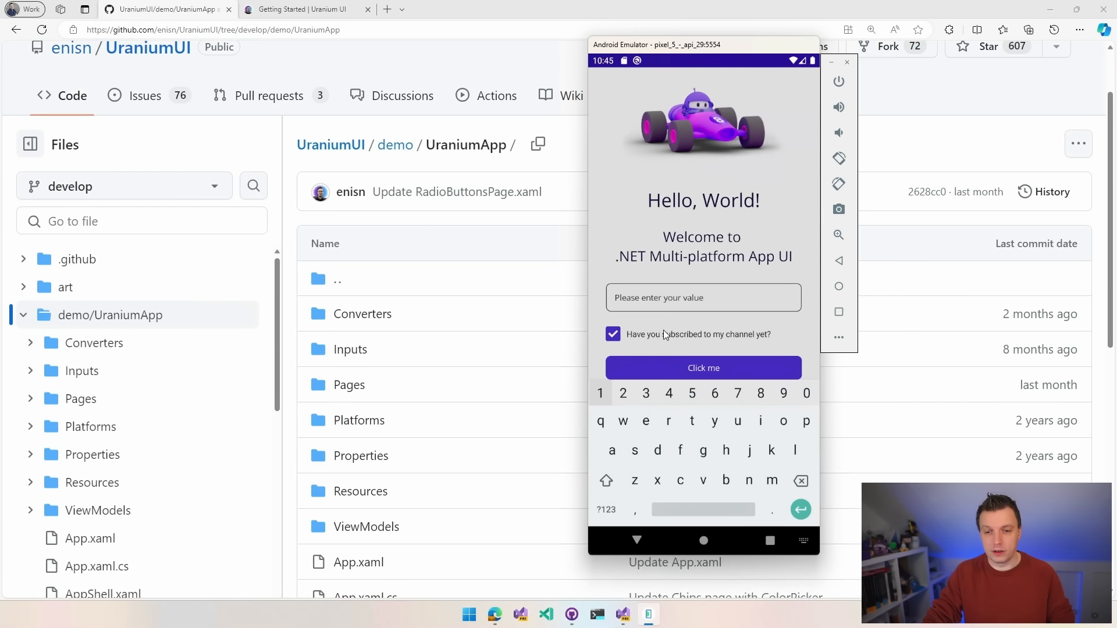
{"action": "left_click", "coordinate": [612, 334]}
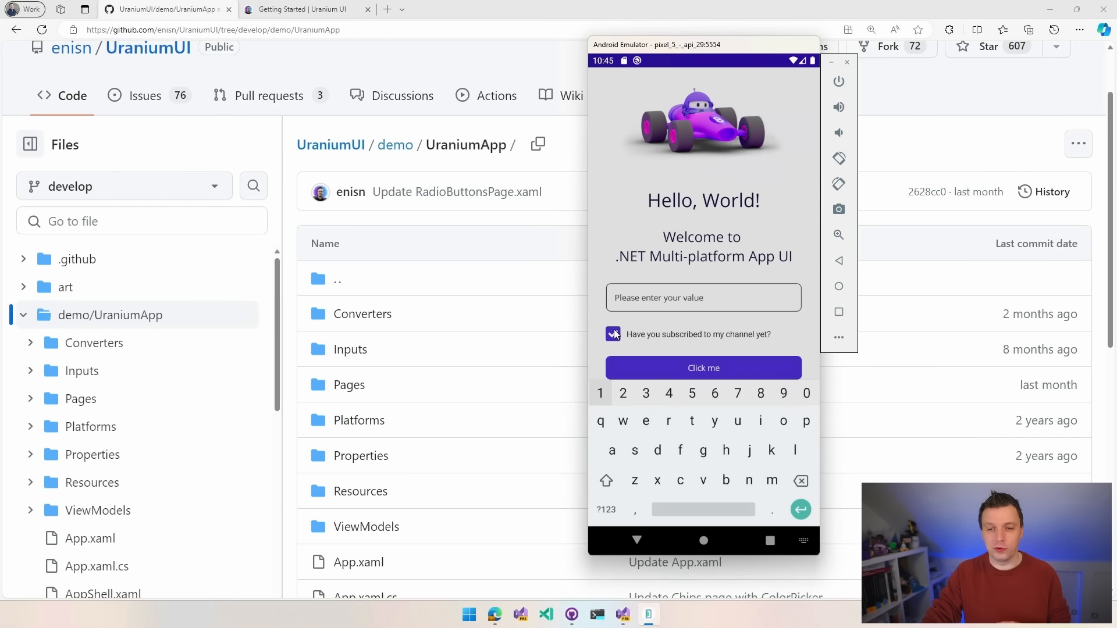
Step: Enter 'dfsdfdsf' in the value field, then return to Visual Studio
{"action": "left_click", "coordinate": [703, 297]}
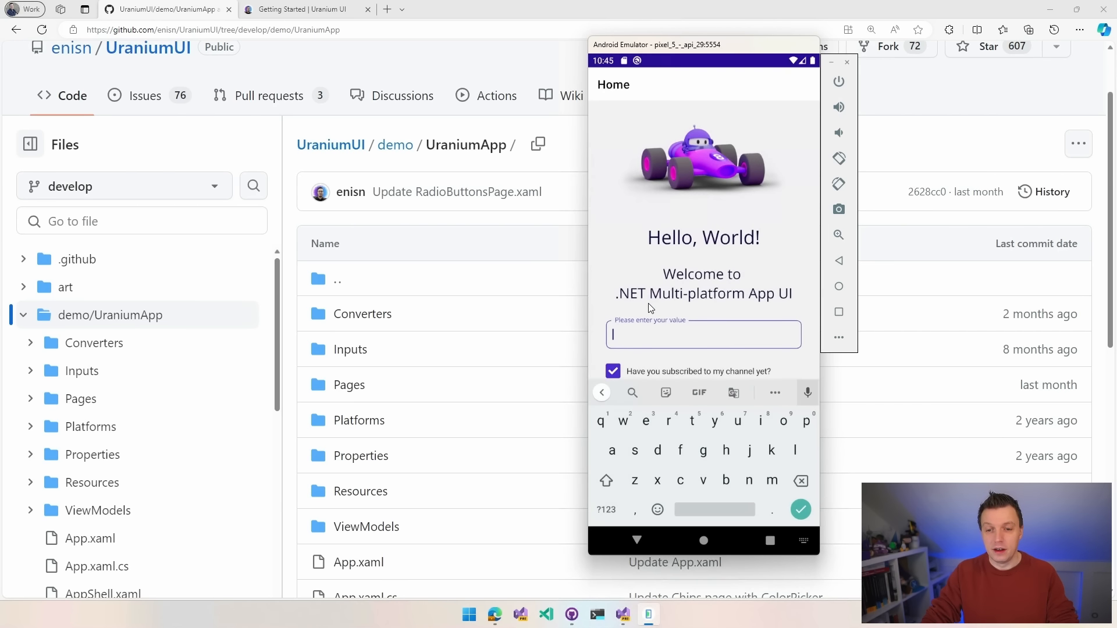
{"action": "type", "text": "dfsdfdsf"}
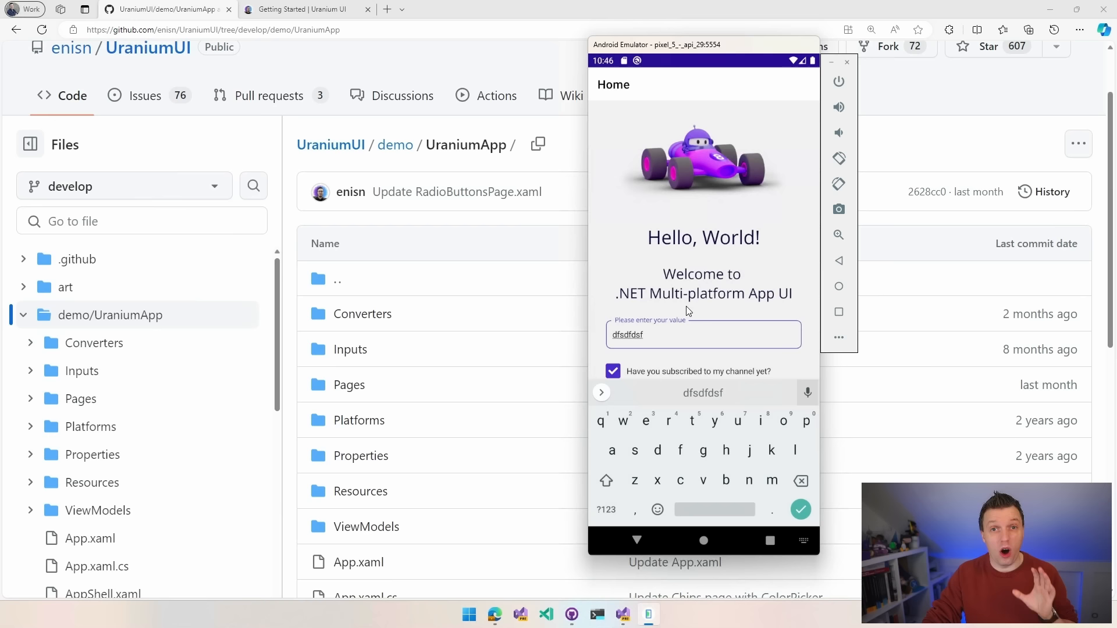
{"action": "mouse_move", "coordinate": [702, 270]}
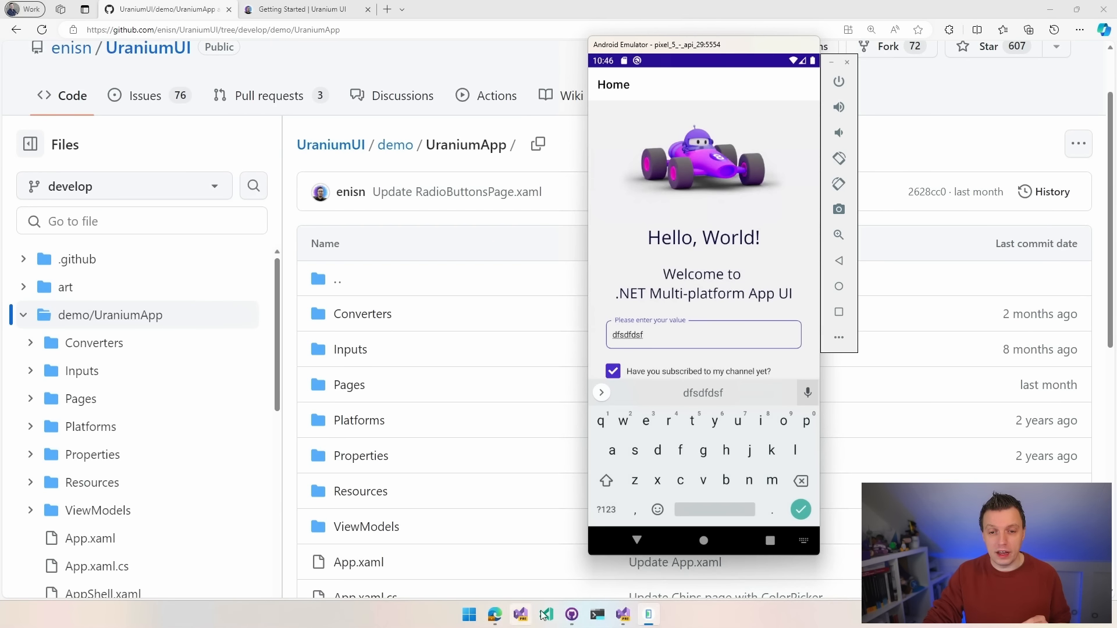
{"action": "left_click", "coordinate": [545, 615]}
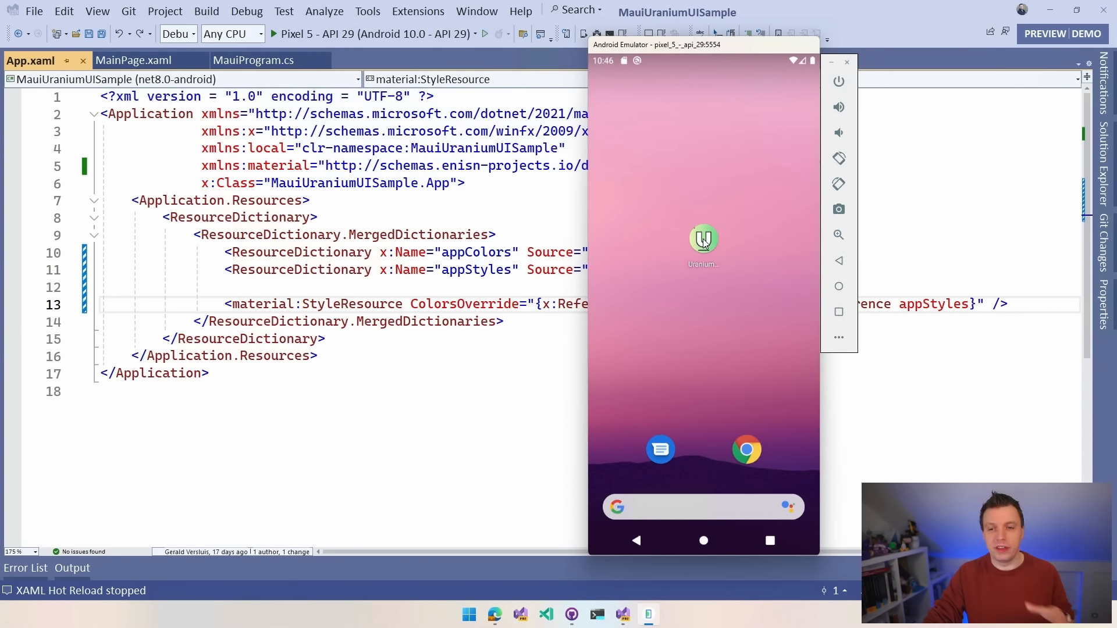
Step: Launch the Uranium demo app and select, then clear, words in its selectable text
{"action": "left_click", "coordinate": [702, 239]}
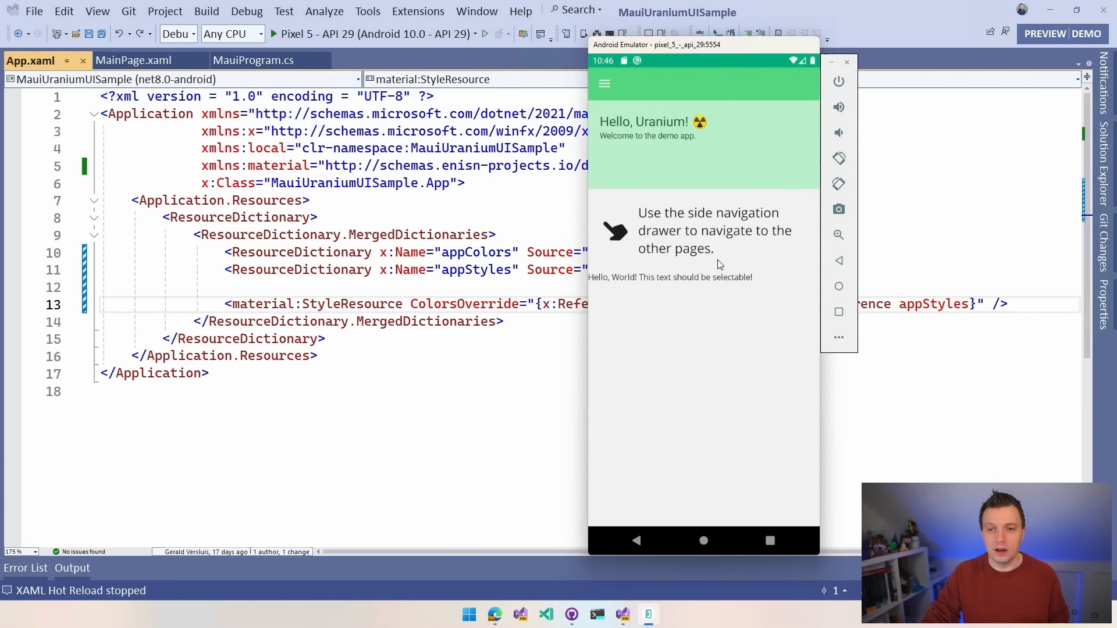
{"action": "mouse_move", "coordinate": [745, 155]}
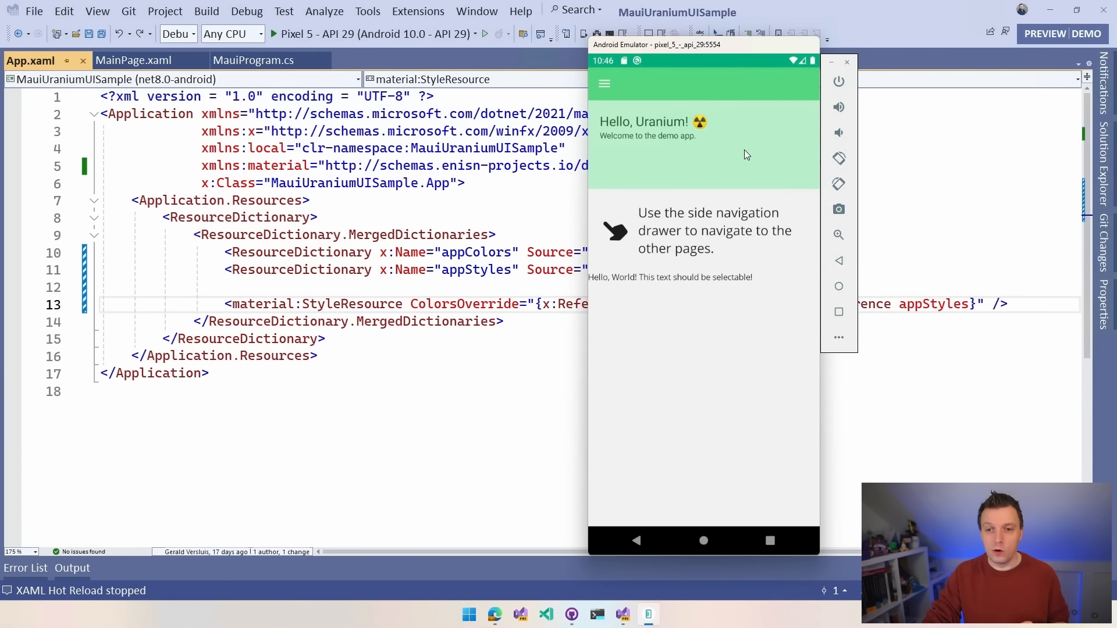
{"action": "mouse_move", "coordinate": [656, 285]}
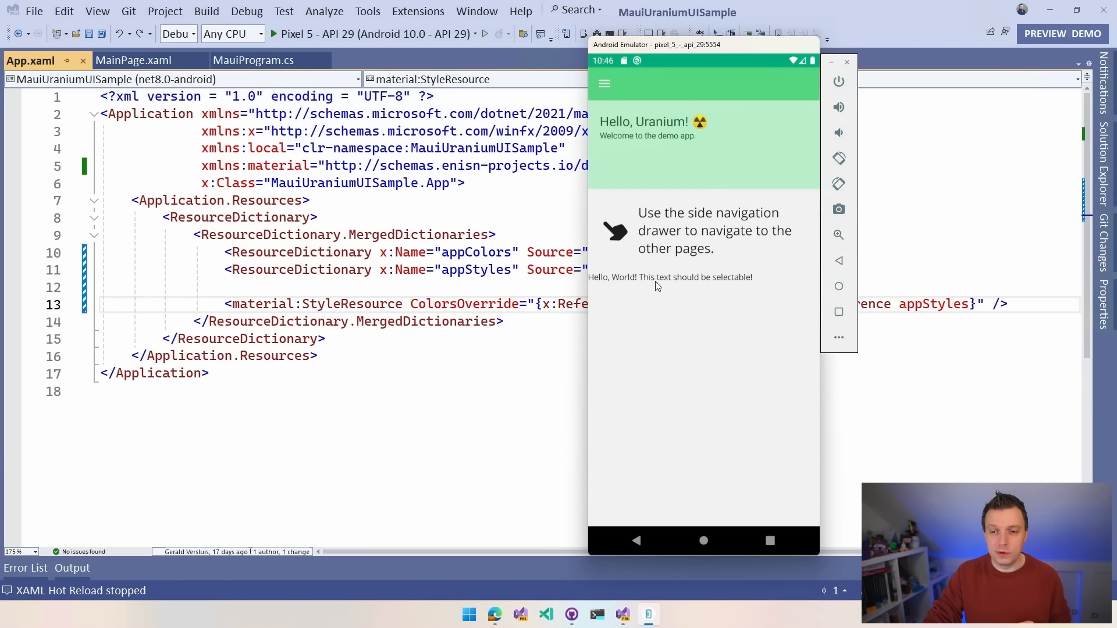
{"action": "mouse_move", "coordinate": [686, 283]}
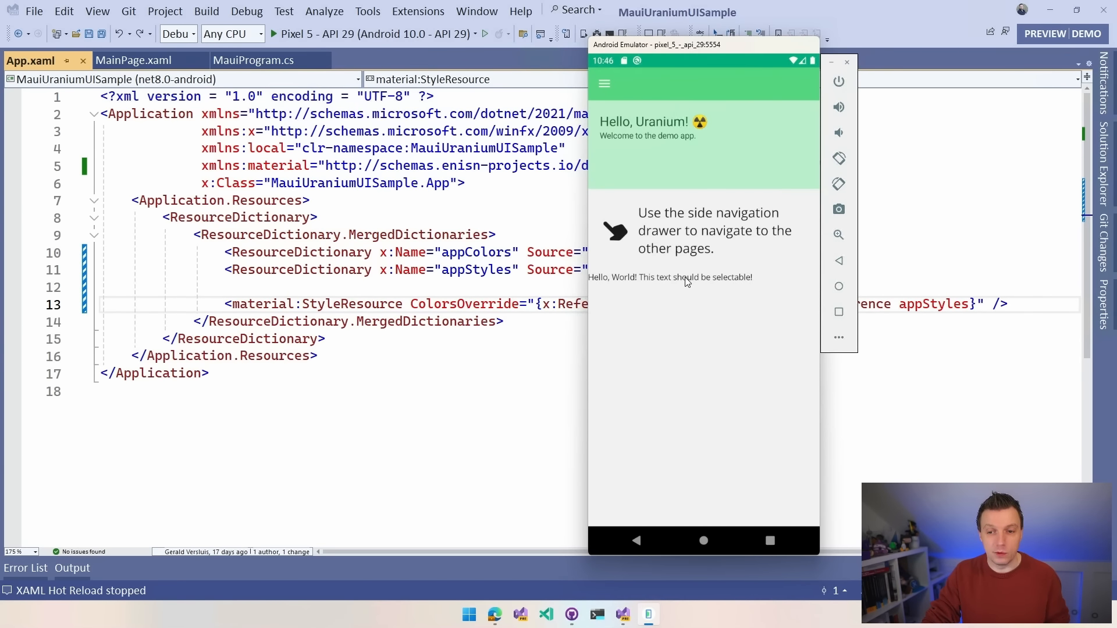
{"action": "double_click", "coordinate": [685, 276]}
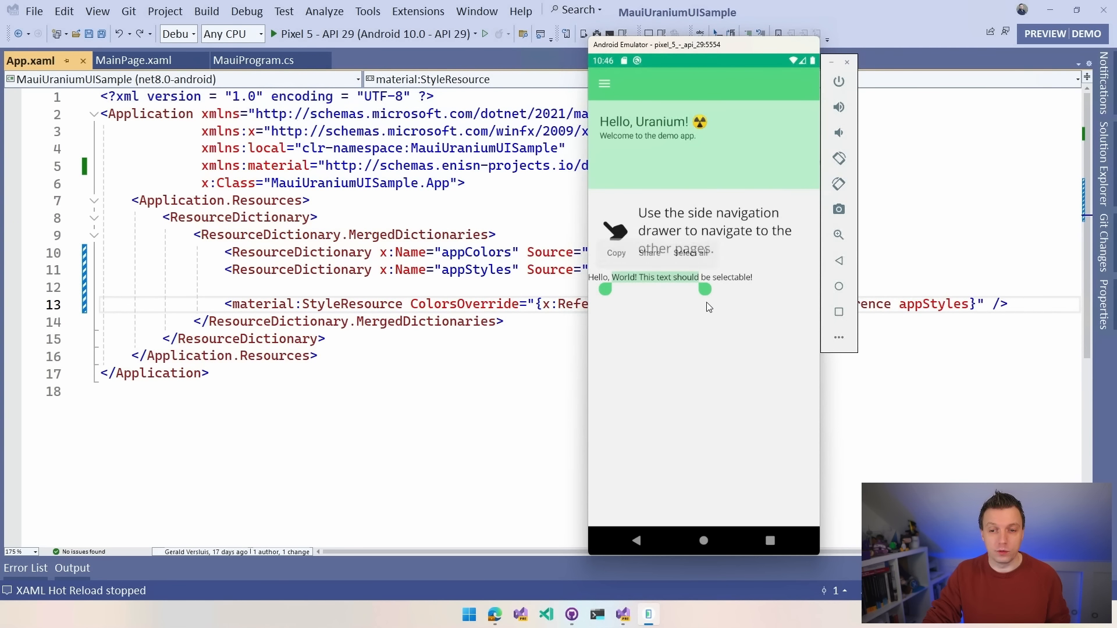
{"action": "left_click", "coordinate": [748, 280]}
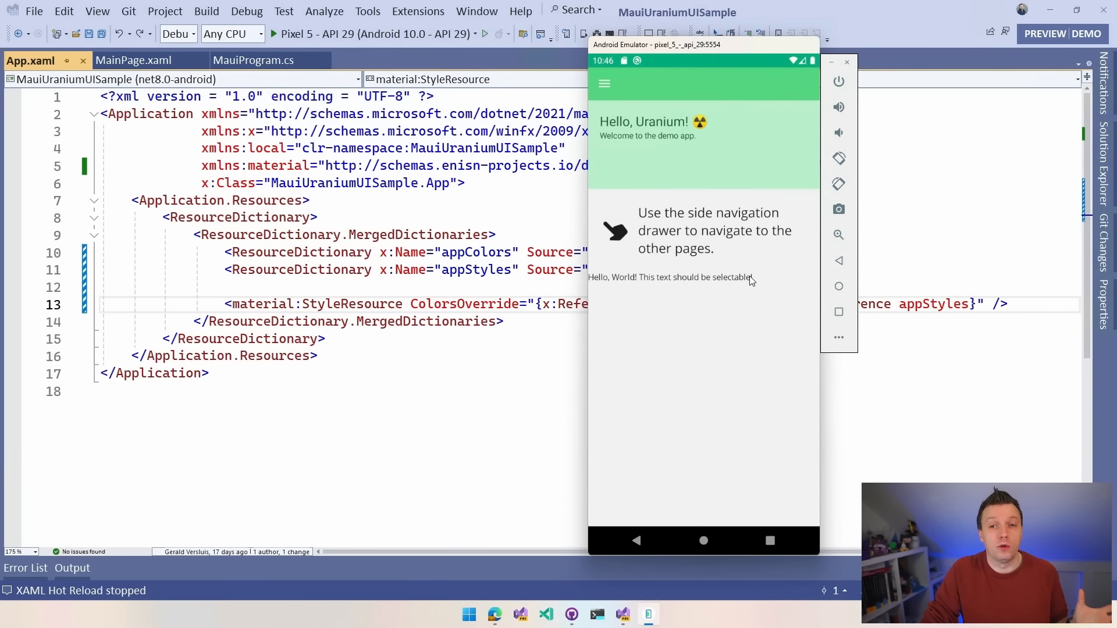
{"action": "mouse_move", "coordinate": [738, 258]}
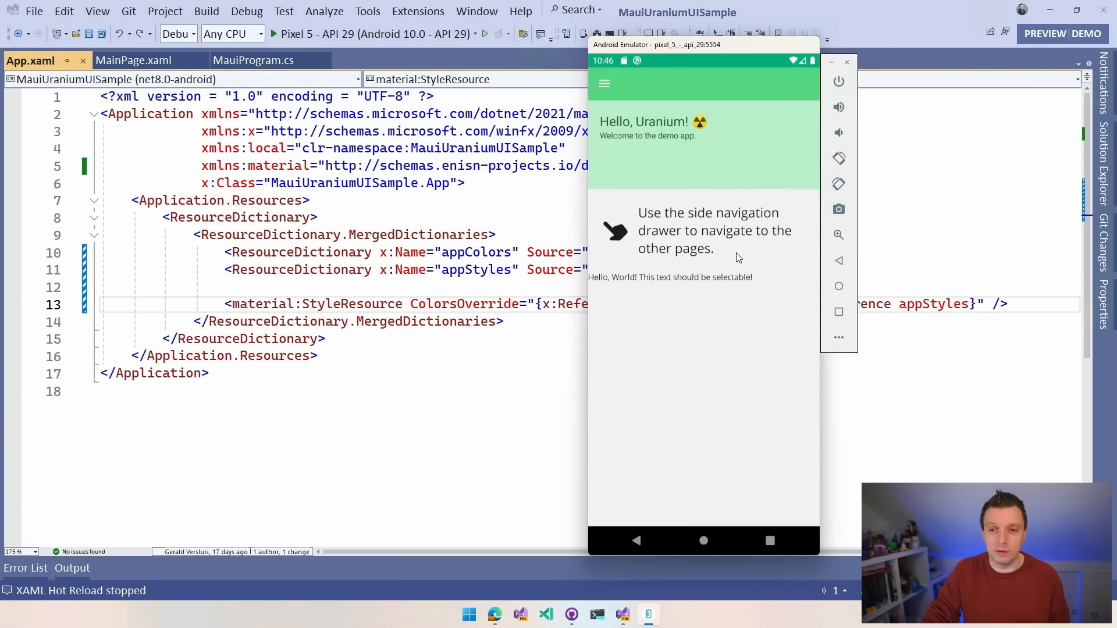
Step: Open the navigation drawer and scroll through the component pages list
{"action": "left_click", "coordinate": [604, 83]}
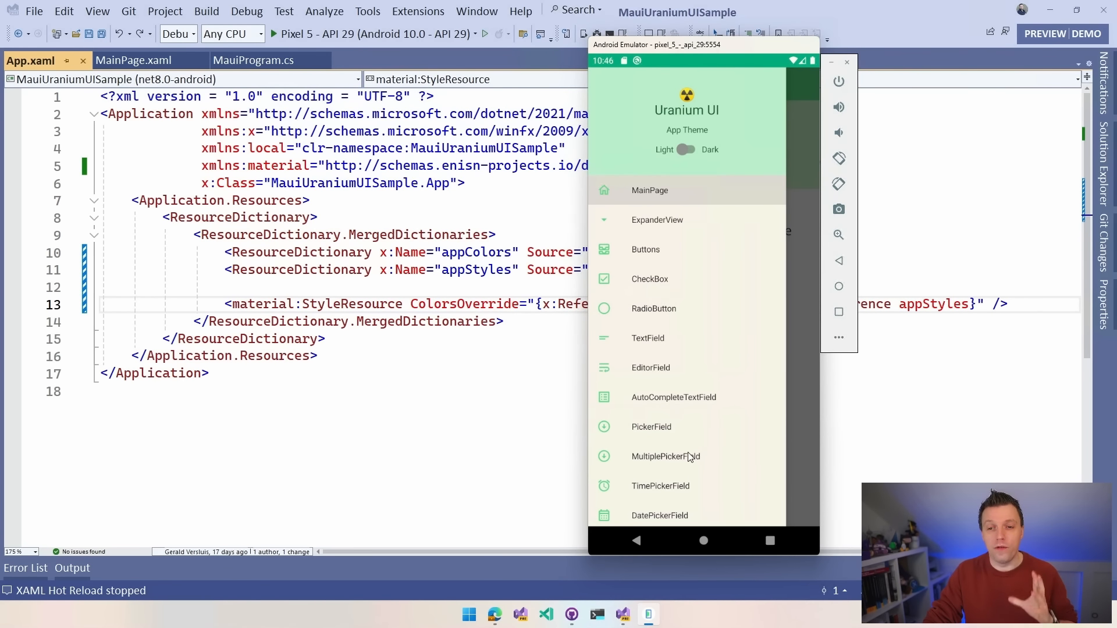
{"action": "mouse_move", "coordinate": [666, 231]}
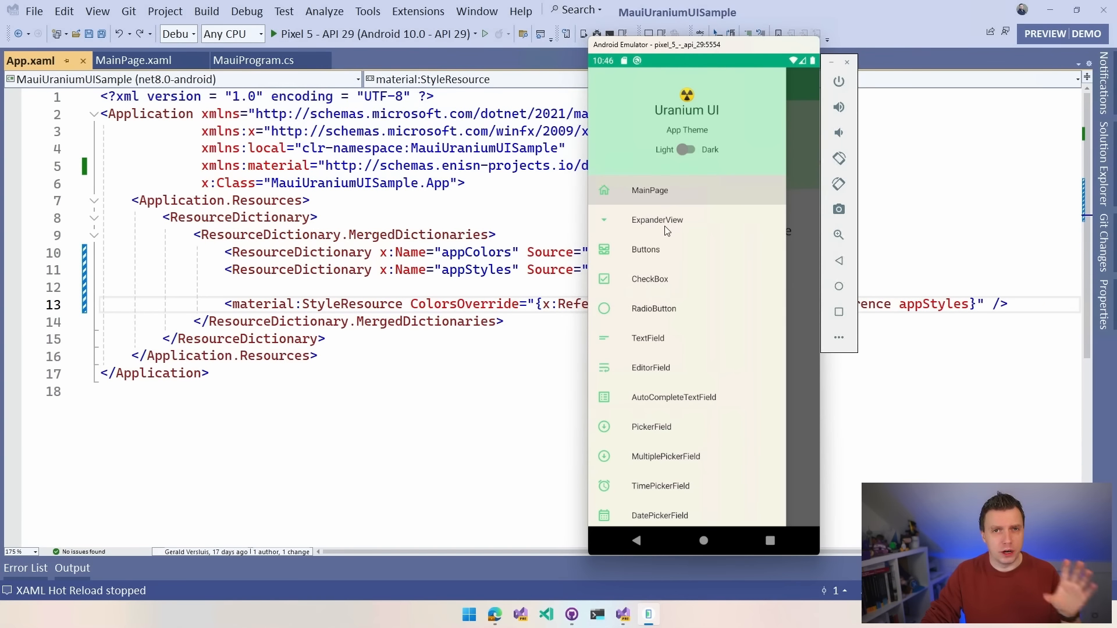
{"action": "mouse_move", "coordinate": [659, 235]}
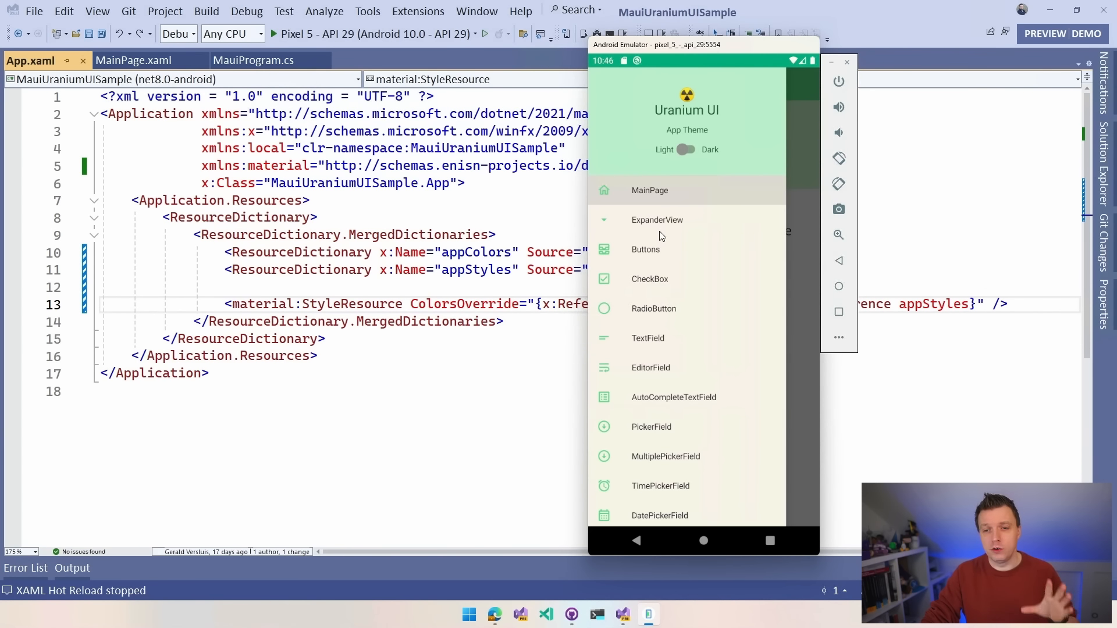
{"action": "mouse_move", "coordinate": [656, 292]}
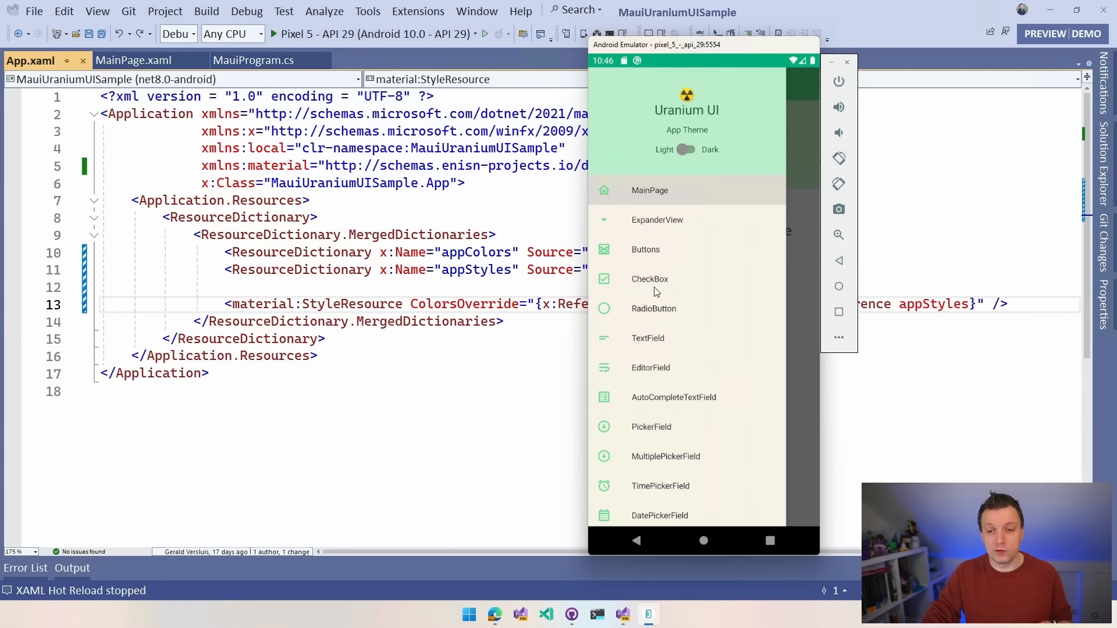
{"action": "scroll", "scroll_direction": "down", "scroll_amount": 3}
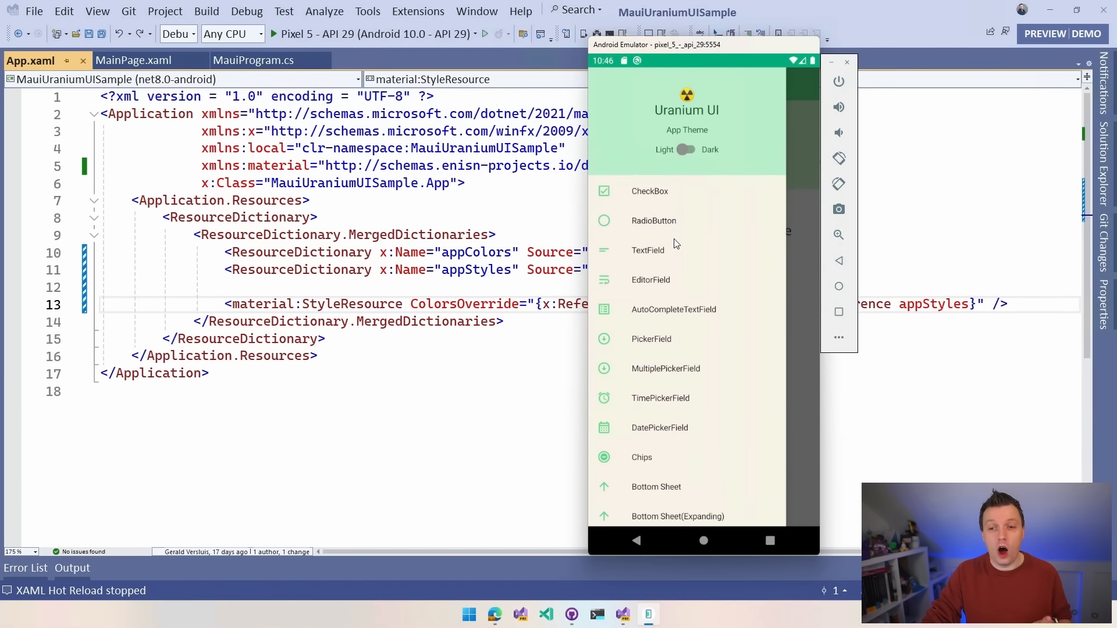
{"action": "scroll", "scroll_direction": "down", "scroll_amount": 3}
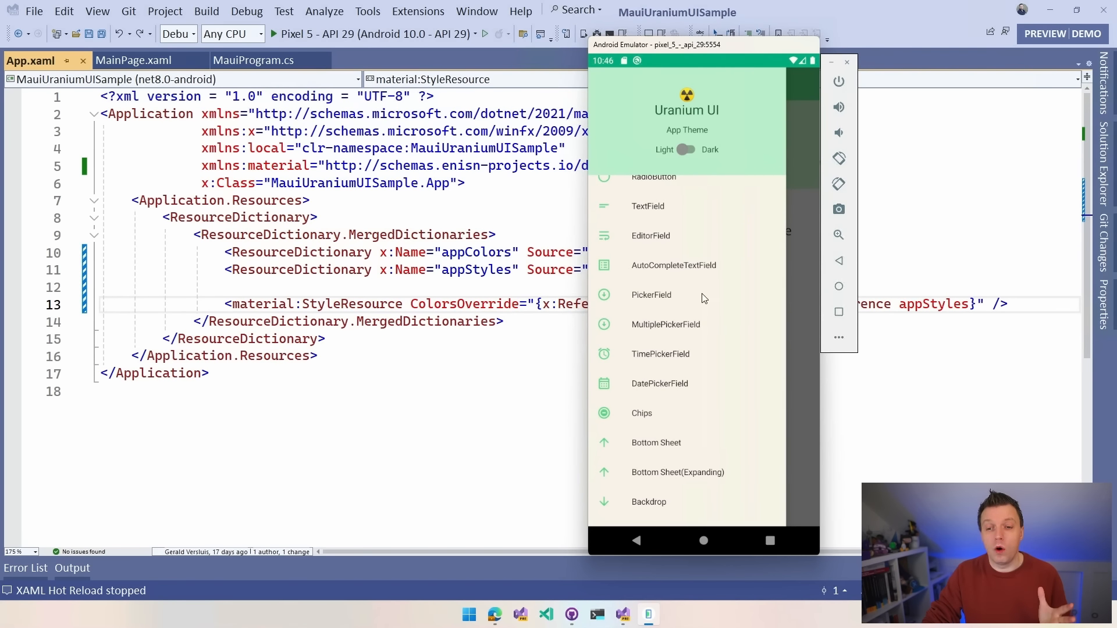
{"action": "scroll", "scroll_direction": "down", "scroll_amount": 3}
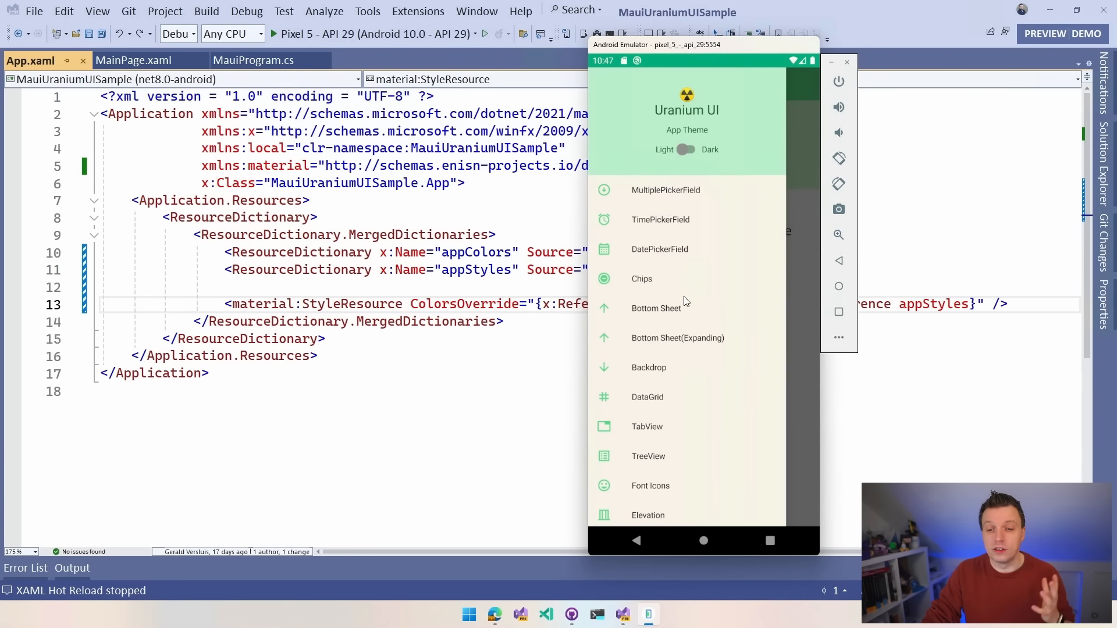
{"action": "mouse_move", "coordinate": [685, 326]}
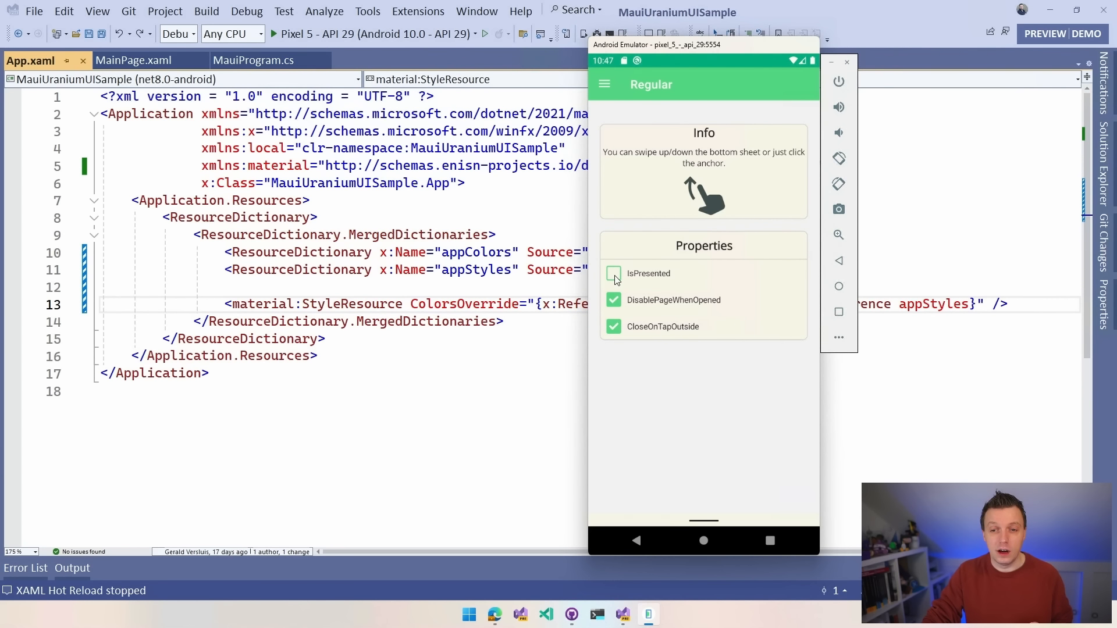
Step: Toggle IsPresented to show the chapters bottom sheet, then open the flyout menu
{"action": "left_click", "coordinate": [613, 274]}
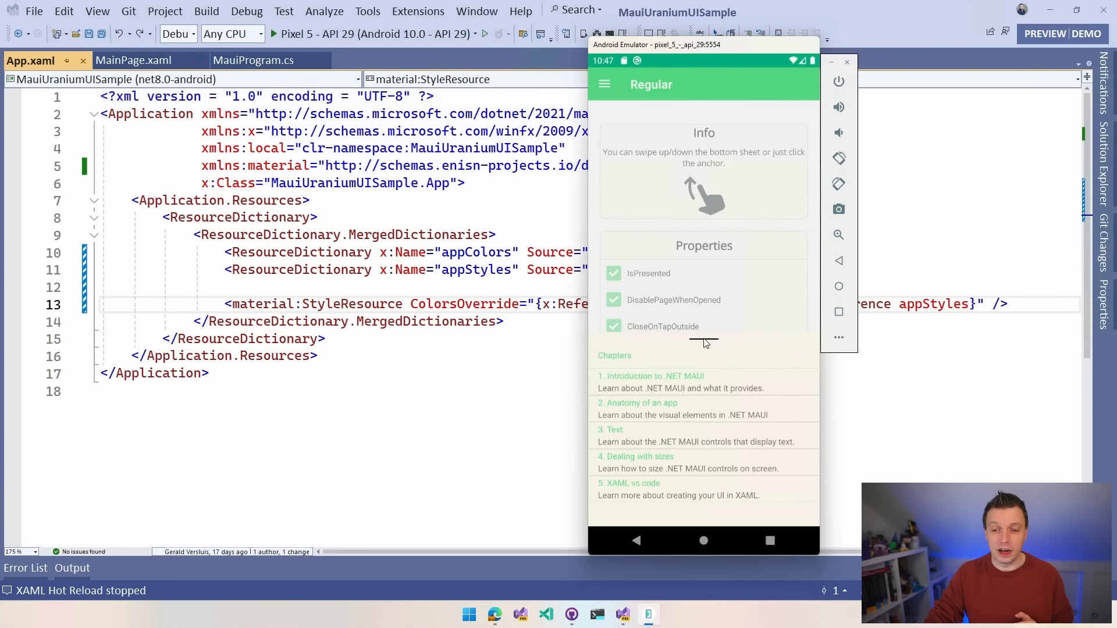
{"action": "left_click", "coordinate": [613, 273]}
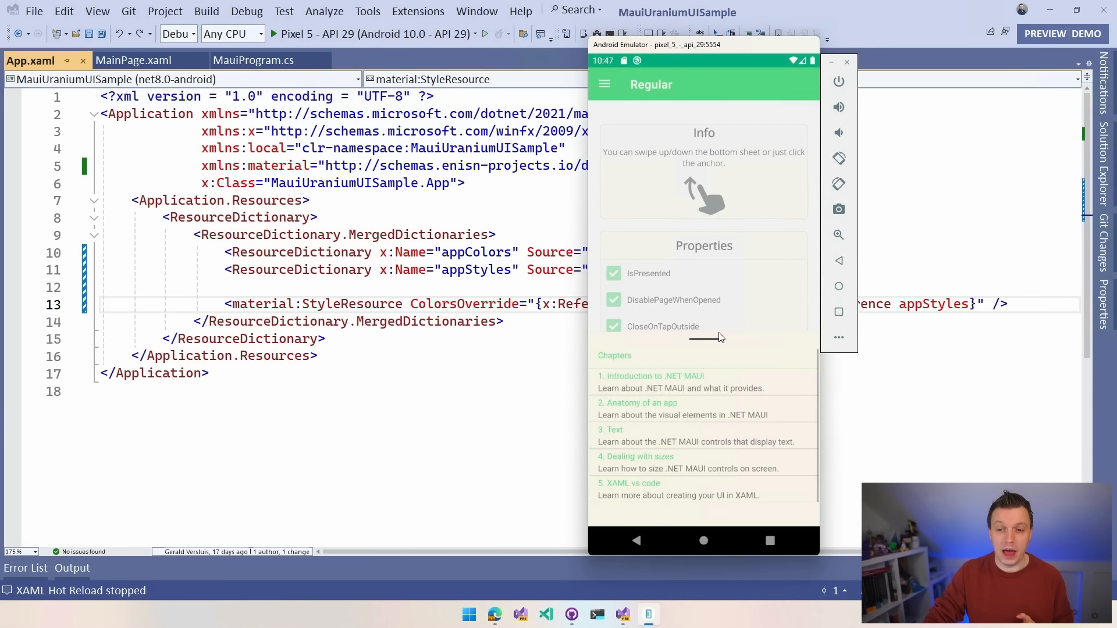
{"action": "left_click", "coordinate": [613, 273]}
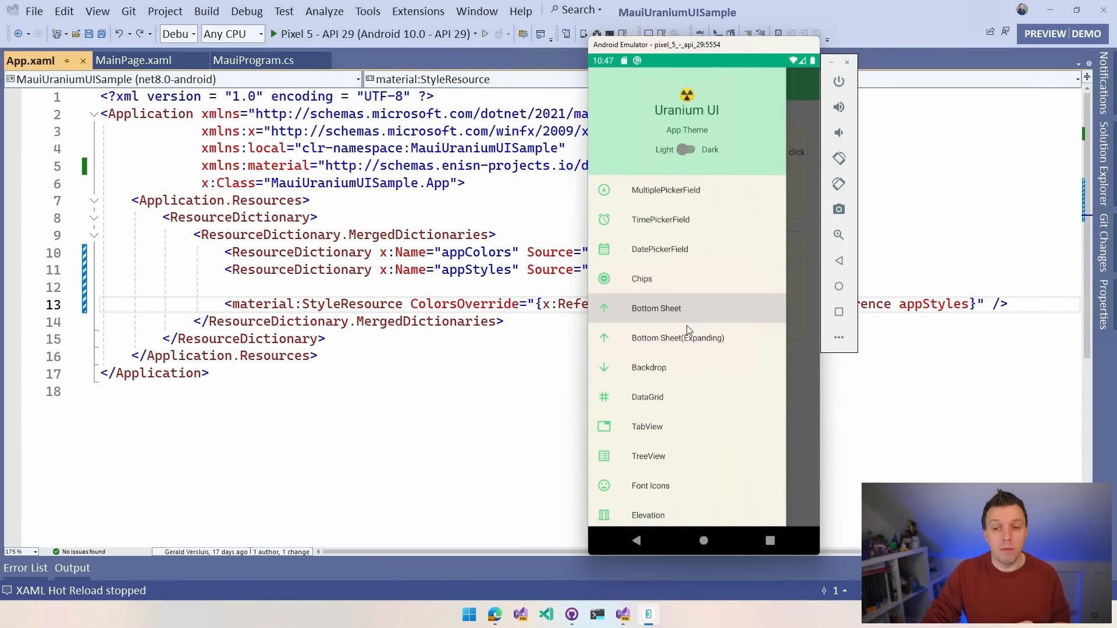
Step: Open Bottom Sheet(Expanding) and expand, then collapse, its song queue
{"action": "left_click", "coordinate": [677, 337]}
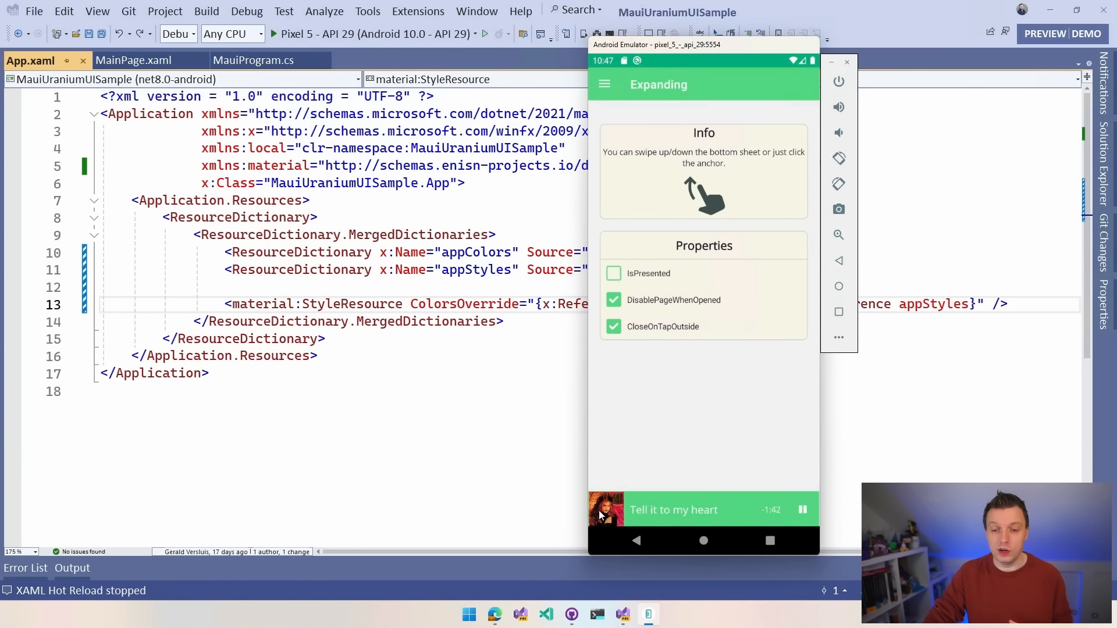
{"action": "mouse_move", "coordinate": [707, 511]}
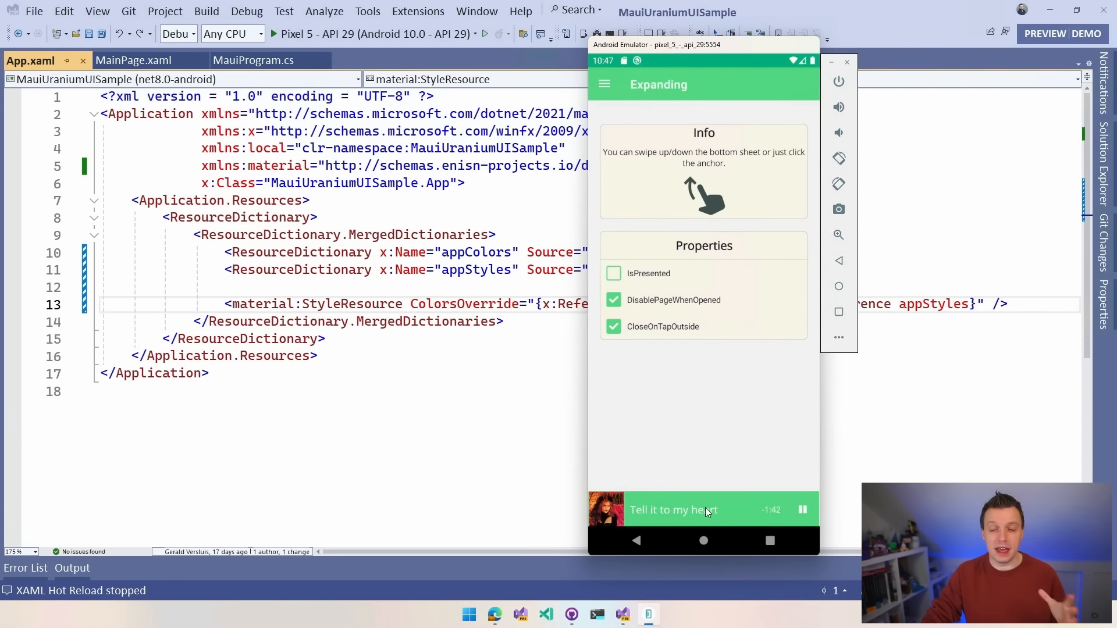
{"action": "mouse_move", "coordinate": [680, 501]}
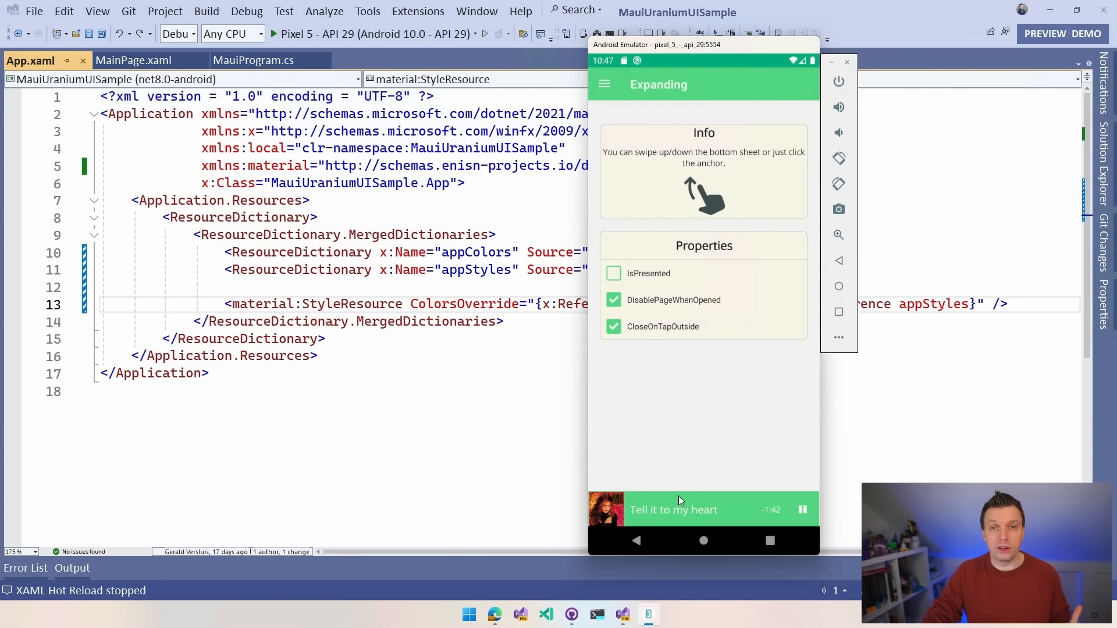
{"action": "mouse_move", "coordinate": [697, 498]}
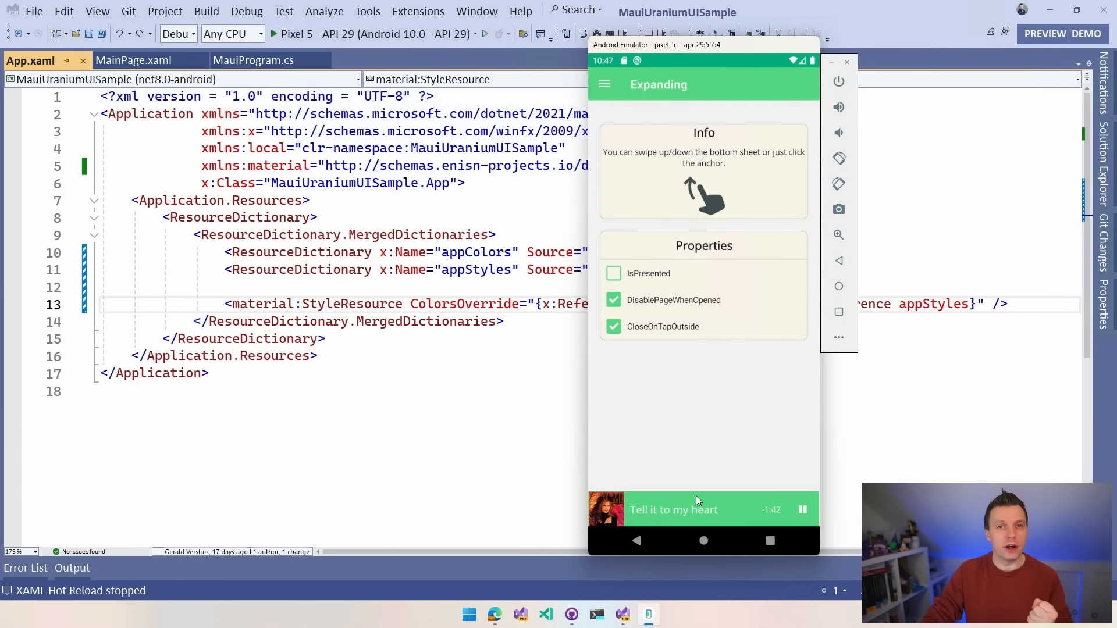
{"action": "mouse_move", "coordinate": [701, 490]}
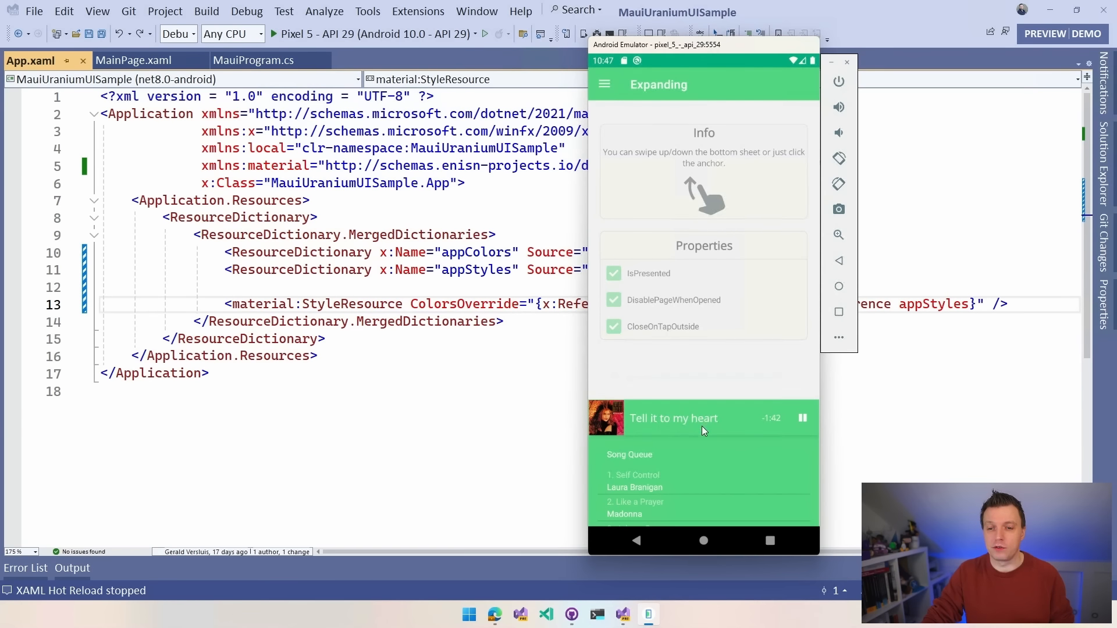
{"action": "left_click", "coordinate": [613, 273]}
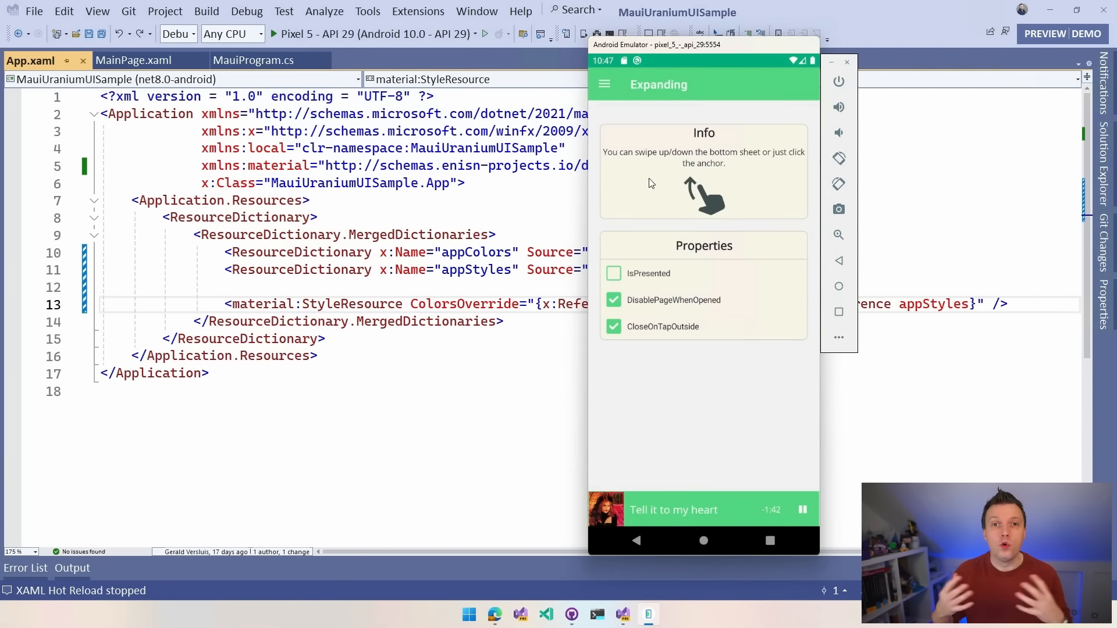
{"action": "mouse_move", "coordinate": [666, 155]}
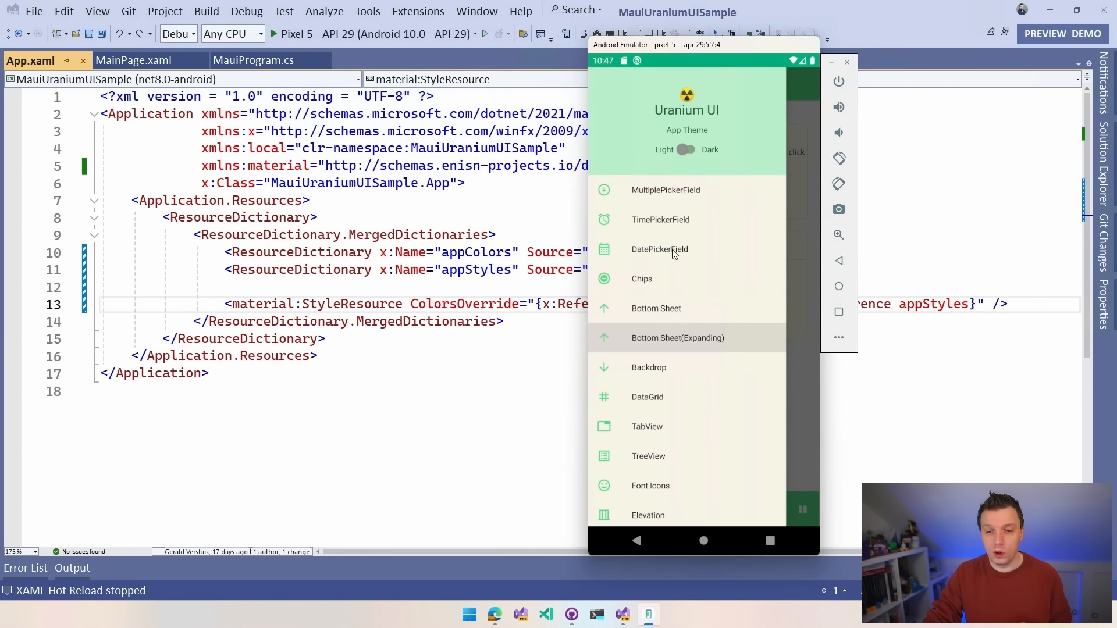
Step: In the TabView demo, show Tab Three, set TabPlacement to Start, and reopen the page list
{"action": "scroll", "scroll_direction": "down", "scroll_amount": 3}
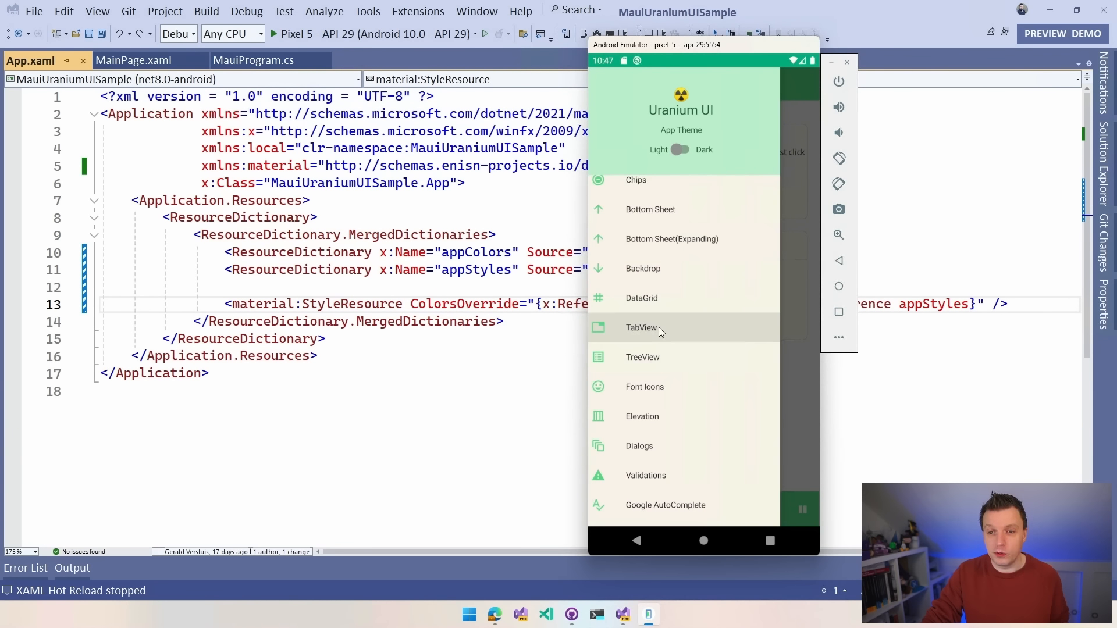
{"action": "left_click", "coordinate": [641, 328]}
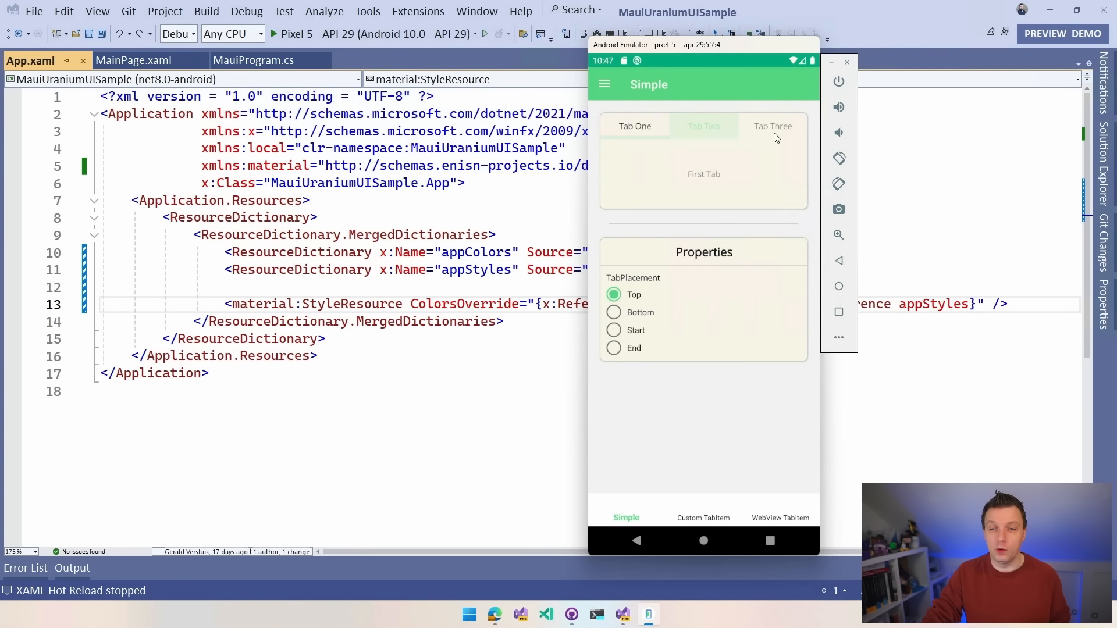
{"action": "left_click", "coordinate": [773, 126]}
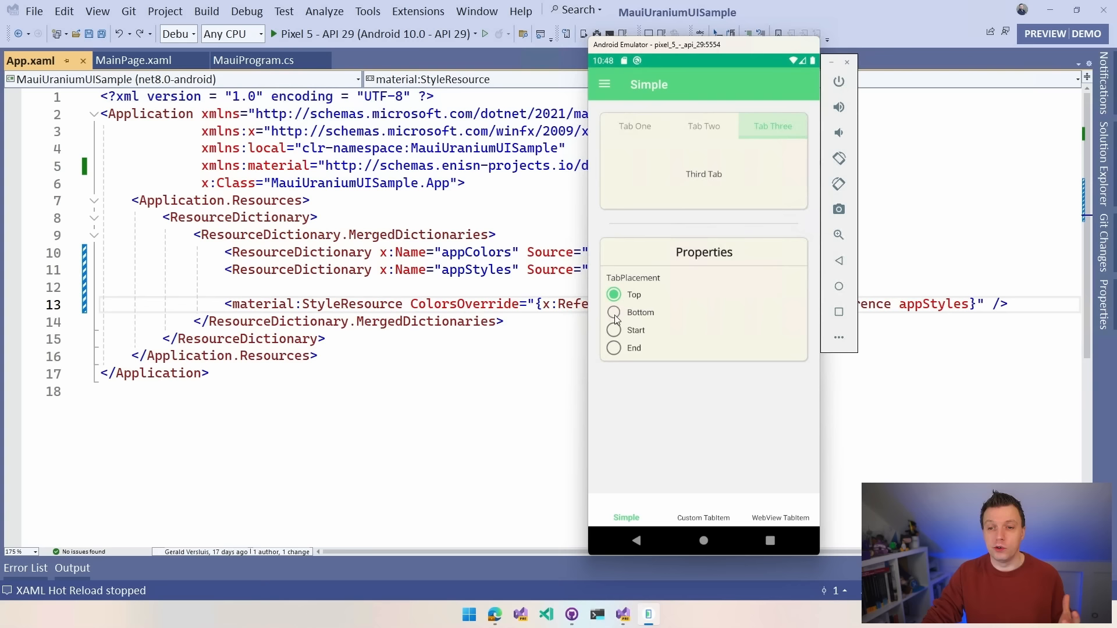
{"action": "left_click", "coordinate": [613, 312]}
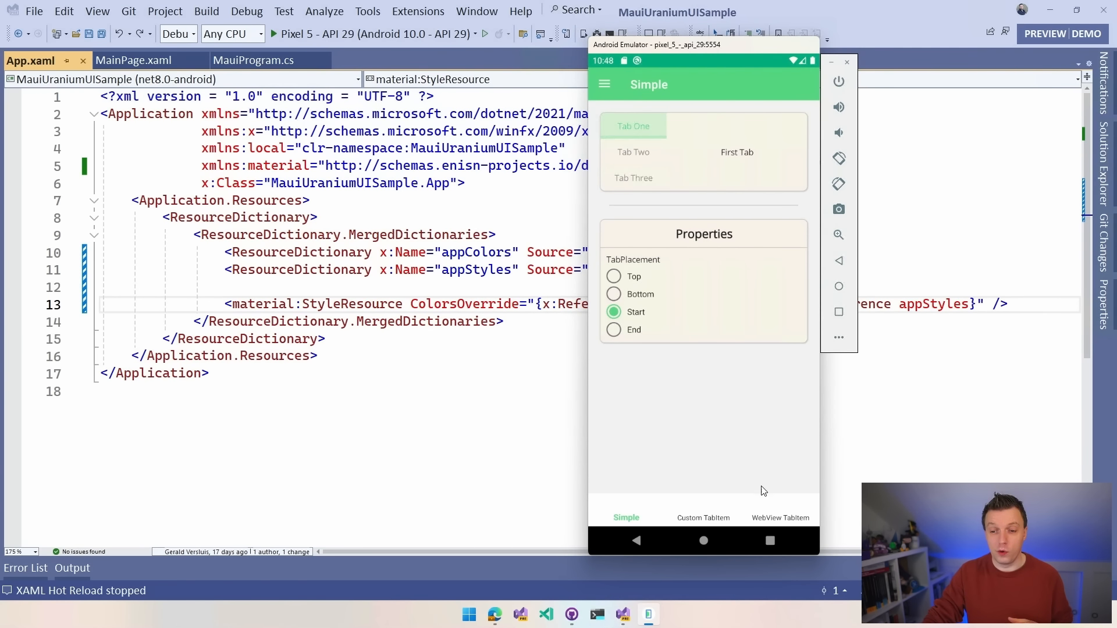
{"action": "mouse_move", "coordinate": [668, 488]}
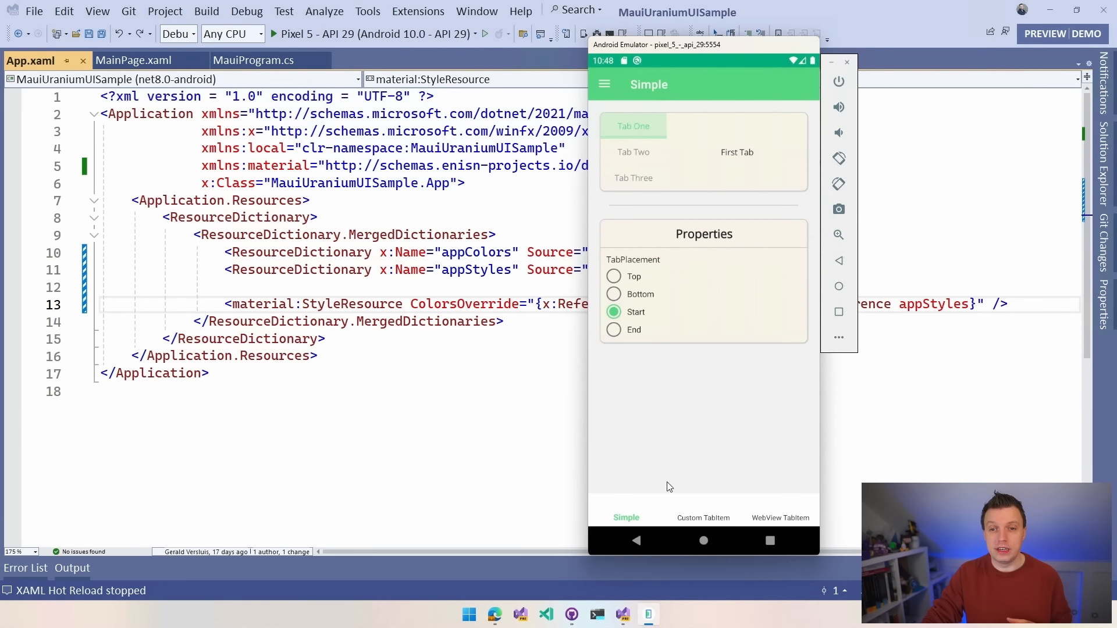
{"action": "left_click", "coordinate": [603, 84]}
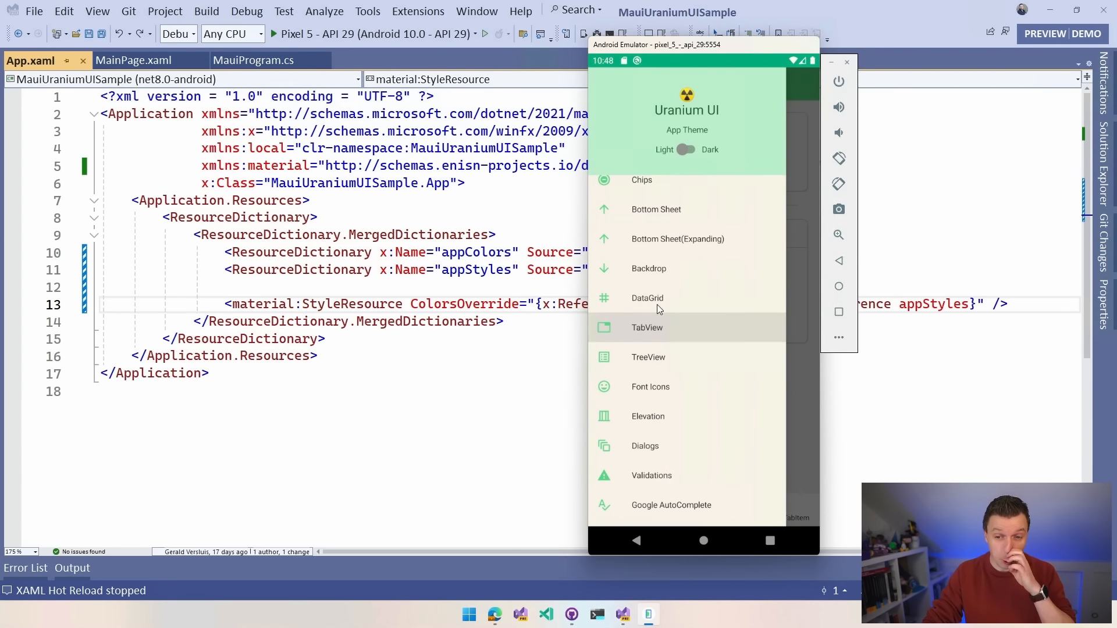
Step: In the TreeView demo's folder scenario, expand folders A and B, then reopen the page list
{"action": "left_click", "coordinate": [648, 357]}
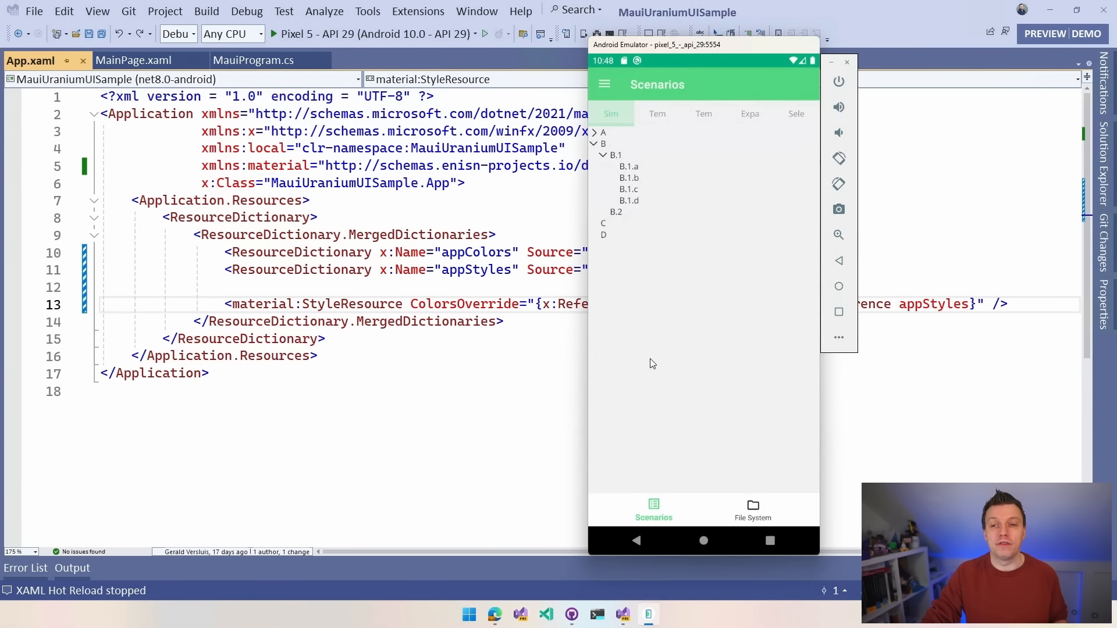
{"action": "mouse_move", "coordinate": [664, 310]}
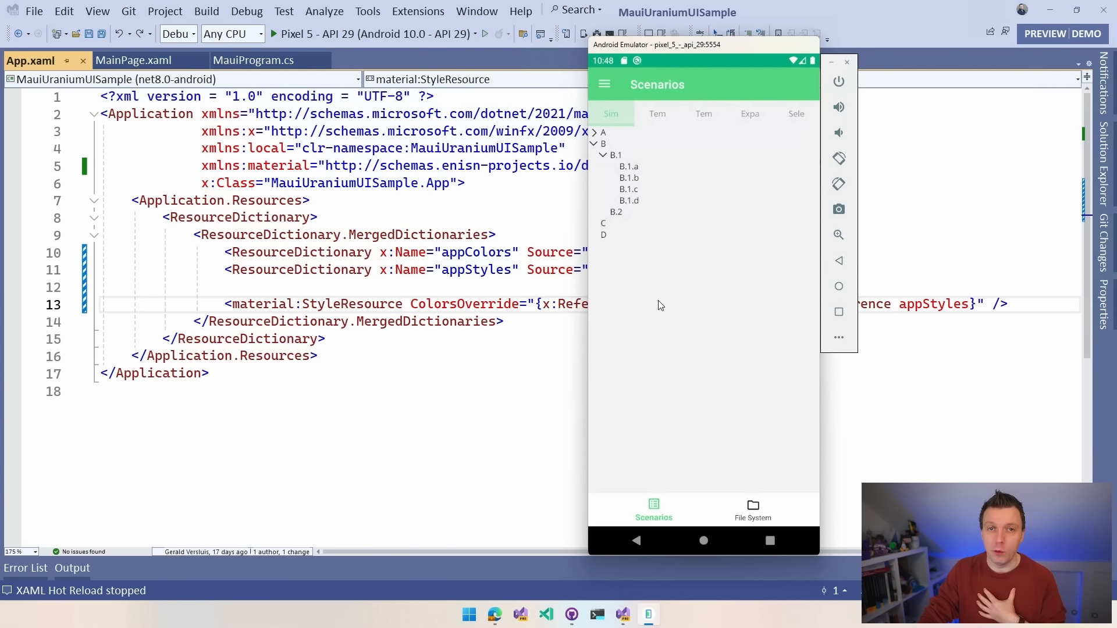
{"action": "mouse_move", "coordinate": [648, 299]}
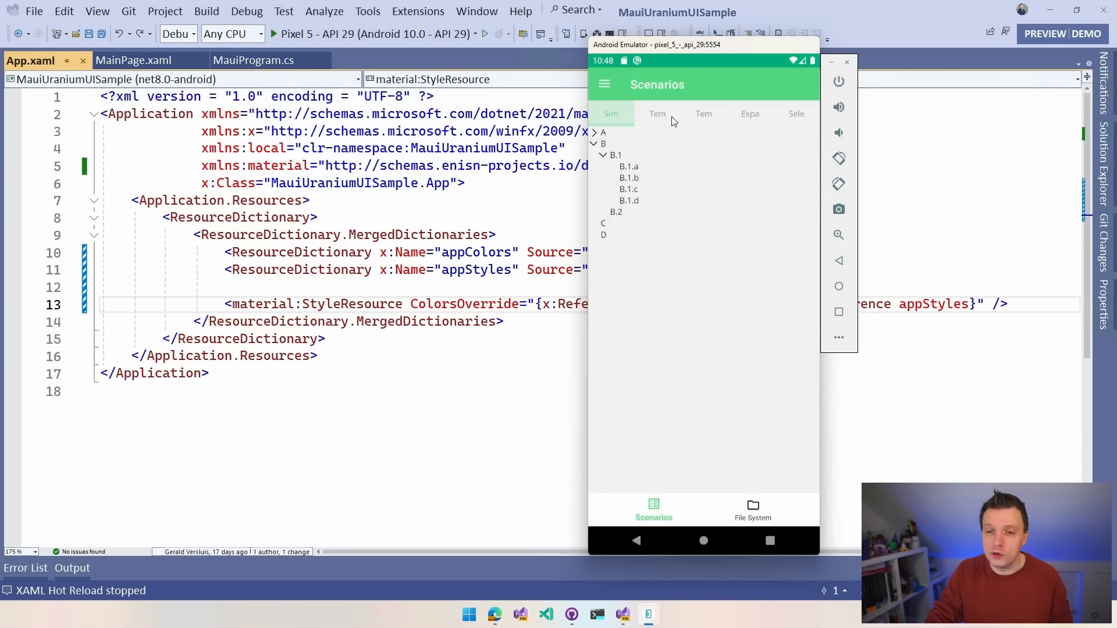
{"action": "left_click", "coordinate": [657, 113]}
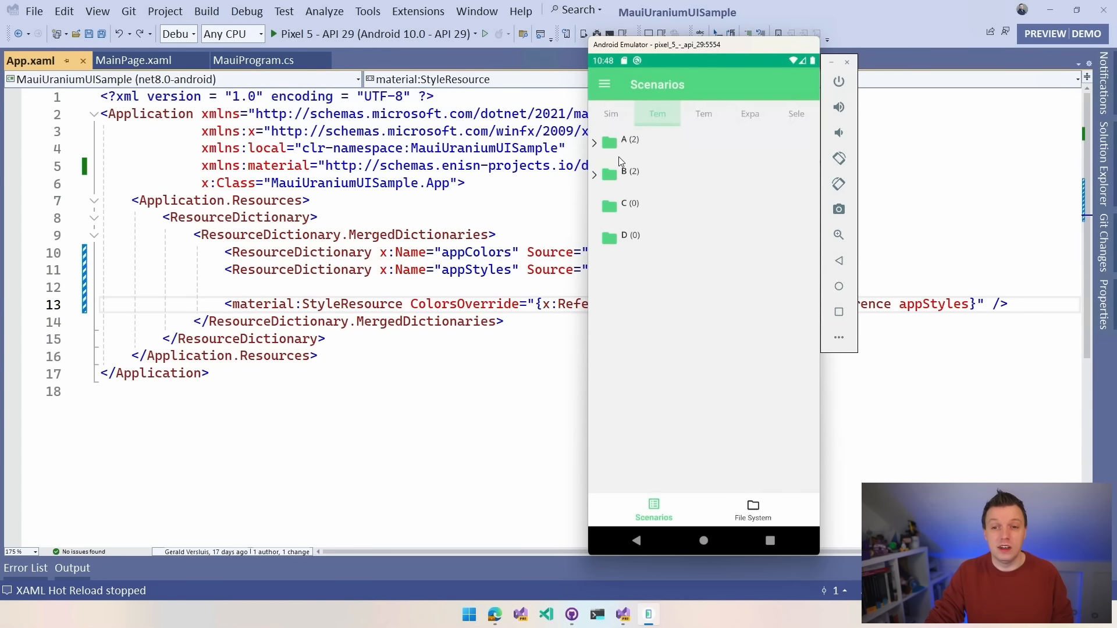
{"action": "left_click", "coordinate": [593, 139]}
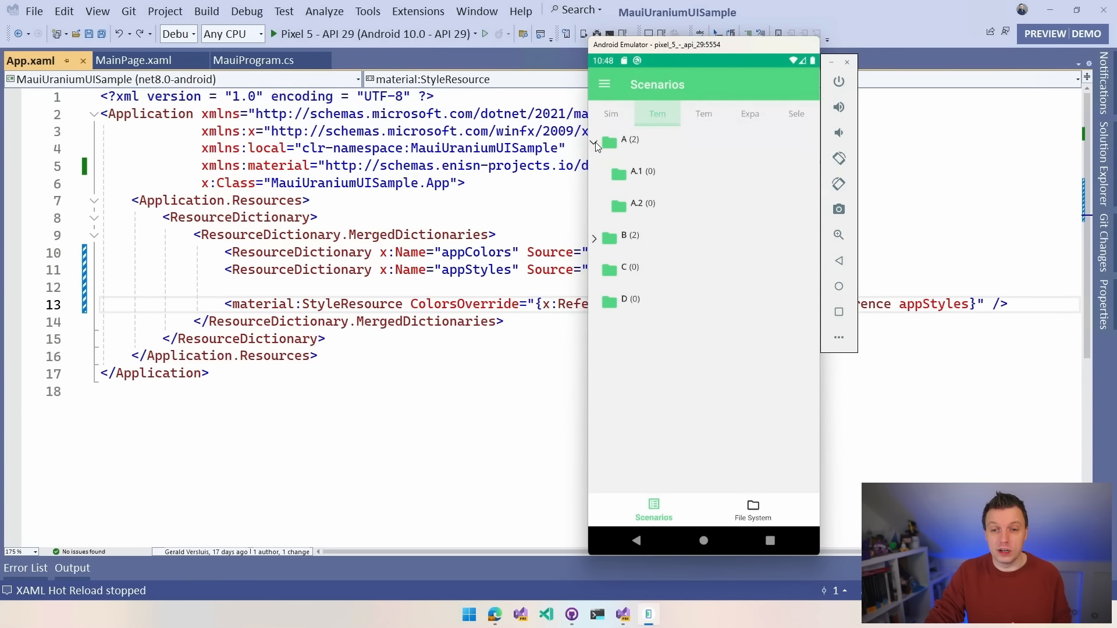
{"action": "left_click", "coordinate": [593, 236]}
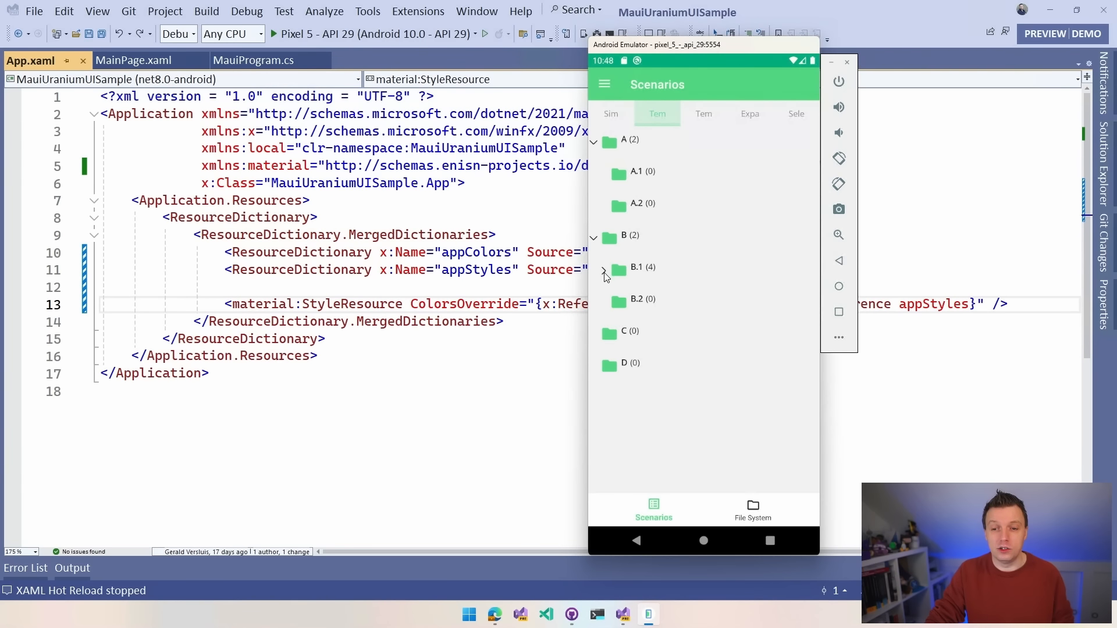
{"action": "left_click", "coordinate": [603, 269]}
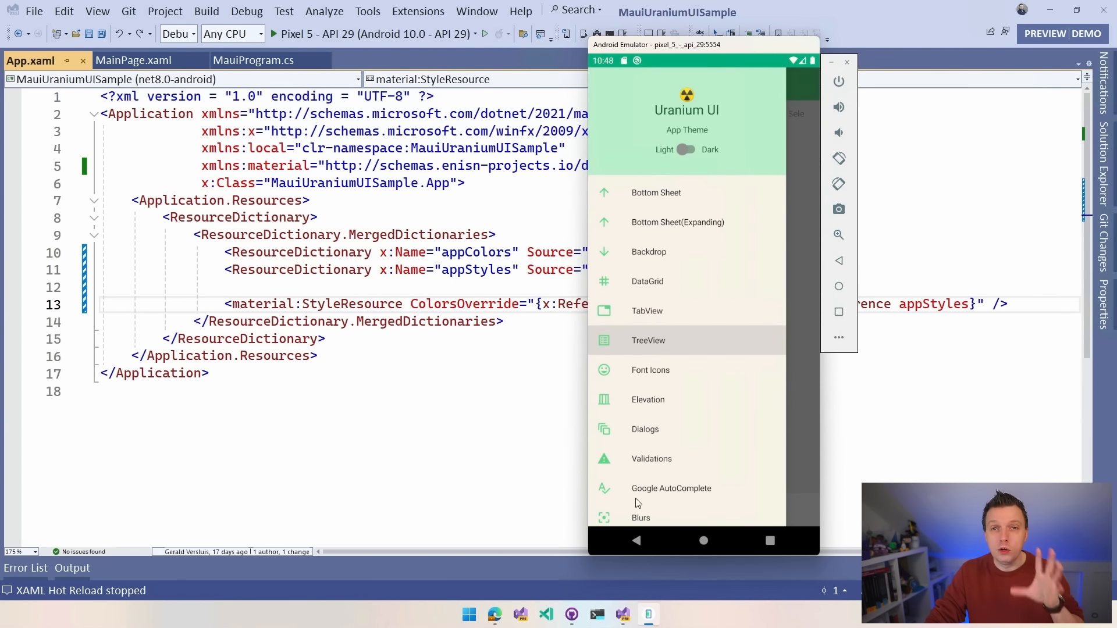
Step: Type into the Google AutoComplete search for live suggestions, clear it, and reopen the page list
{"action": "left_click", "coordinate": [670, 488]}
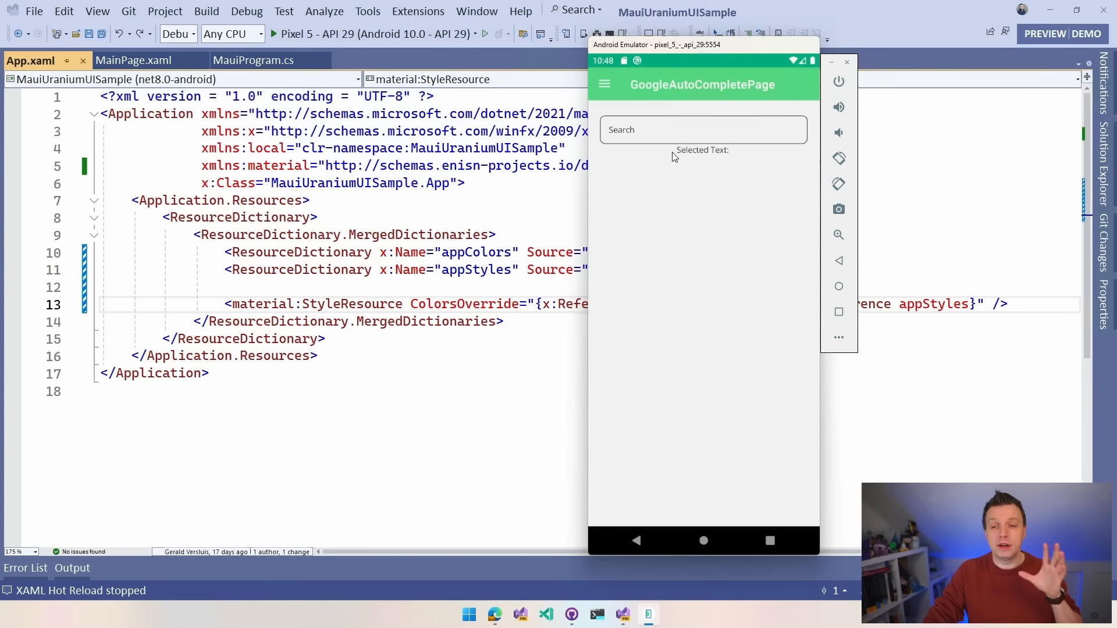
{"action": "mouse_move", "coordinate": [673, 139]}
{"action": "type", "text": "Ur"}
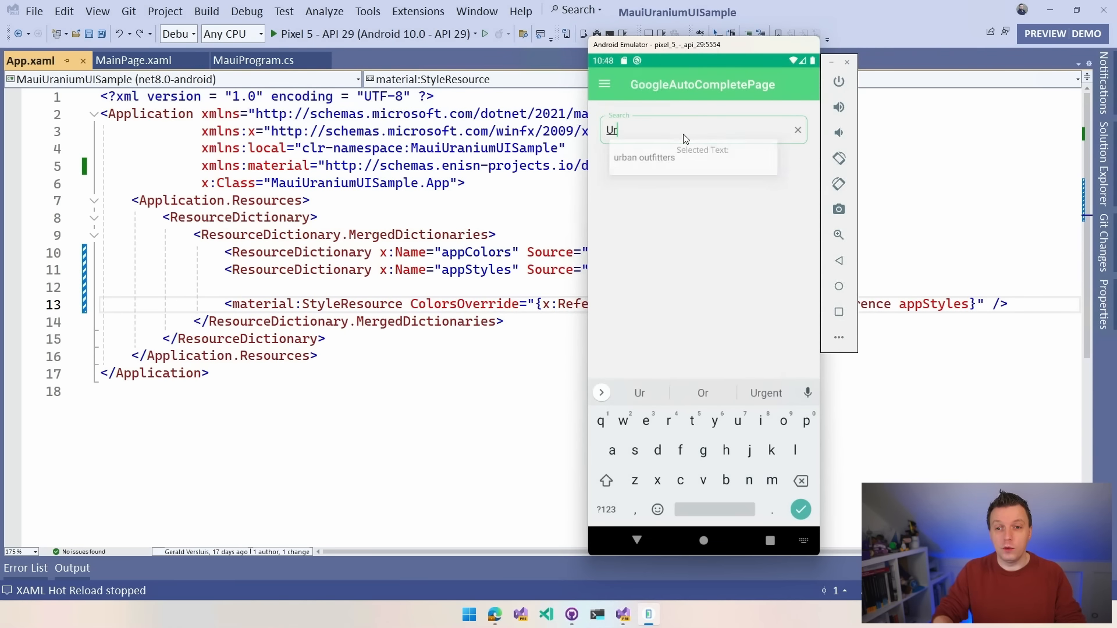
{"action": "type", "text": "in"}
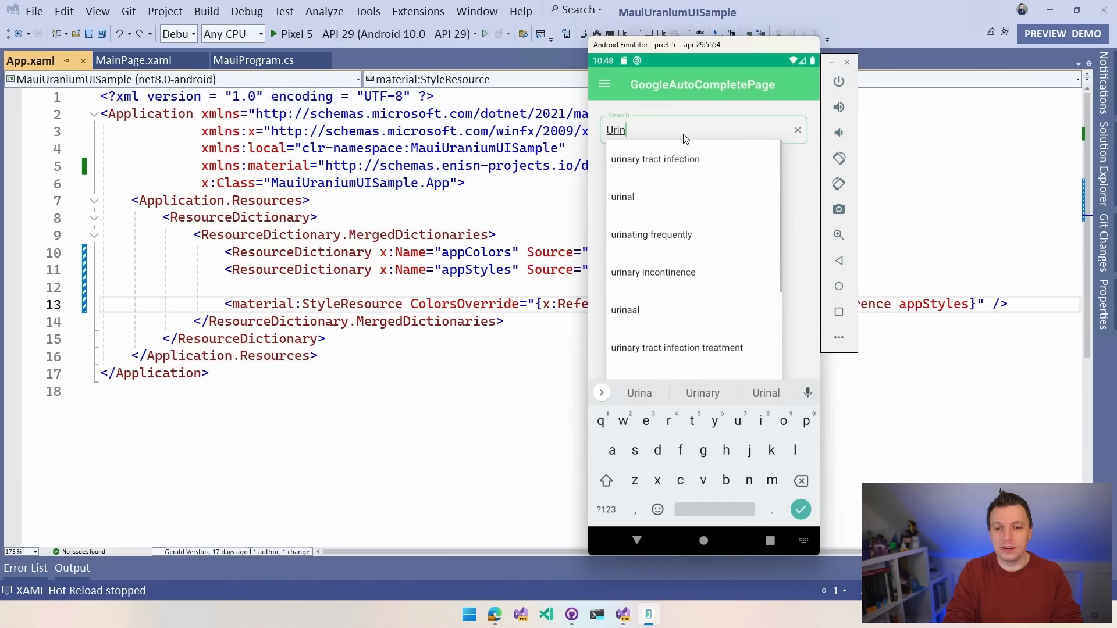
{"action": "type", "text": "i"}
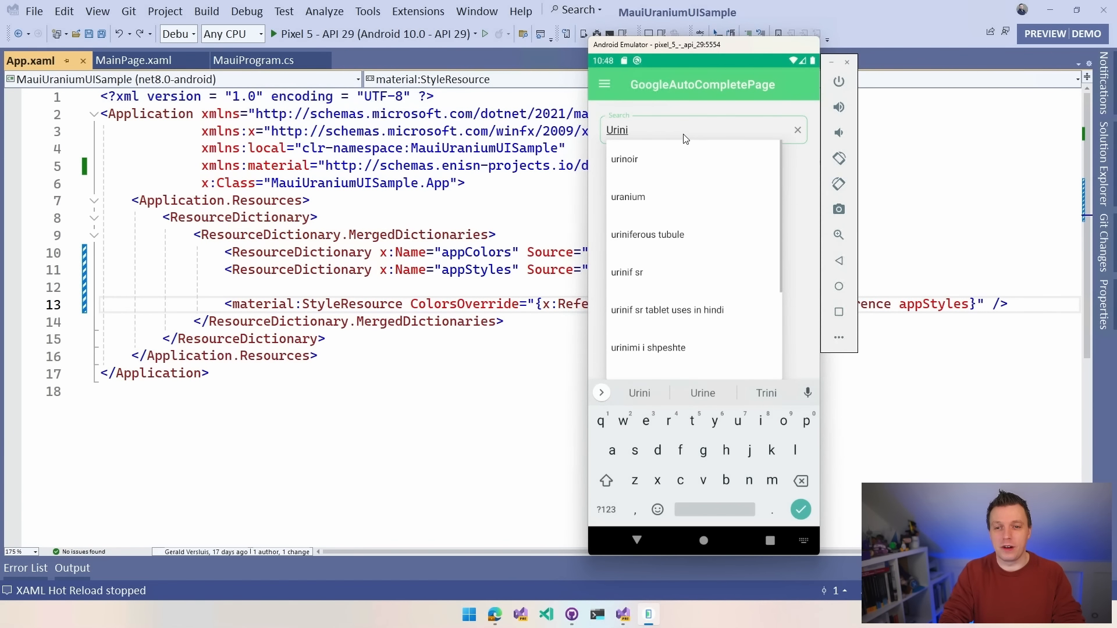
{"action": "left_click", "coordinate": [796, 130]}
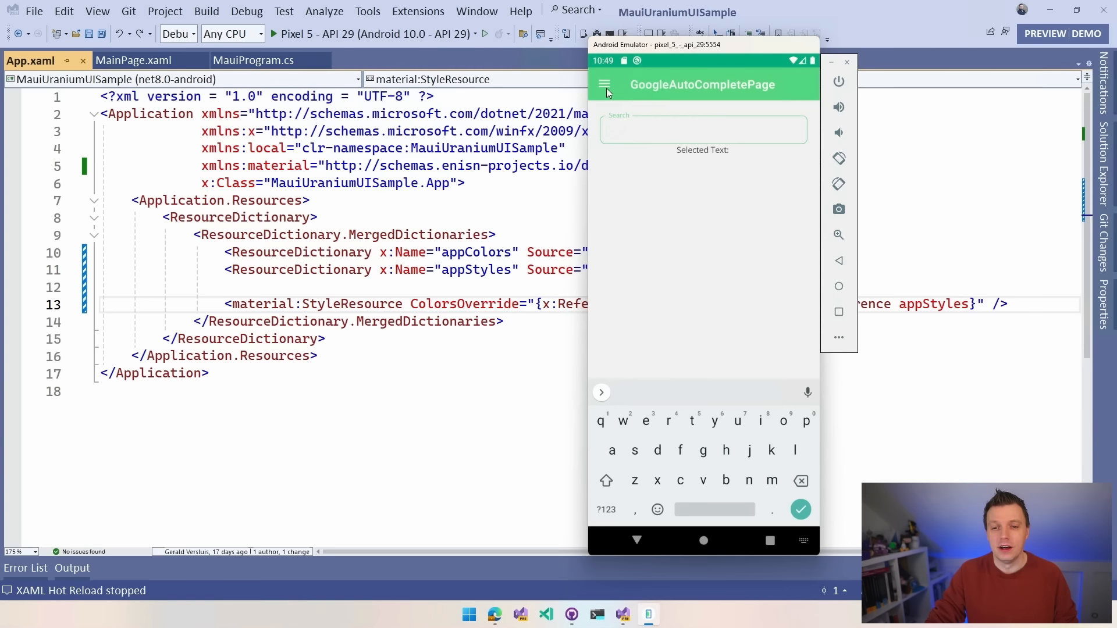
{"action": "left_click", "coordinate": [603, 85]}
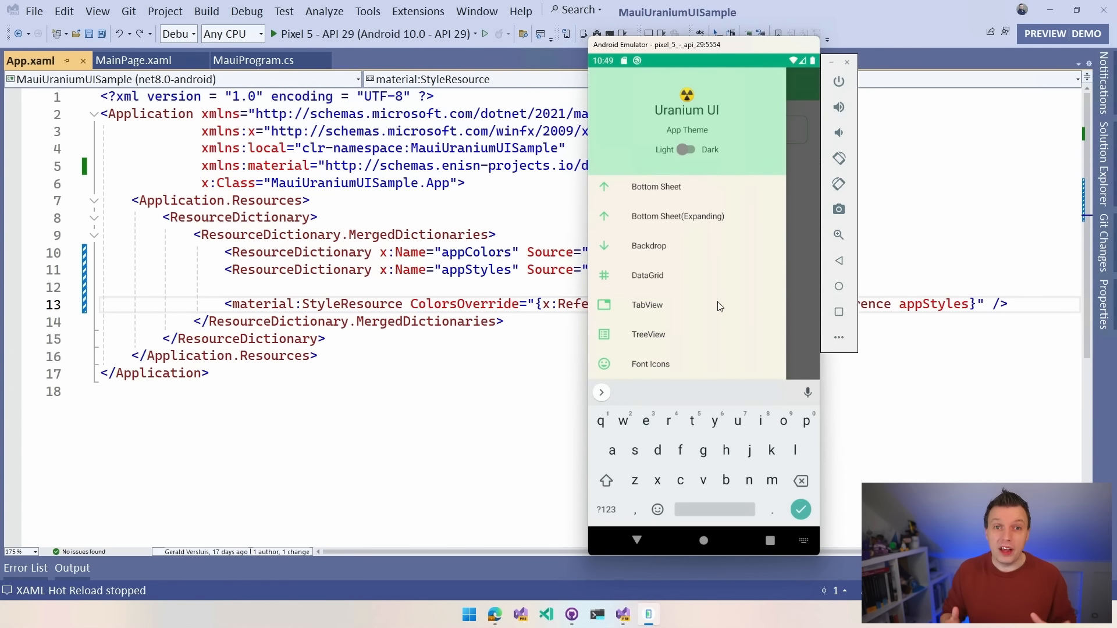